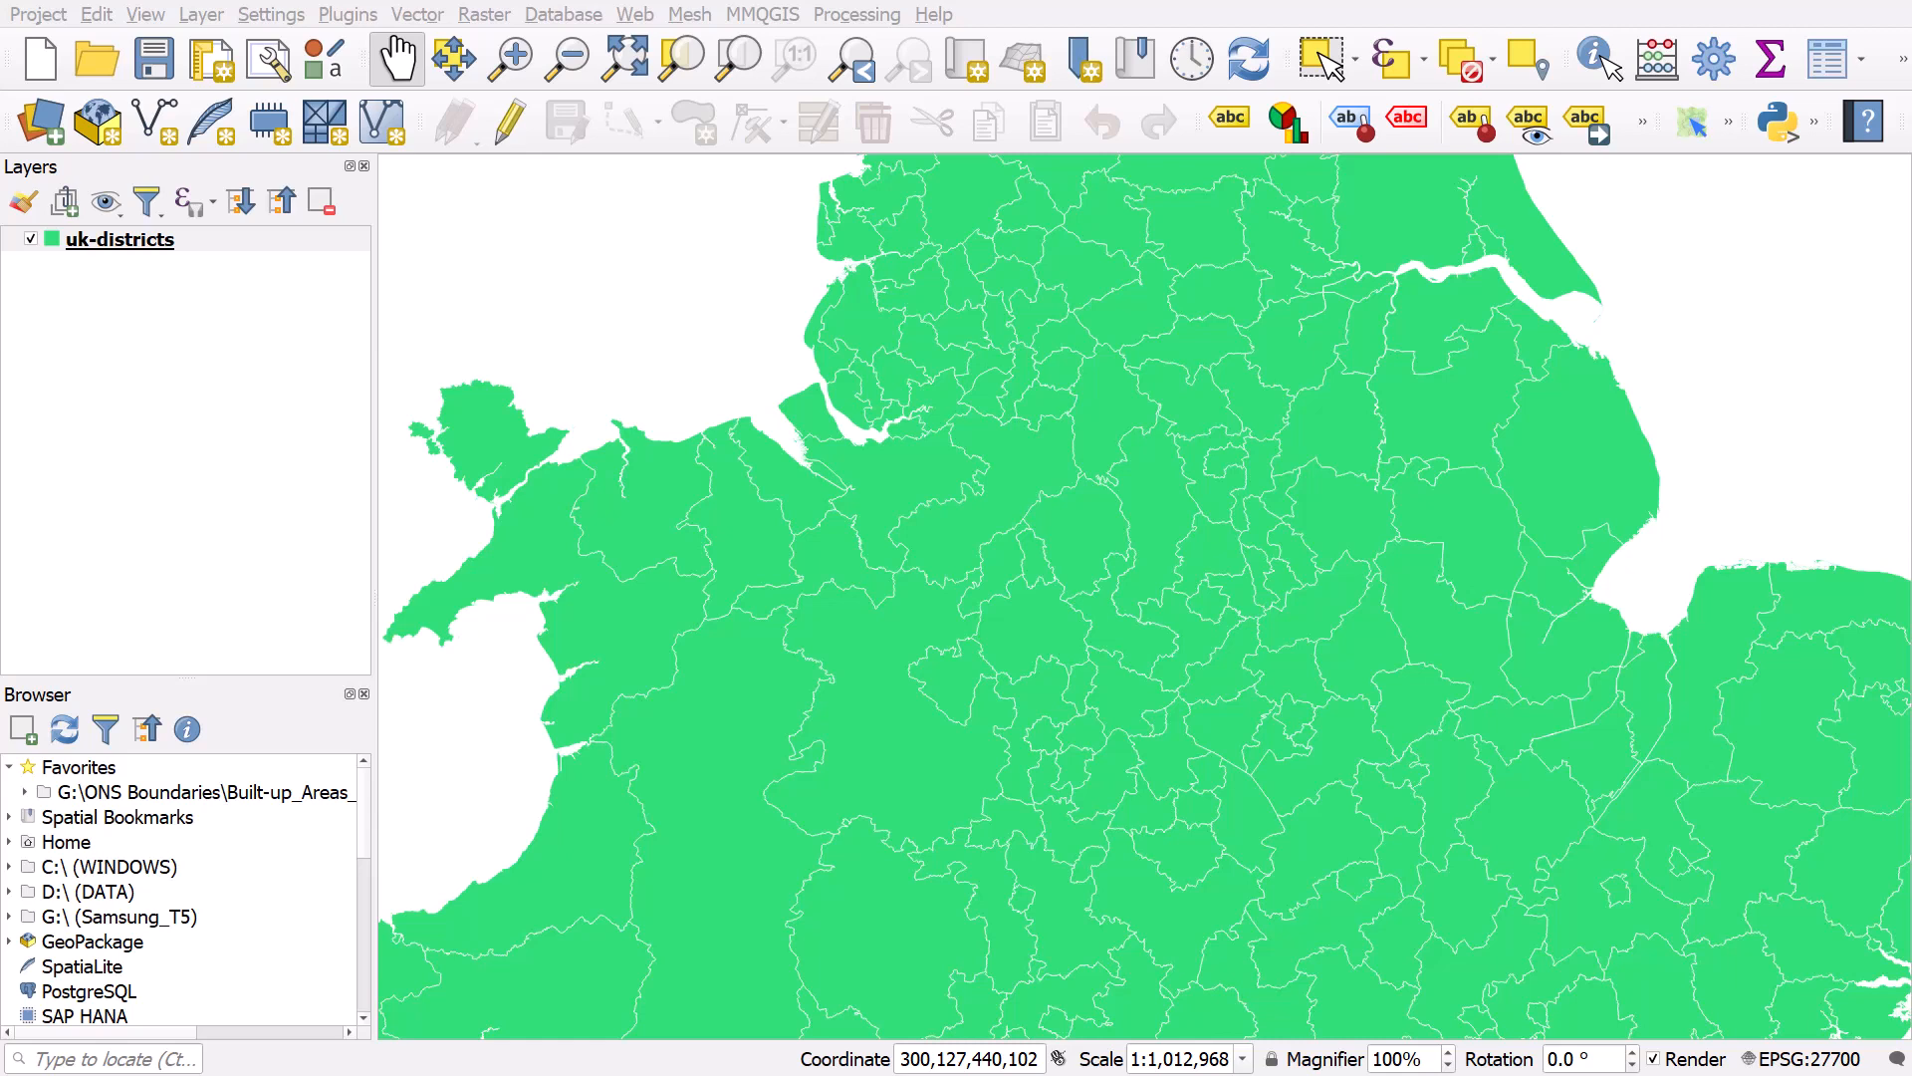
Step: Zoom to the full extent of the uk-districts layer
click(933, 15)
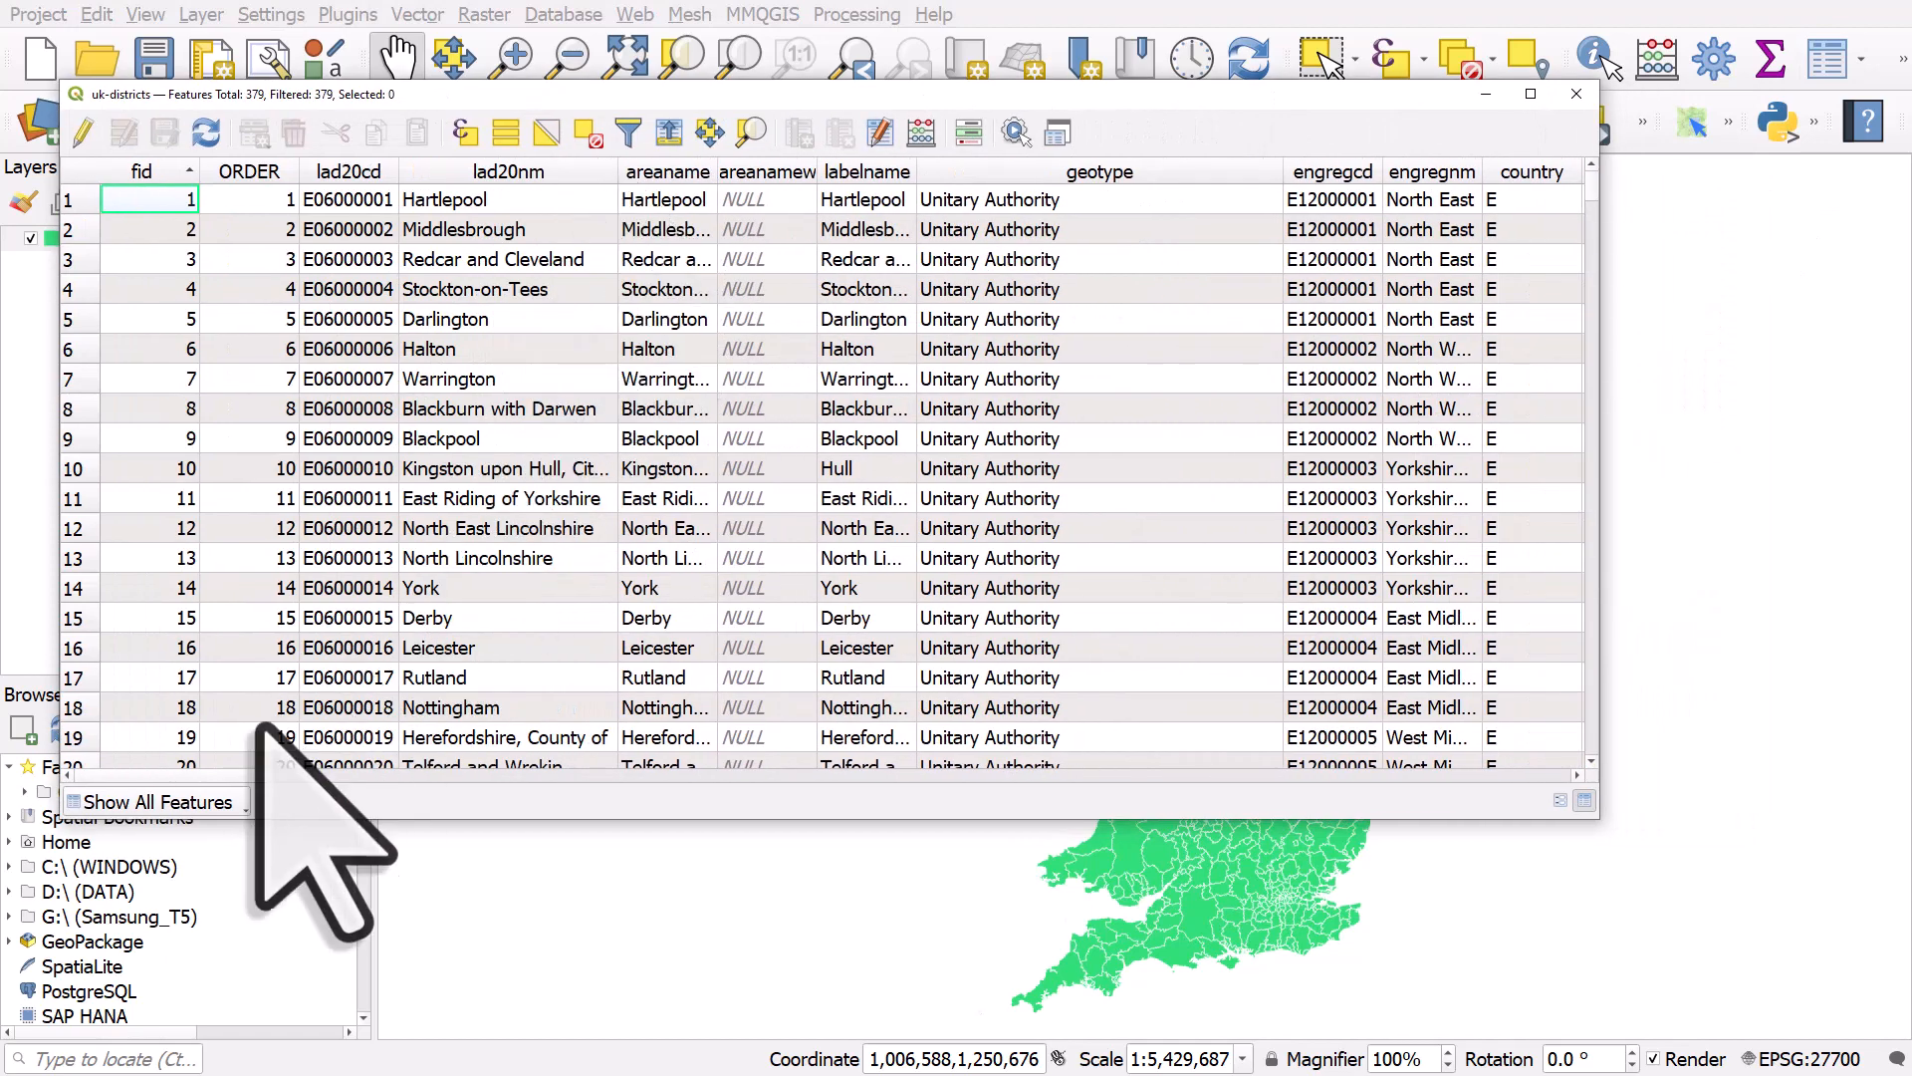
Step: Scroll the uk-districts table through the age columns to age90plus, inspecting individual counts
scroll(right, 3)
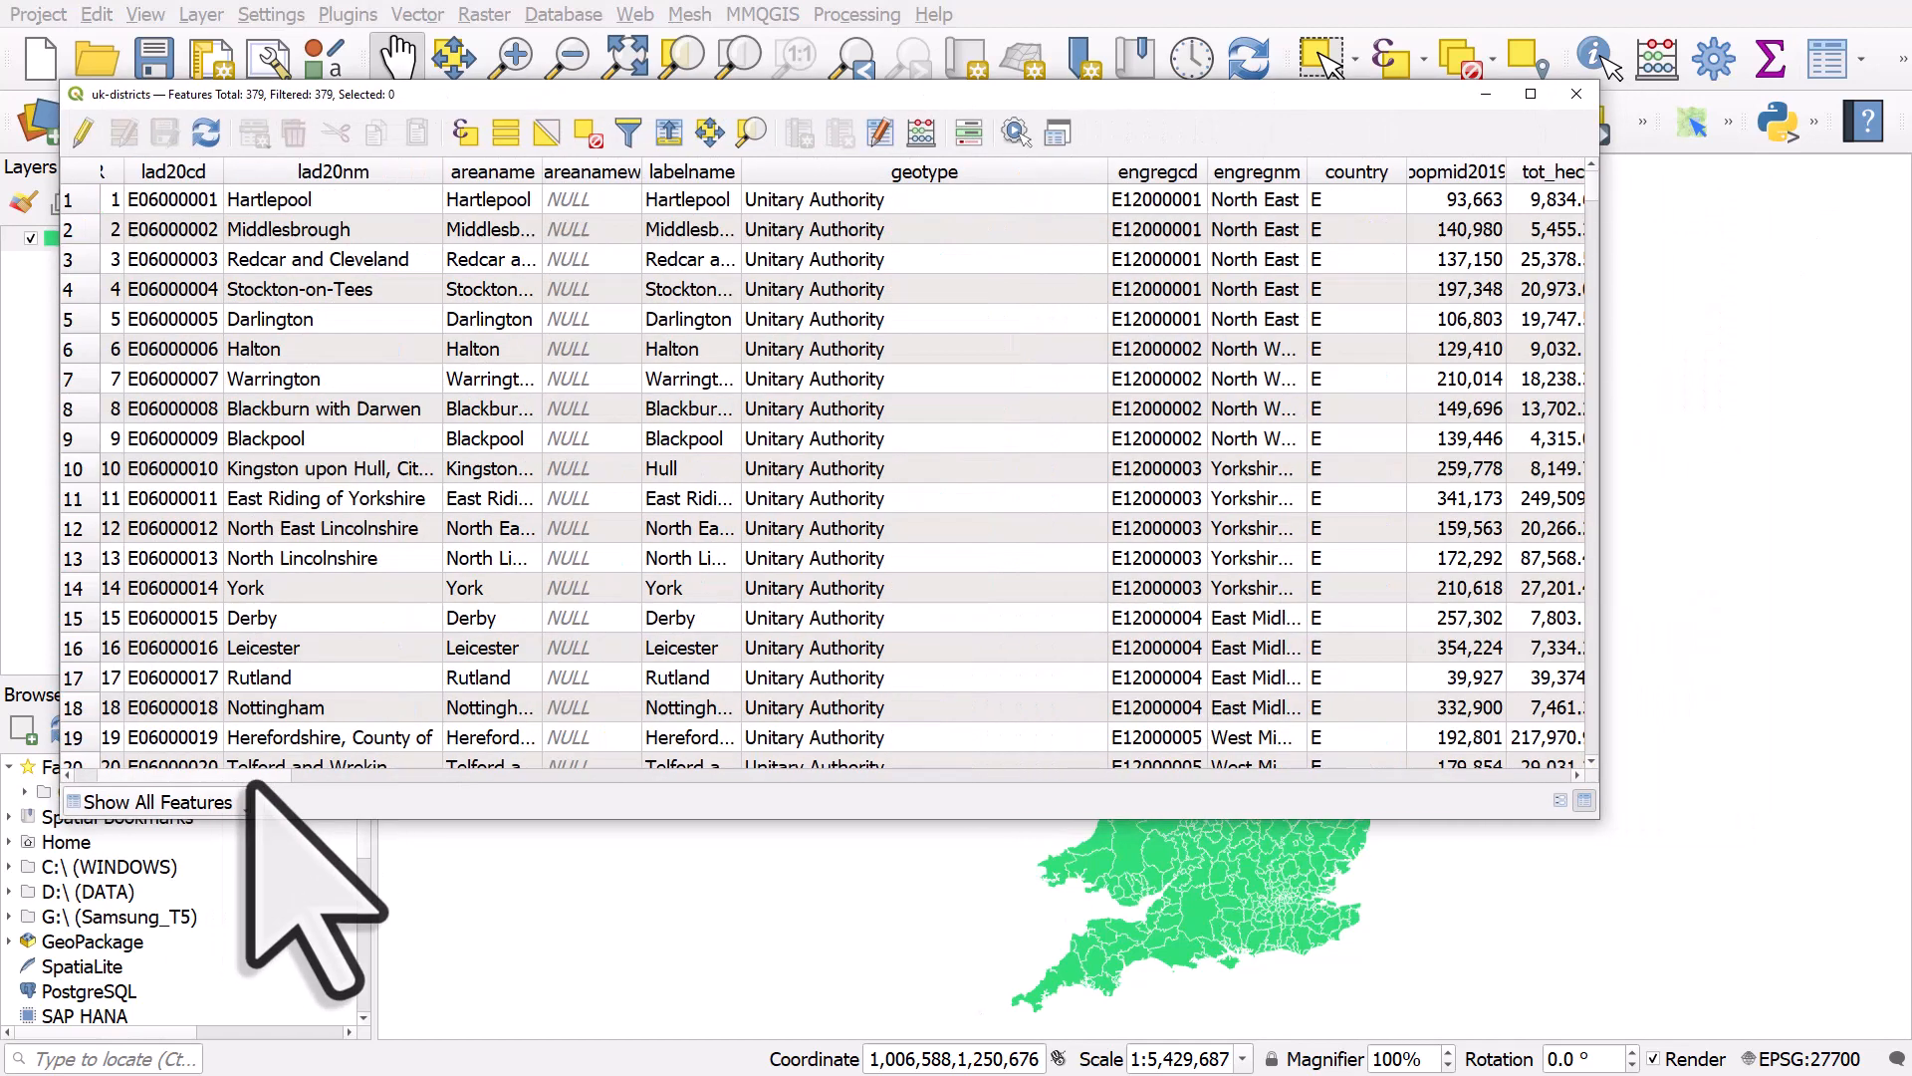
scroll(right, 3)
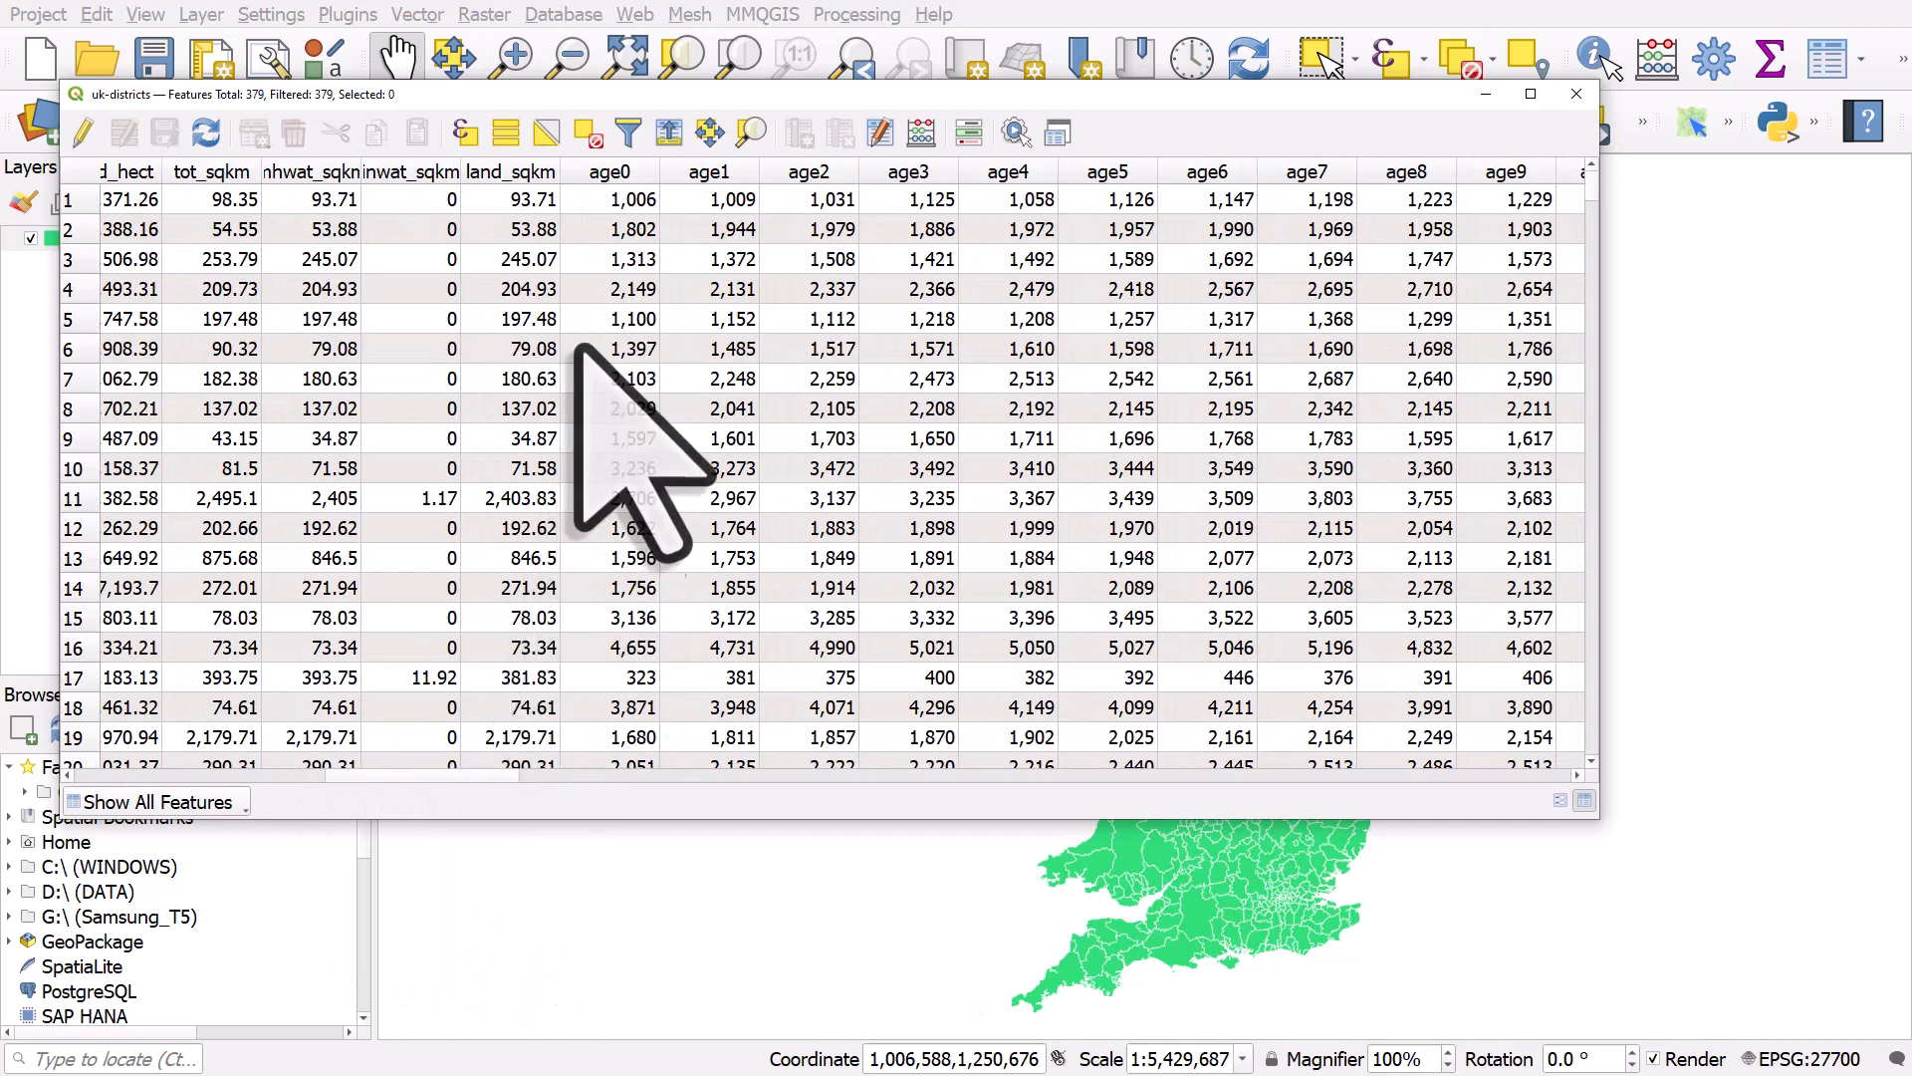
click(809, 200)
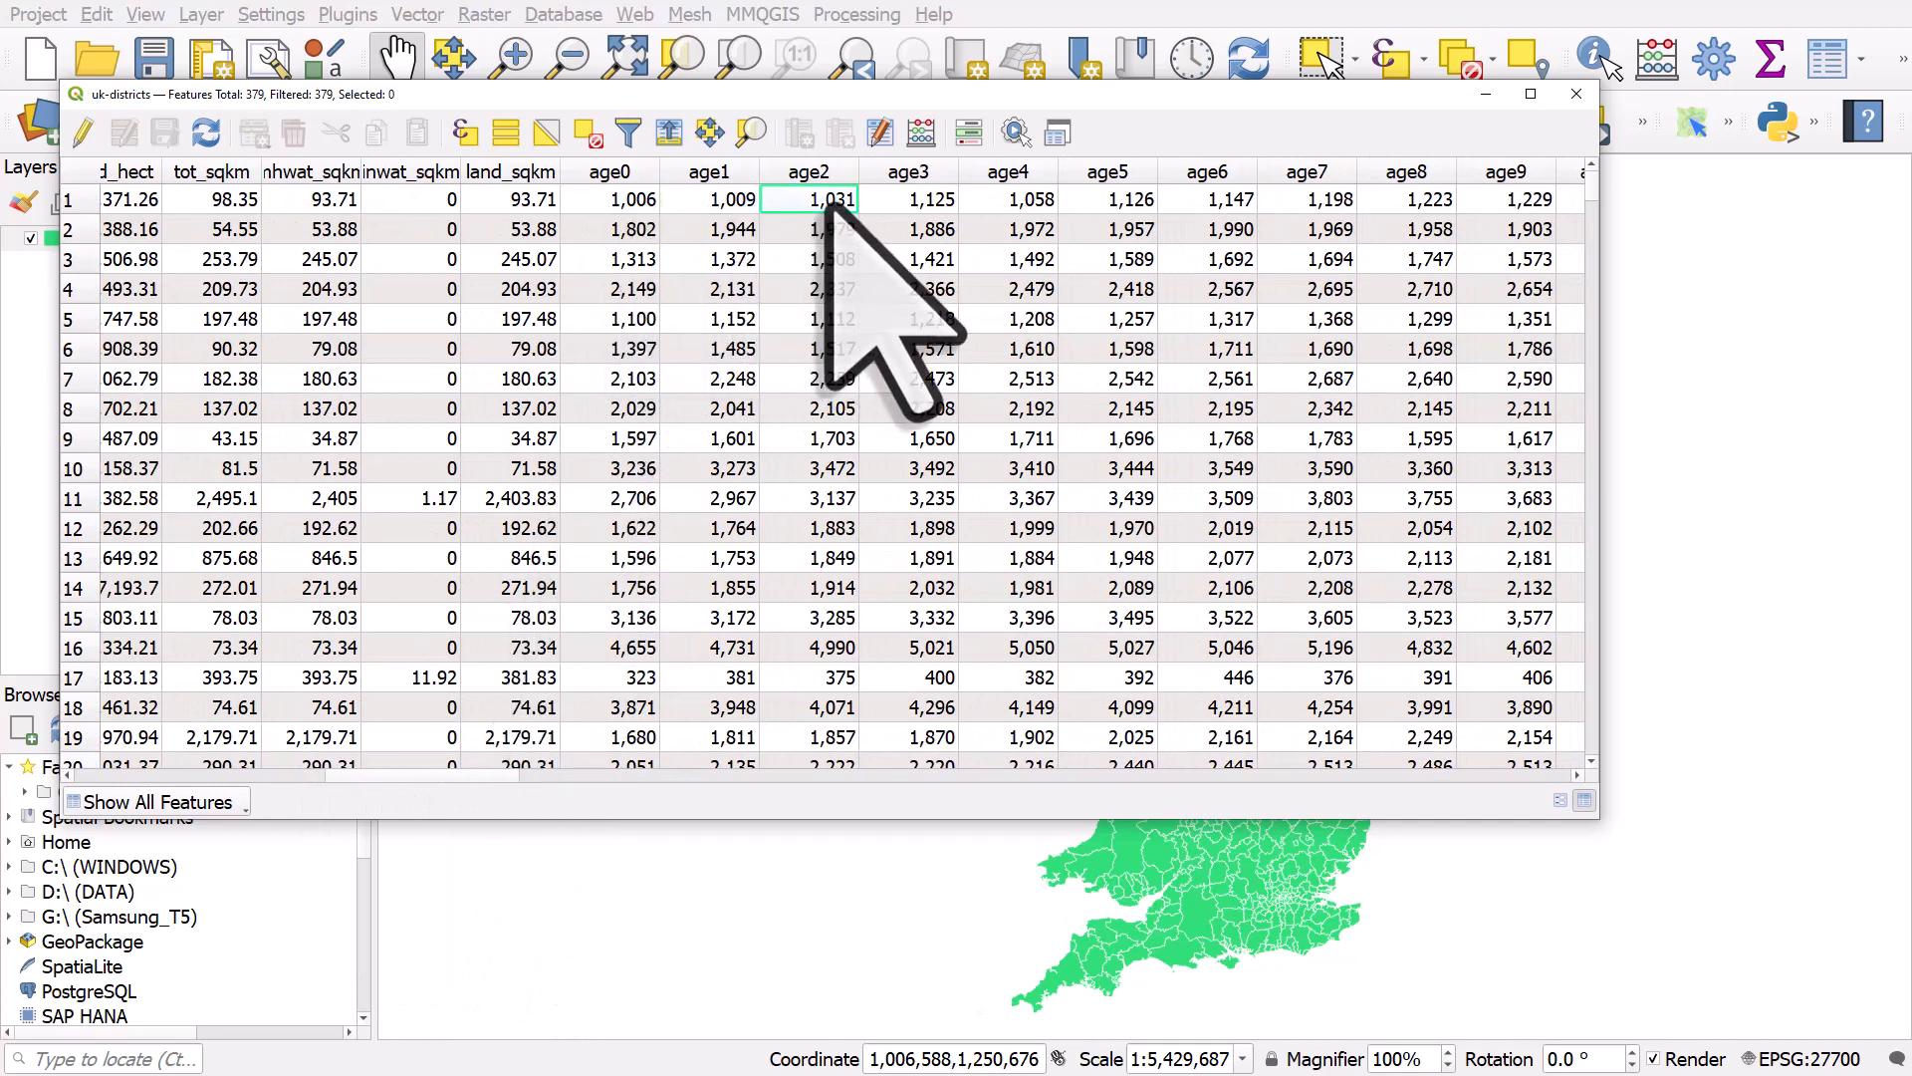
click(908, 200)
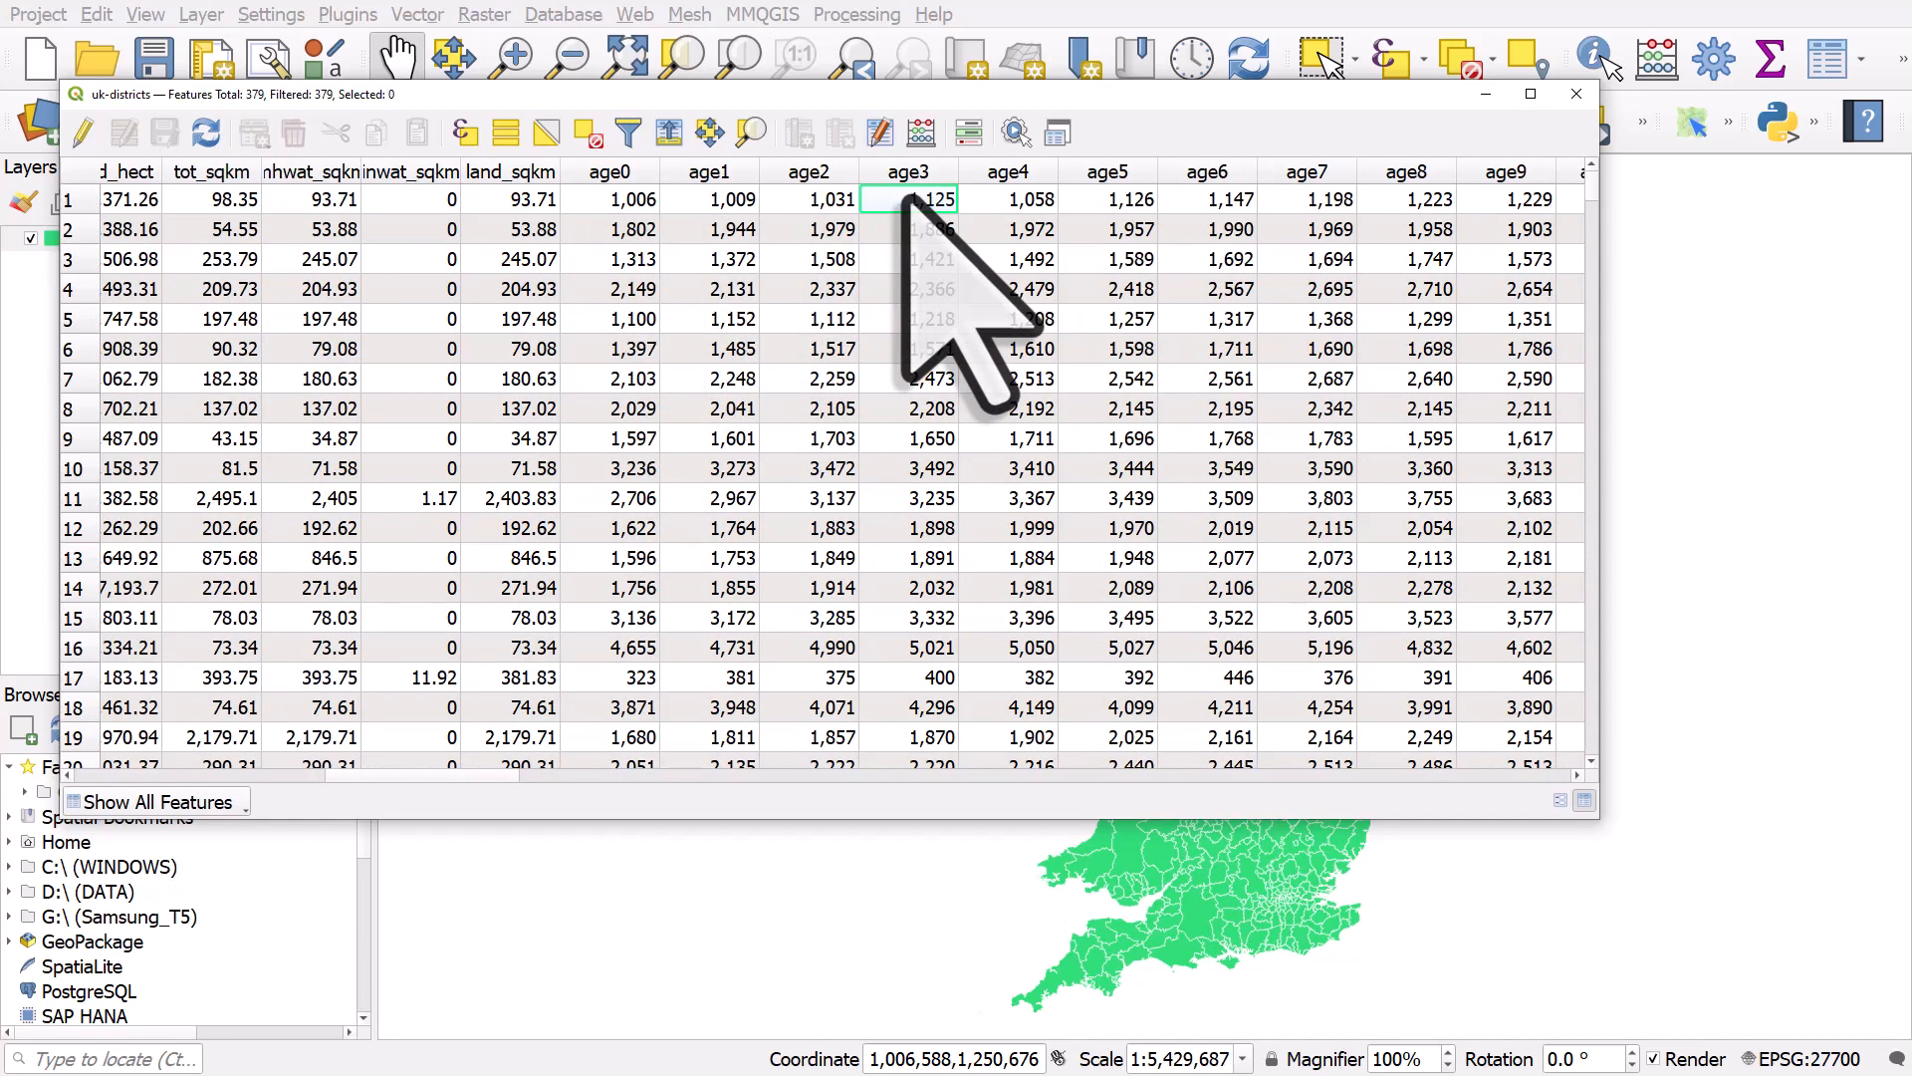
mouse_move(488, 890)
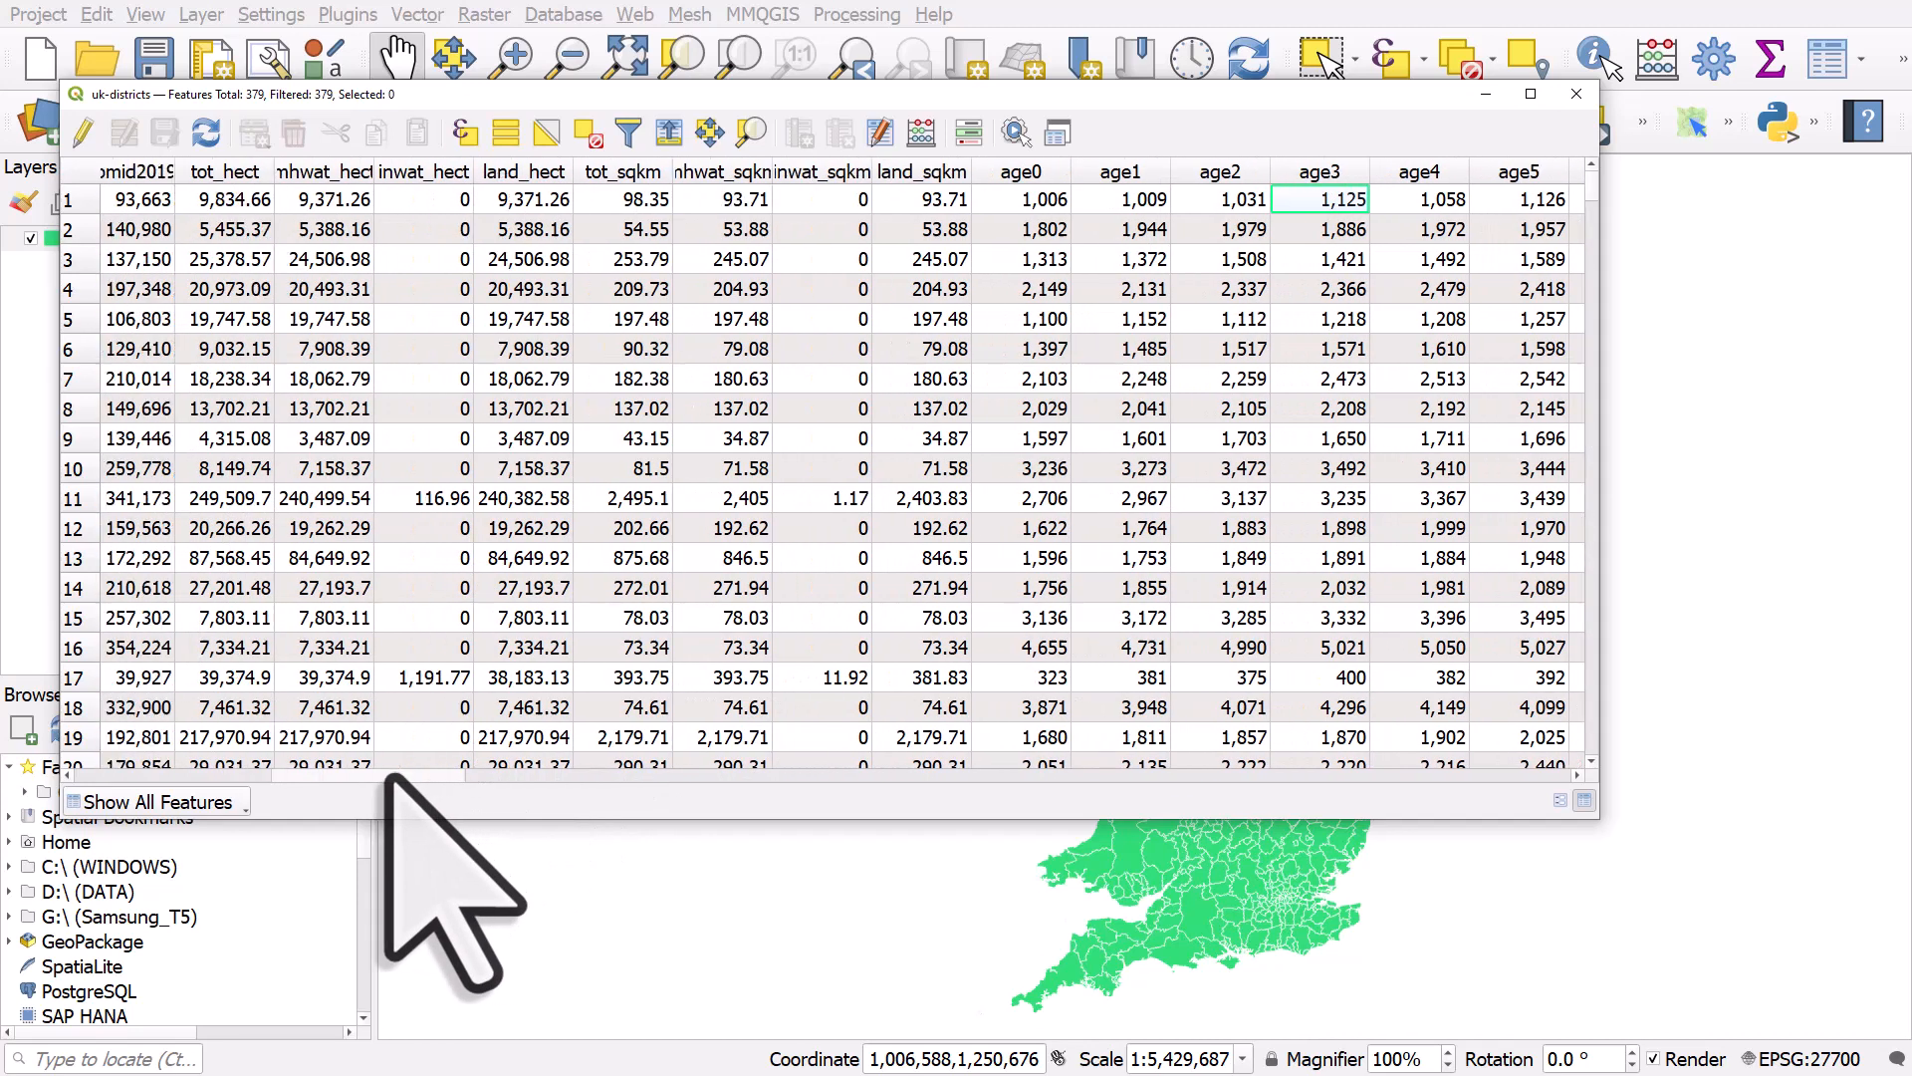
scroll(left, 3)
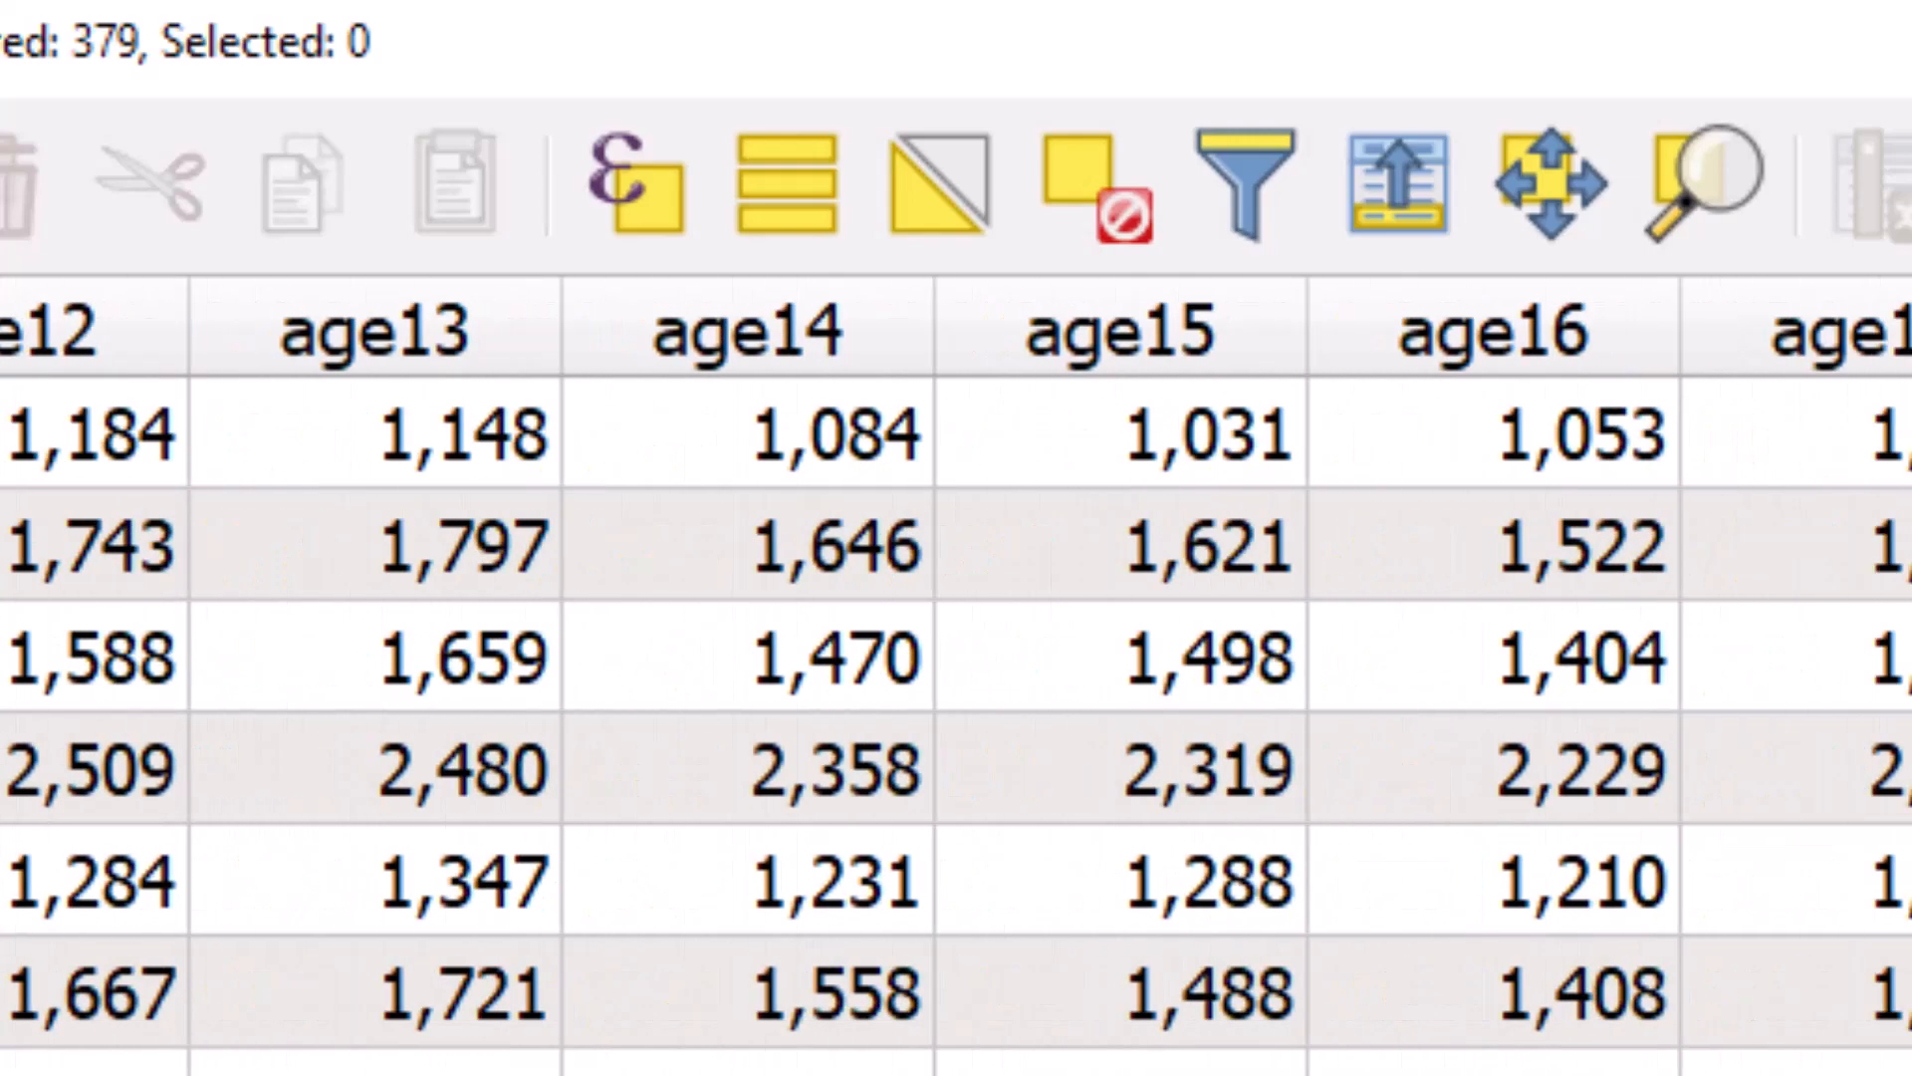
scroll(right, 3)
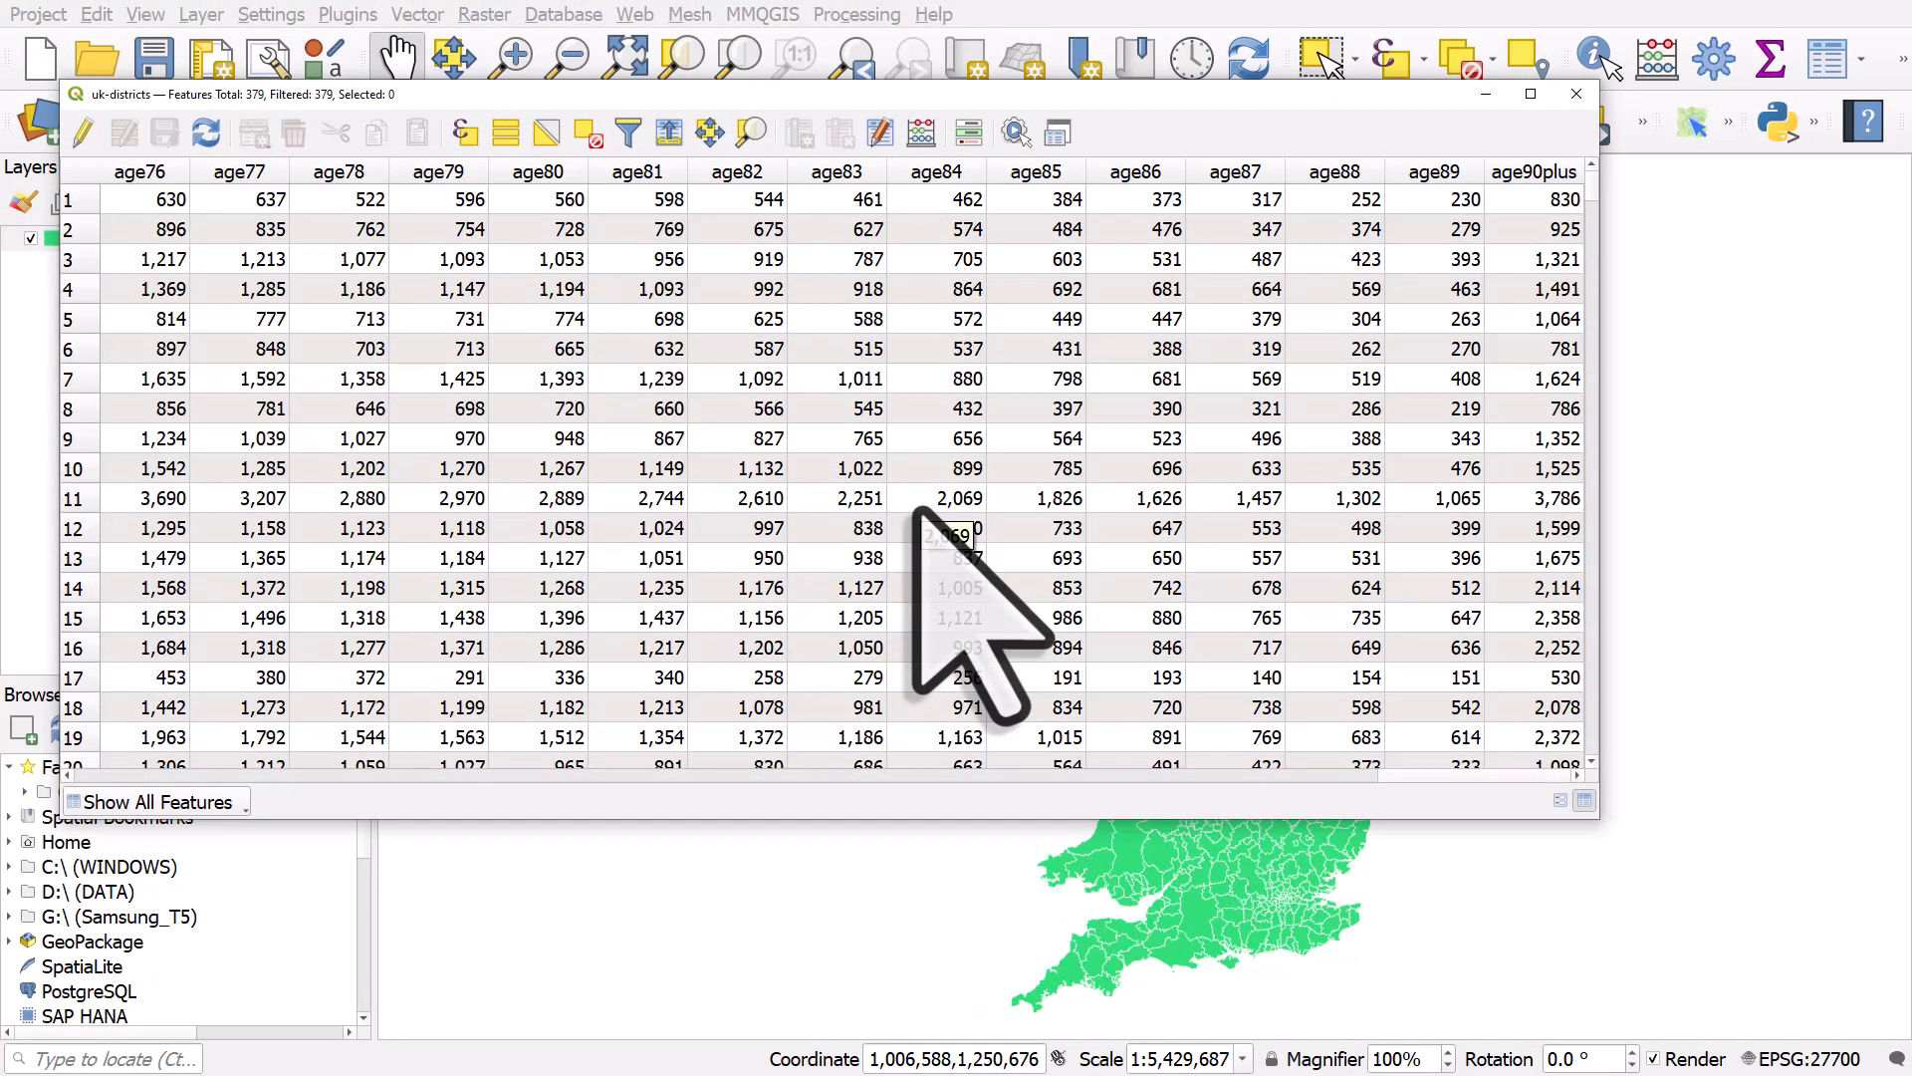
Step: Close the attribute table and set the uk-districts symbology renderer to Graduated
click(1575, 94)
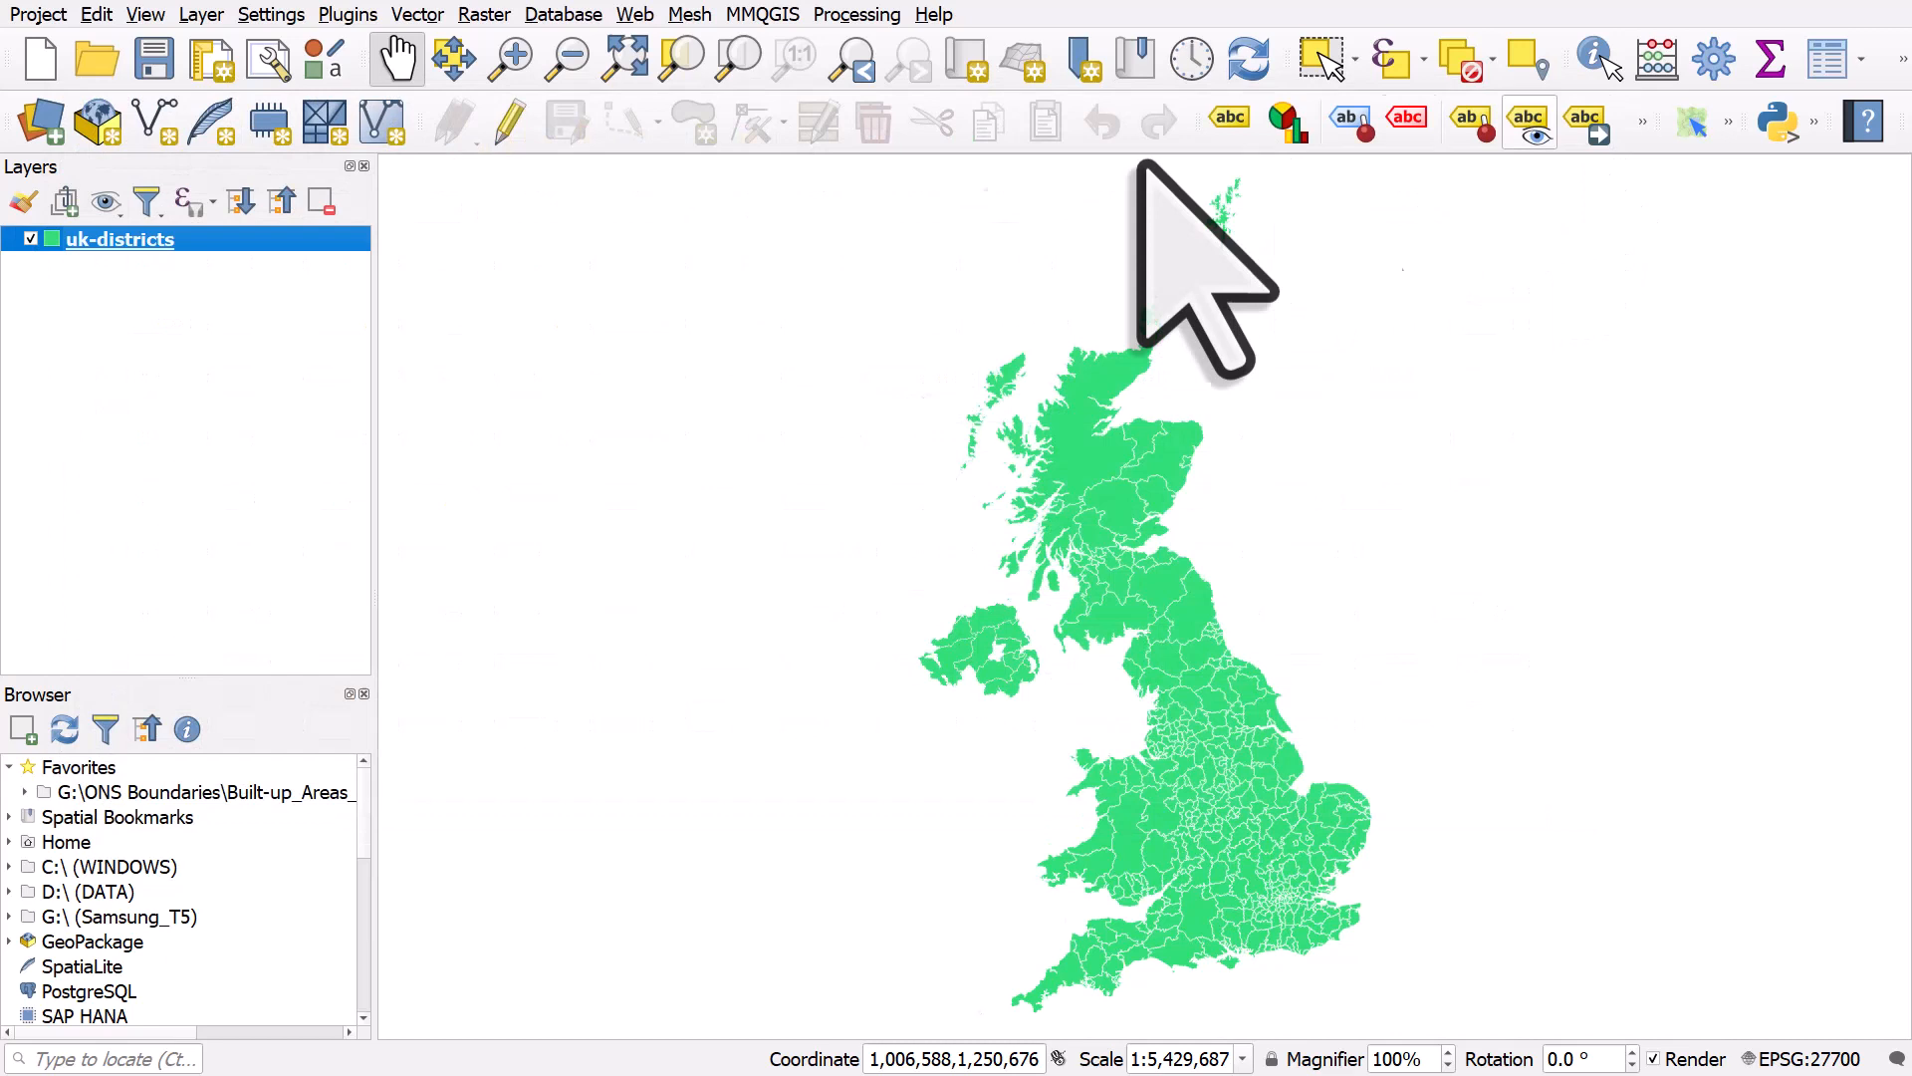
mouse_move(262, 385)
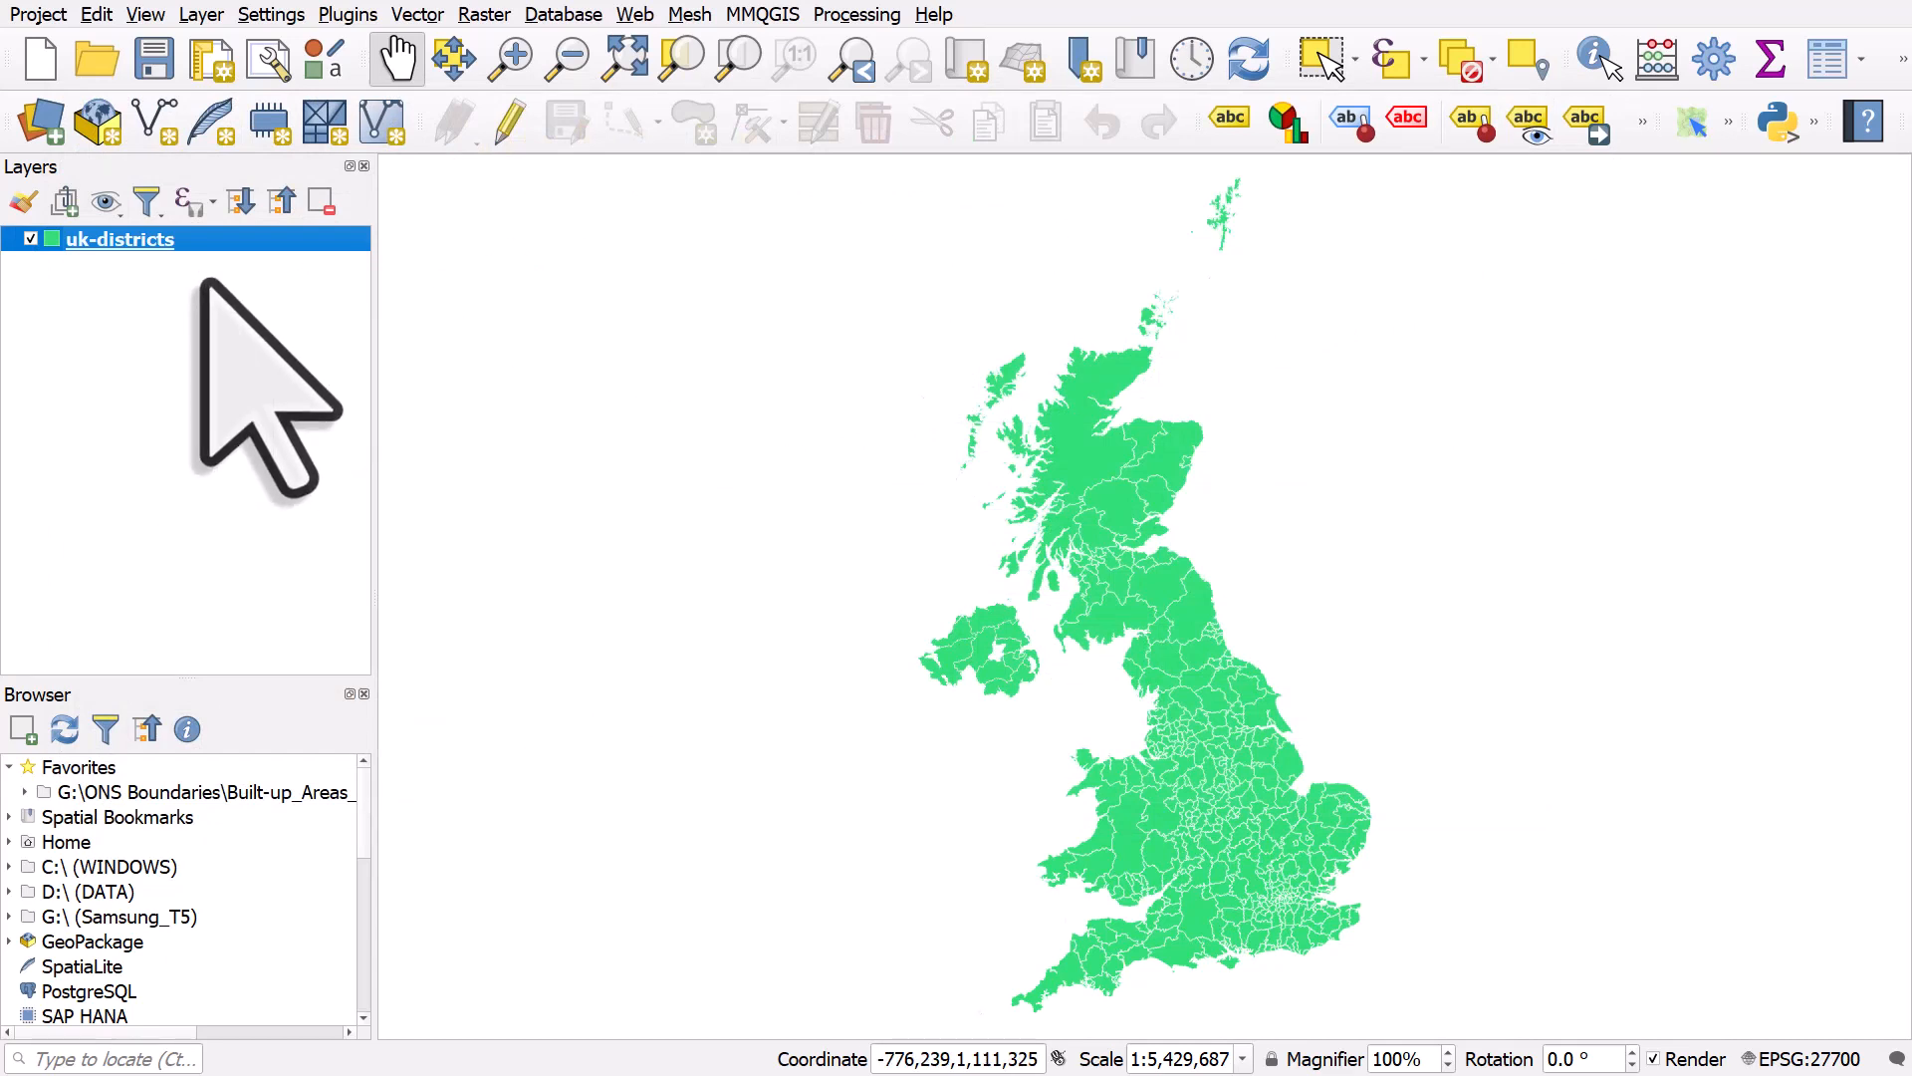
mouse_move(119, 240)
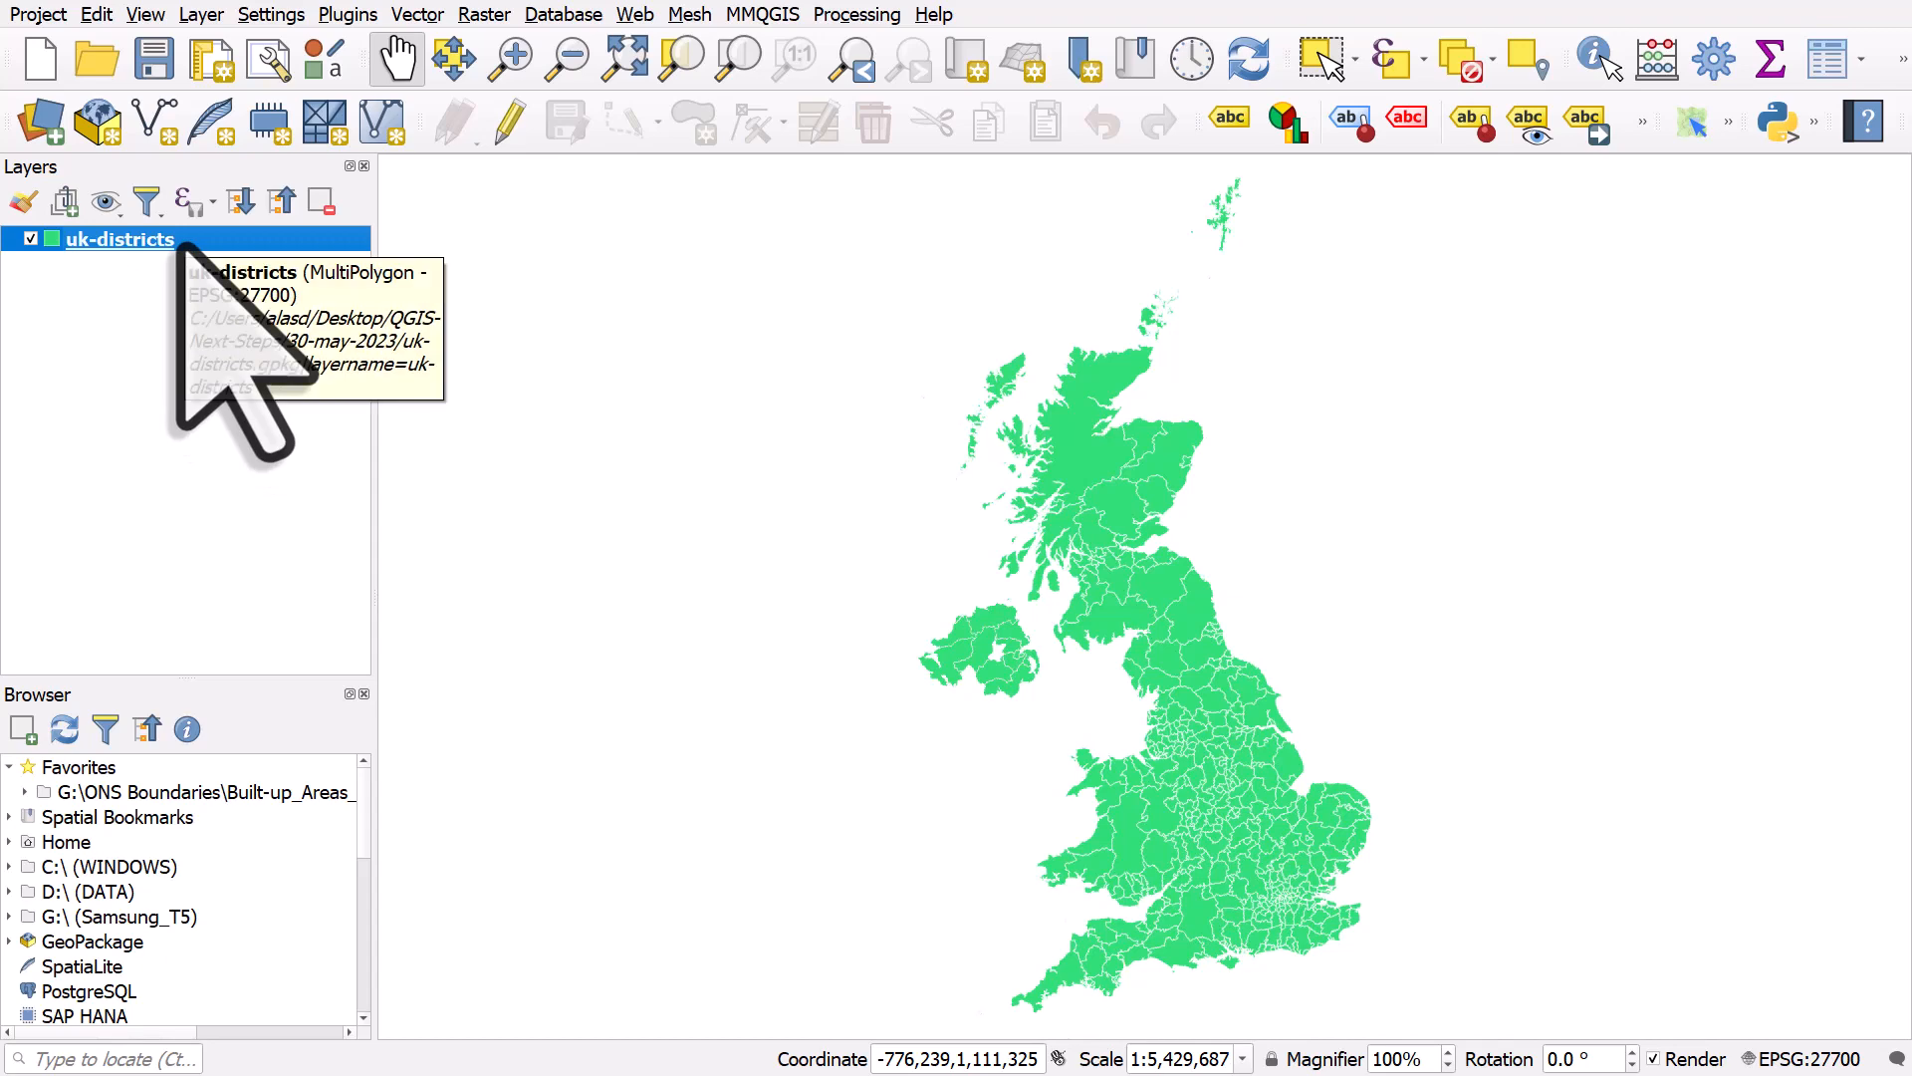
double_click(118, 239)
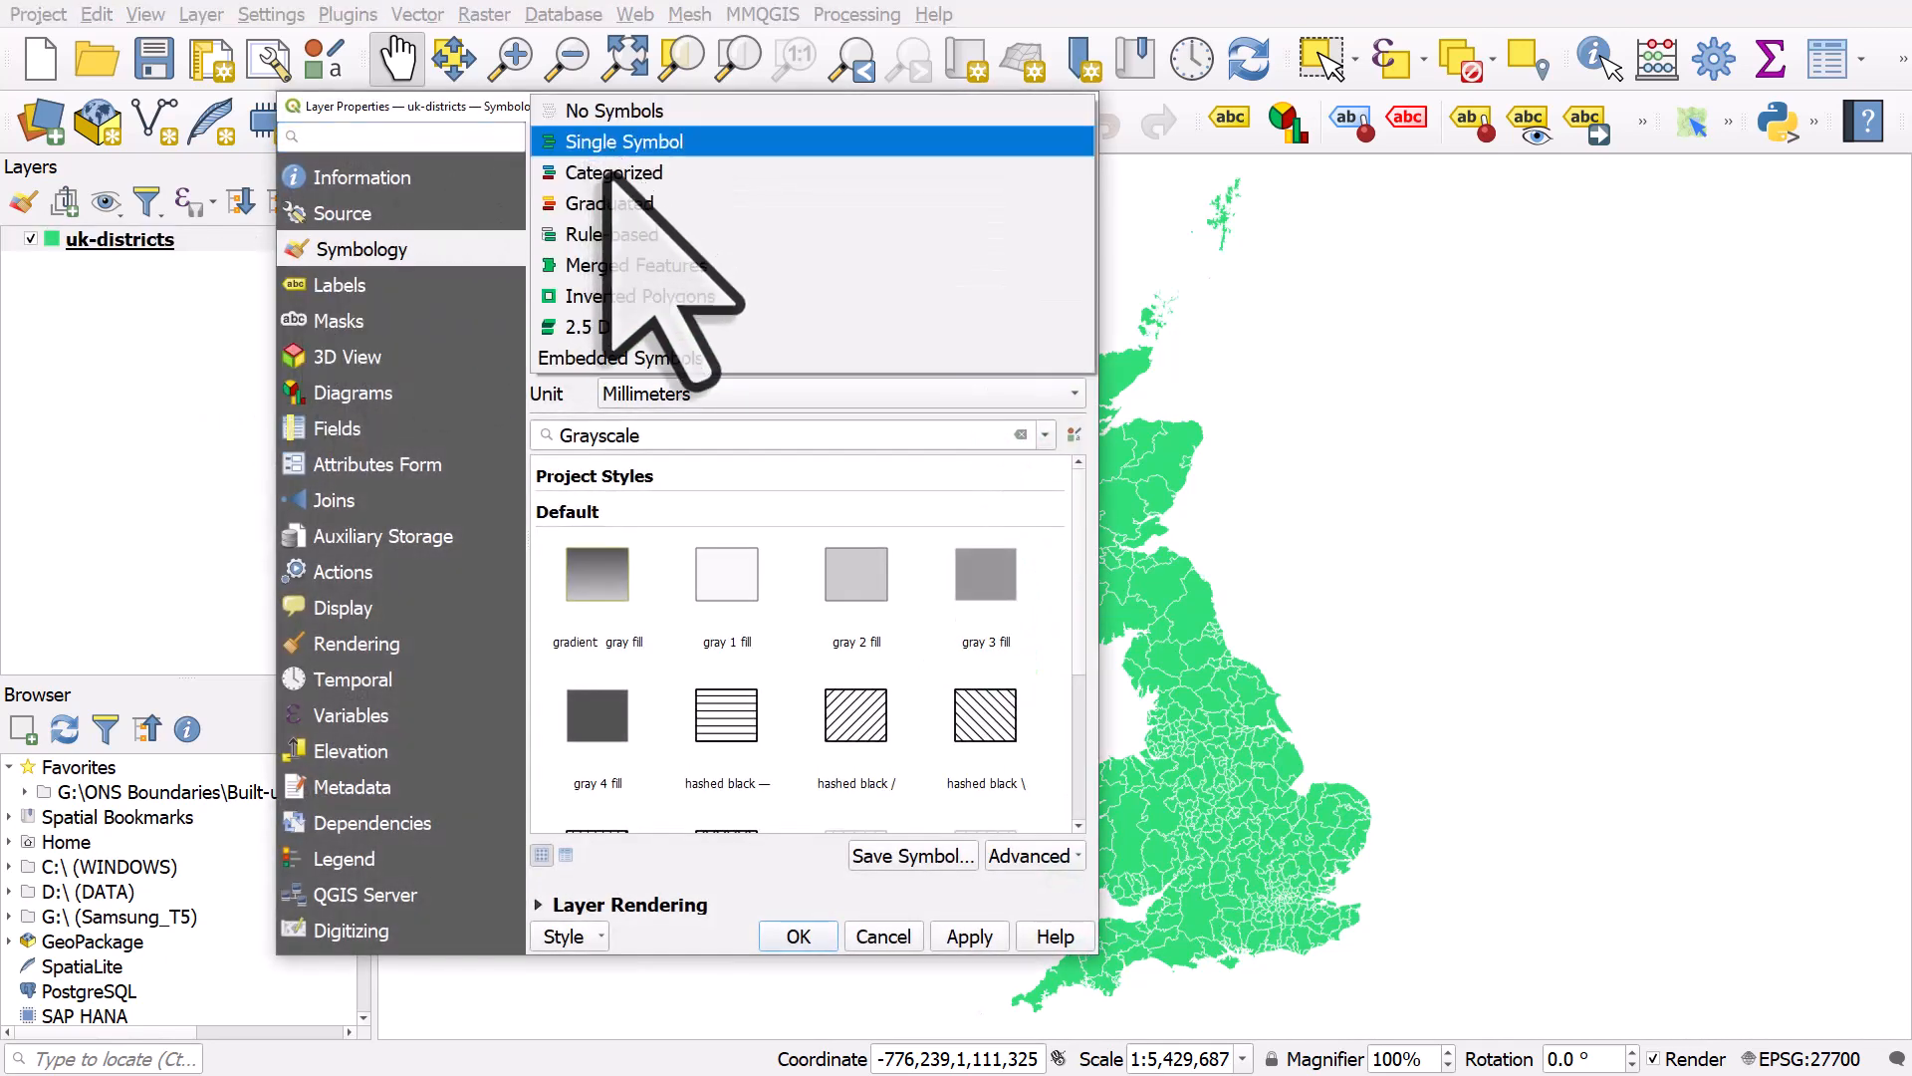
click(607, 203)
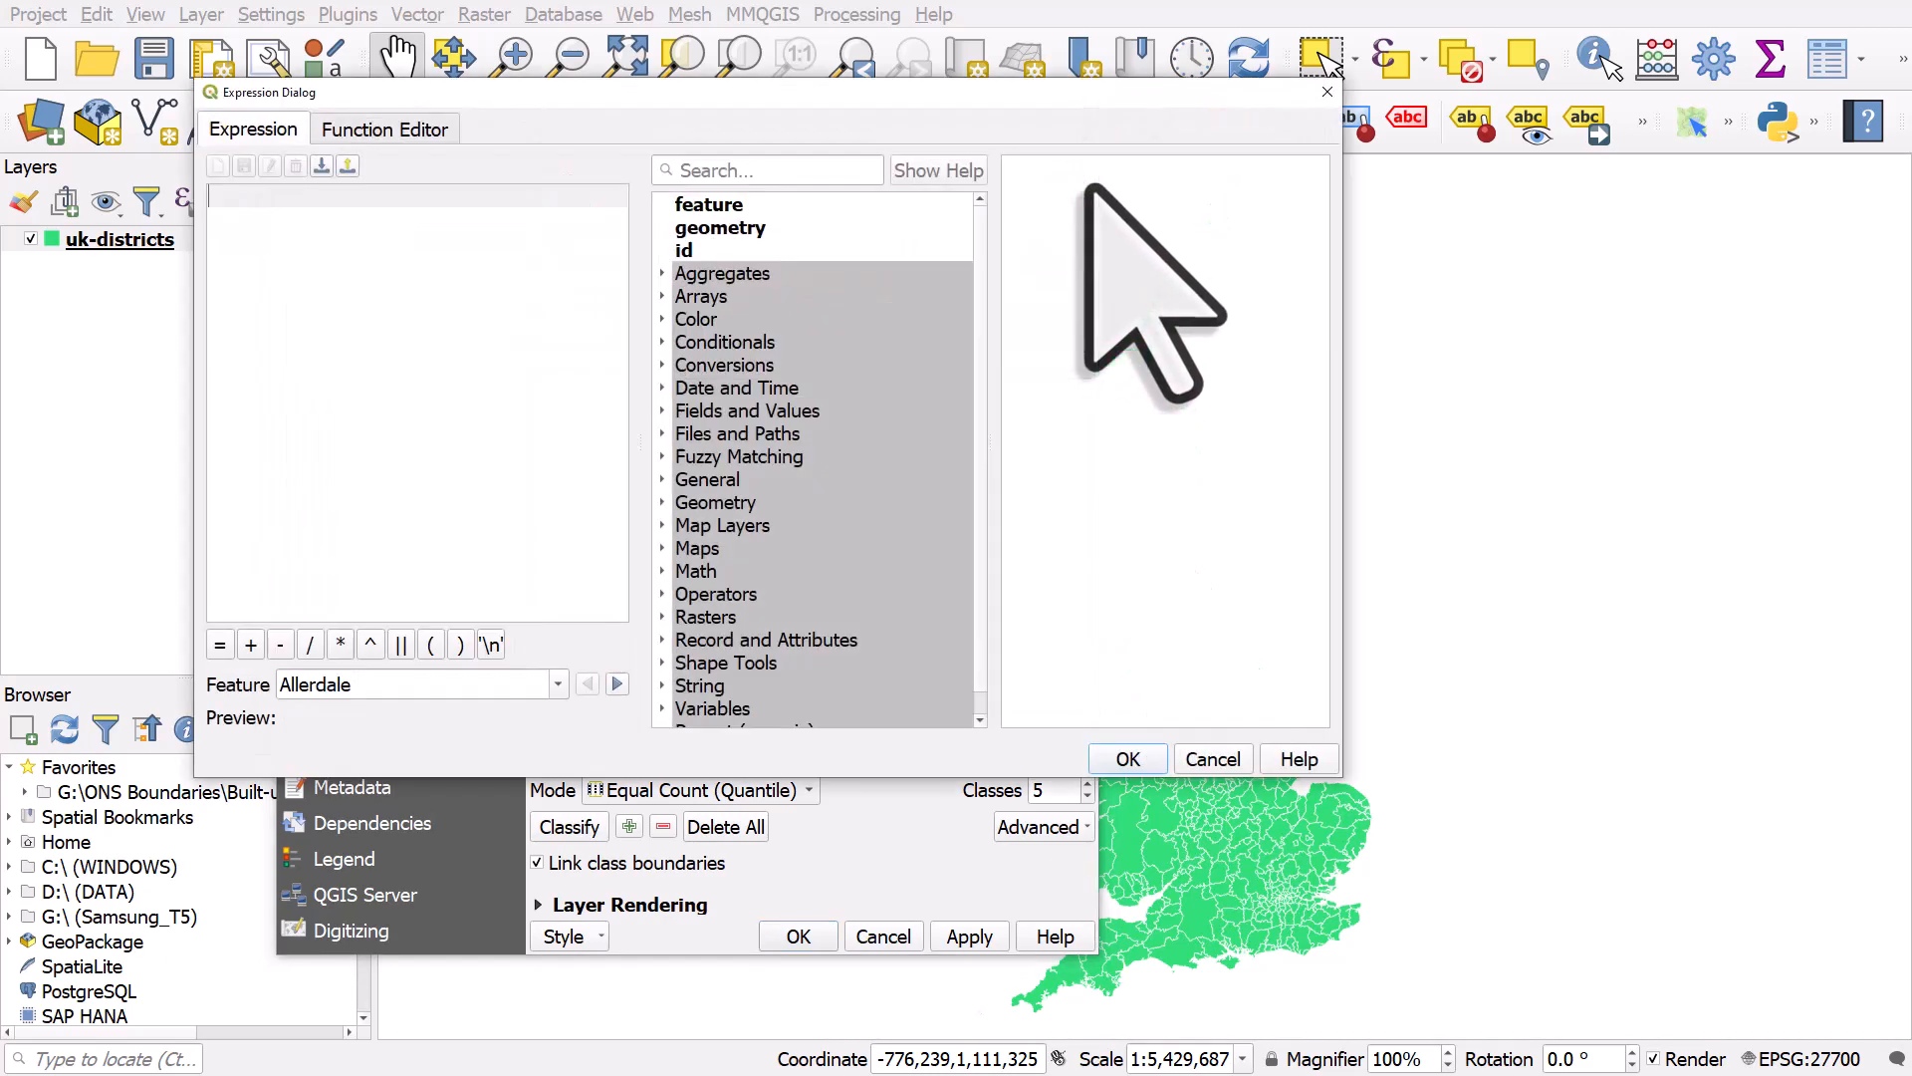
Step: Enter the value expression "age90plus" / "popmid2019" * 100 in the expression builder
click(748, 409)
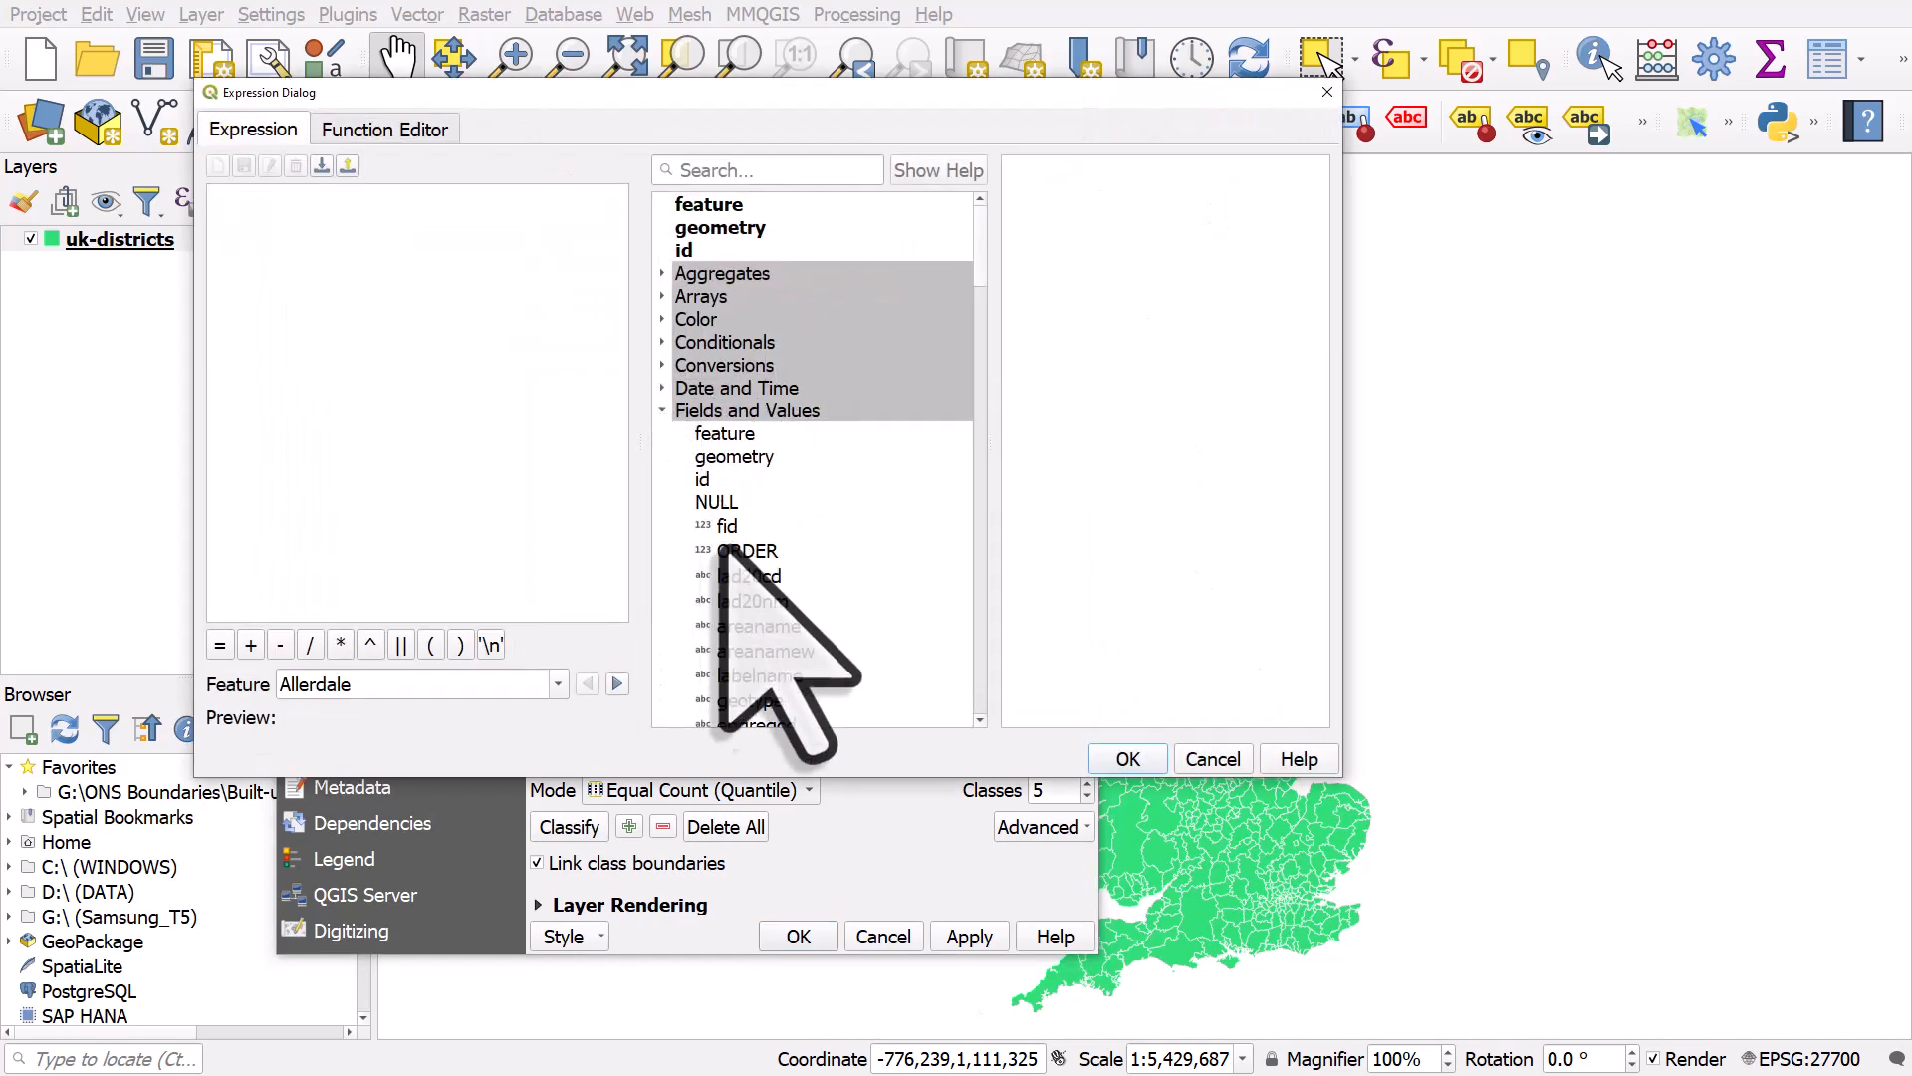
mouse_move(781, 658)
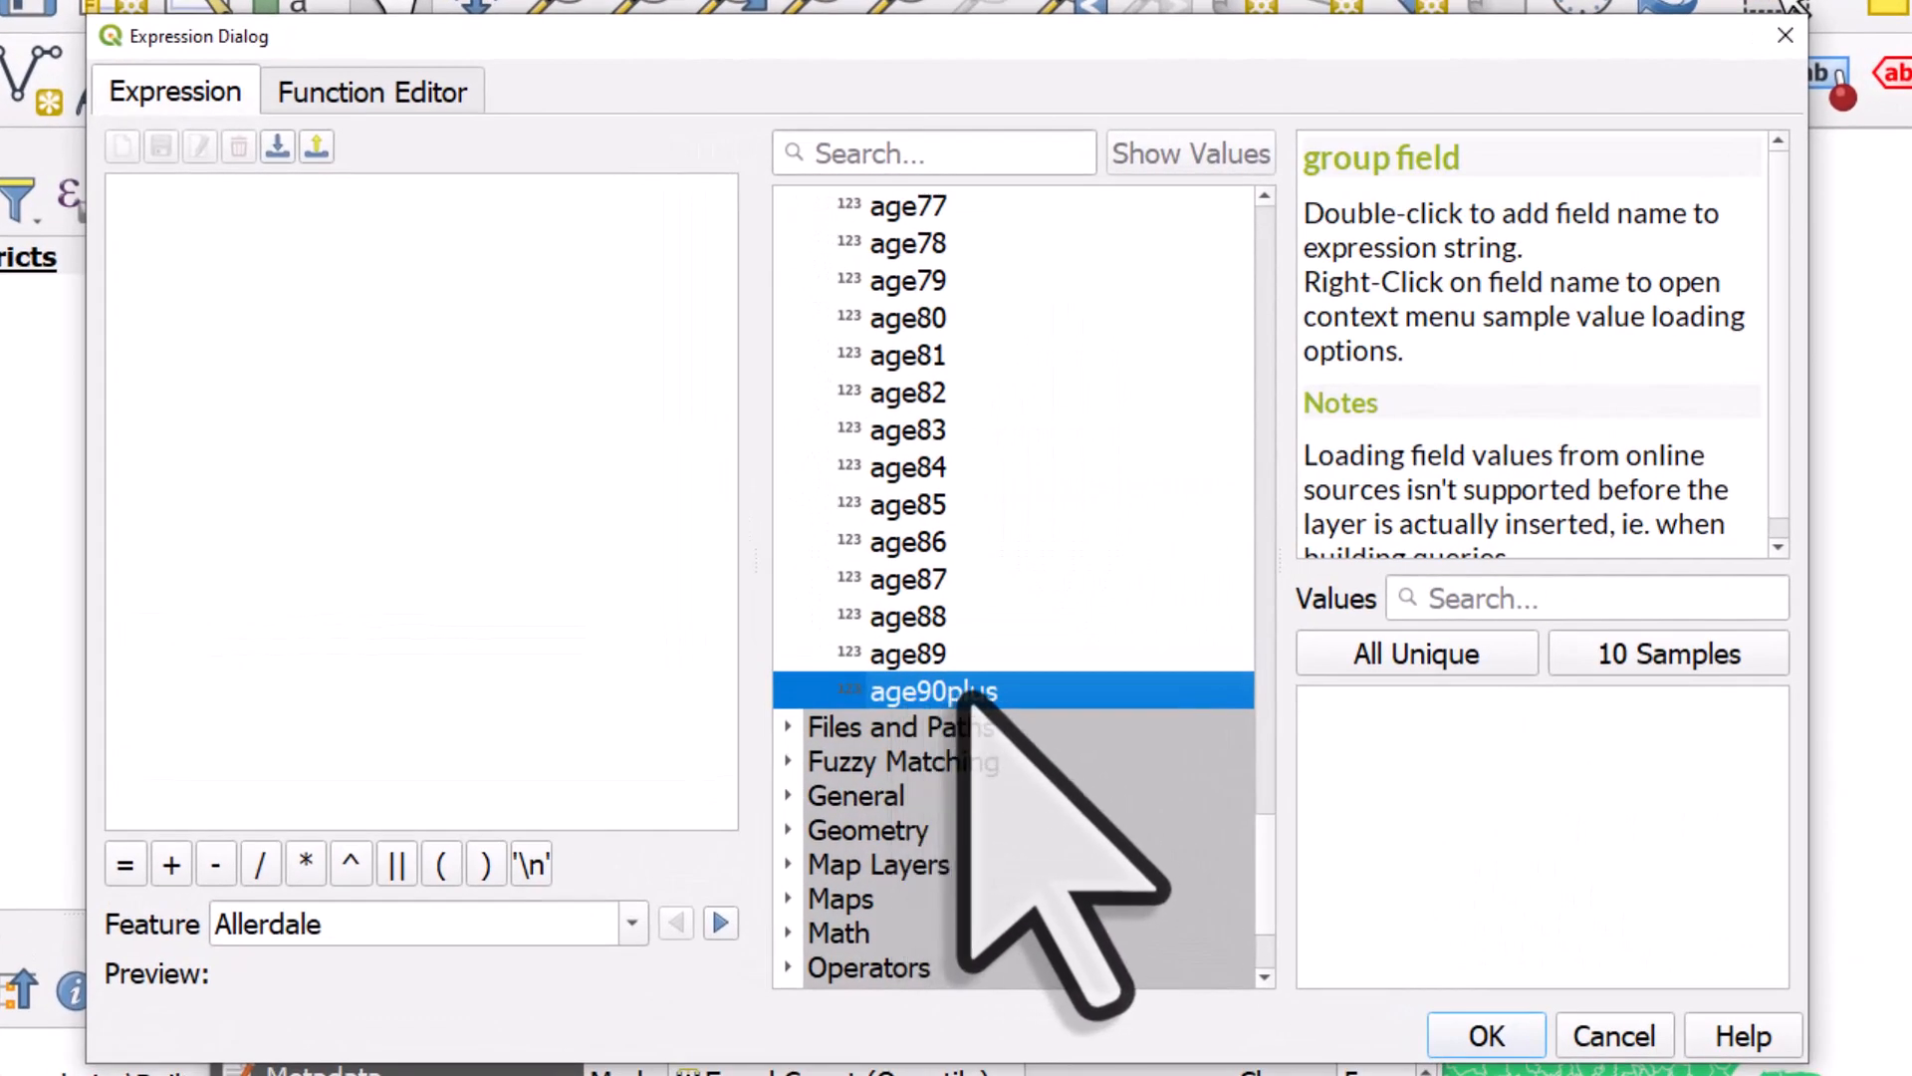
double_click(934, 691)
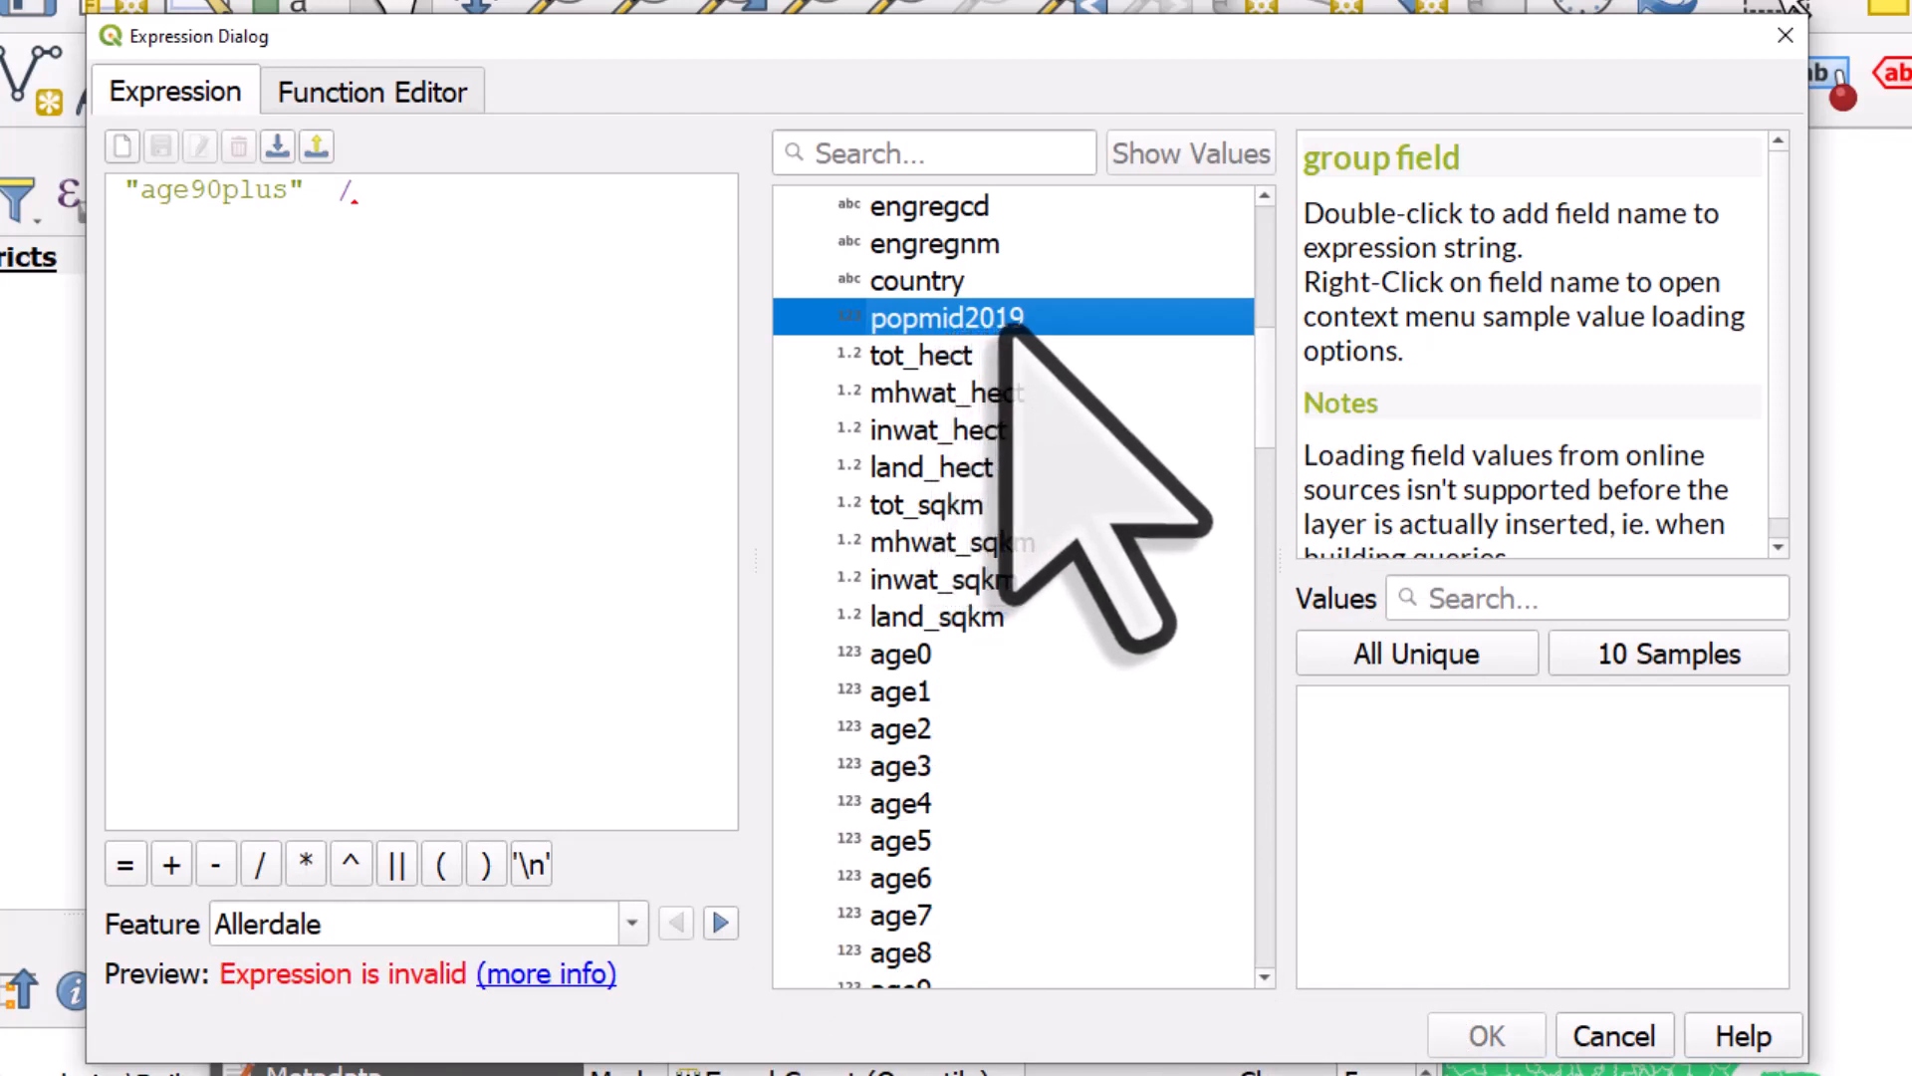
double_click(949, 316)
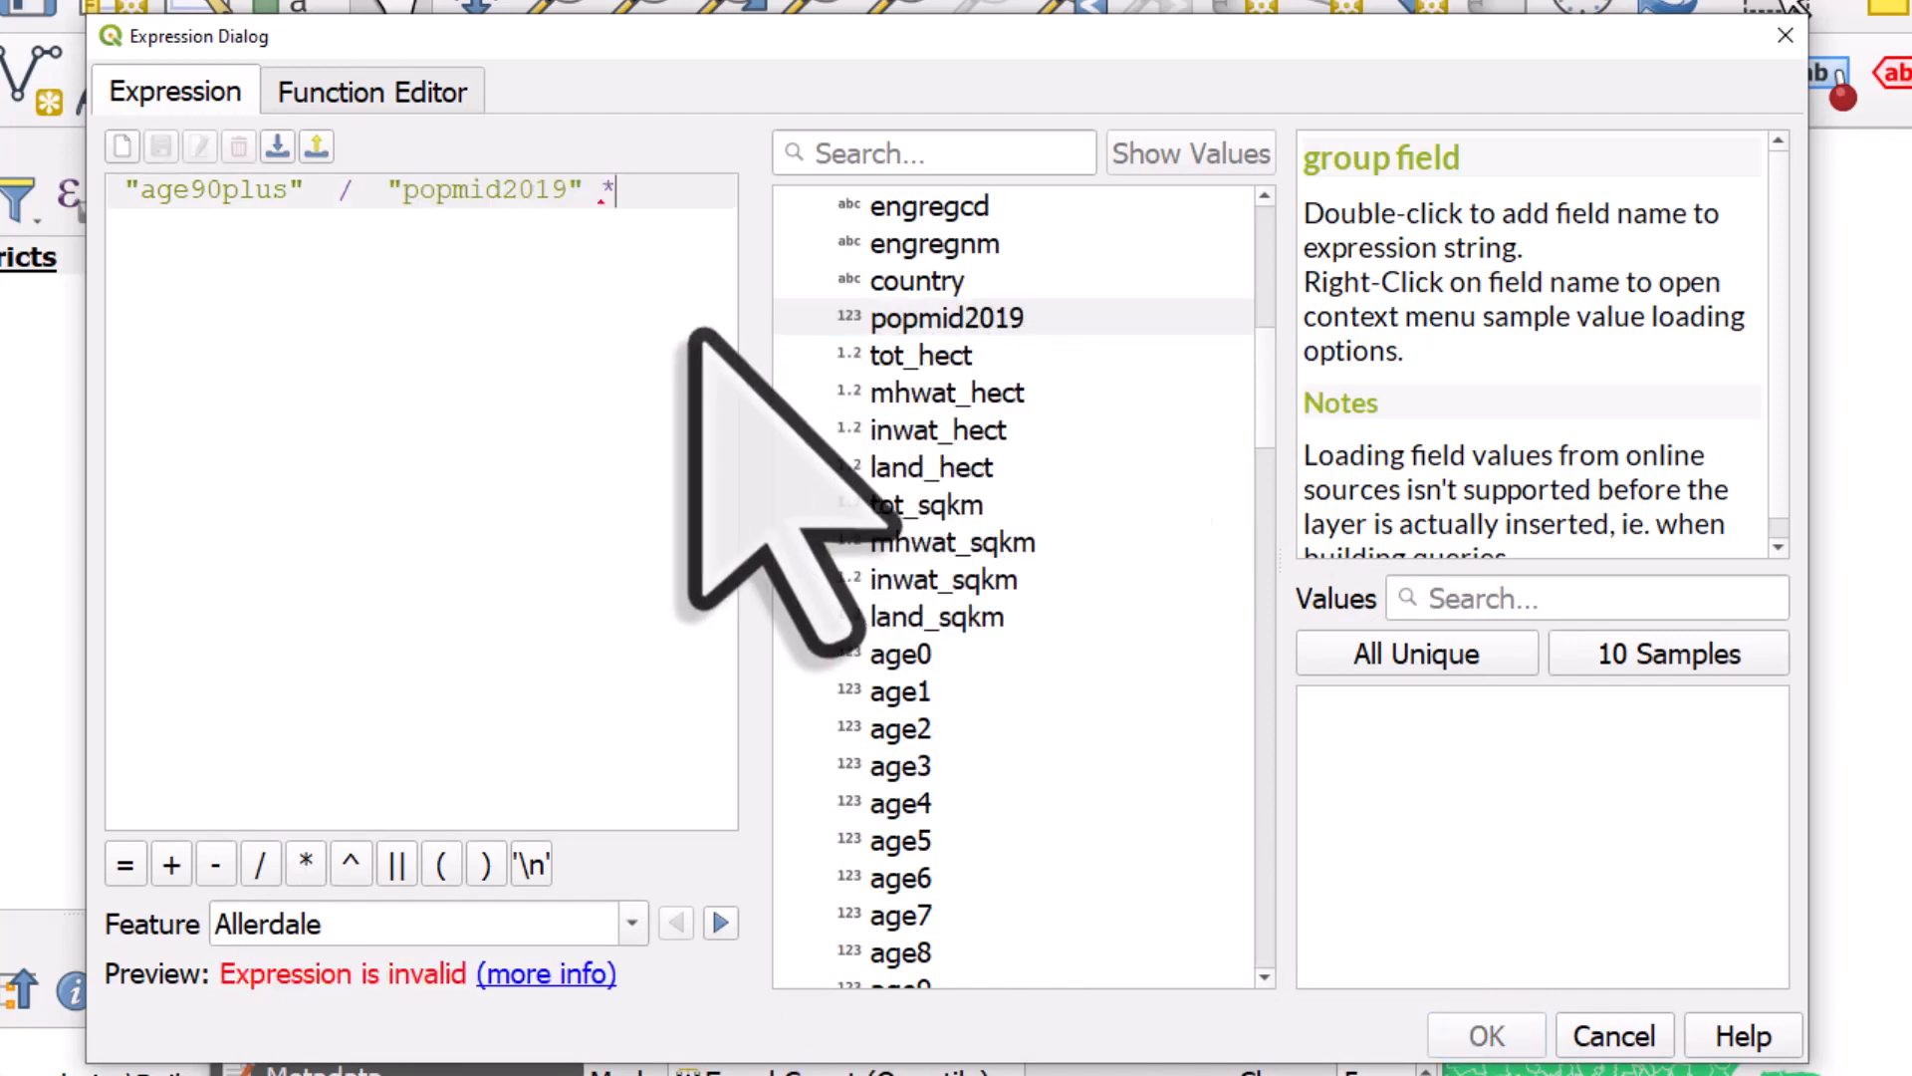
text(100)
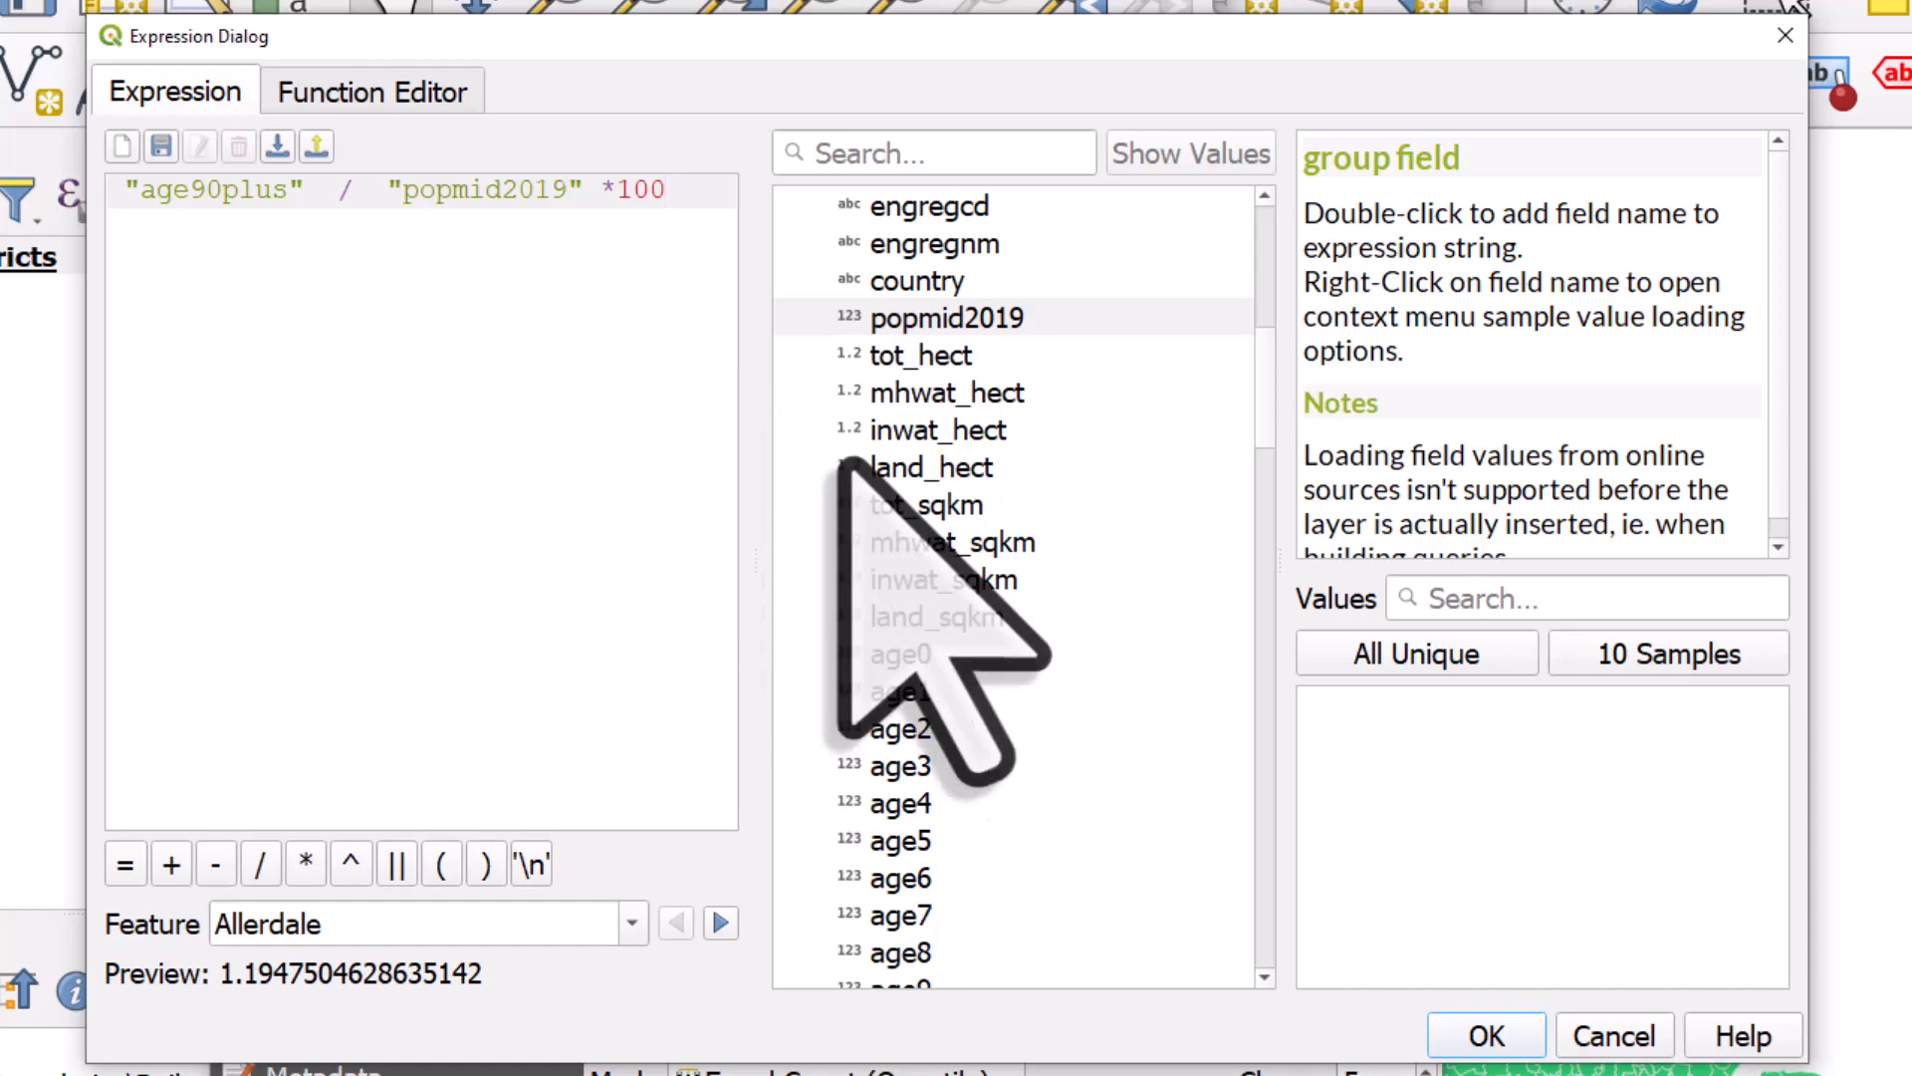
Step: Accept the expression, apply the Blues ramp, classify five quantile classes and confirm
click(1482, 1035)
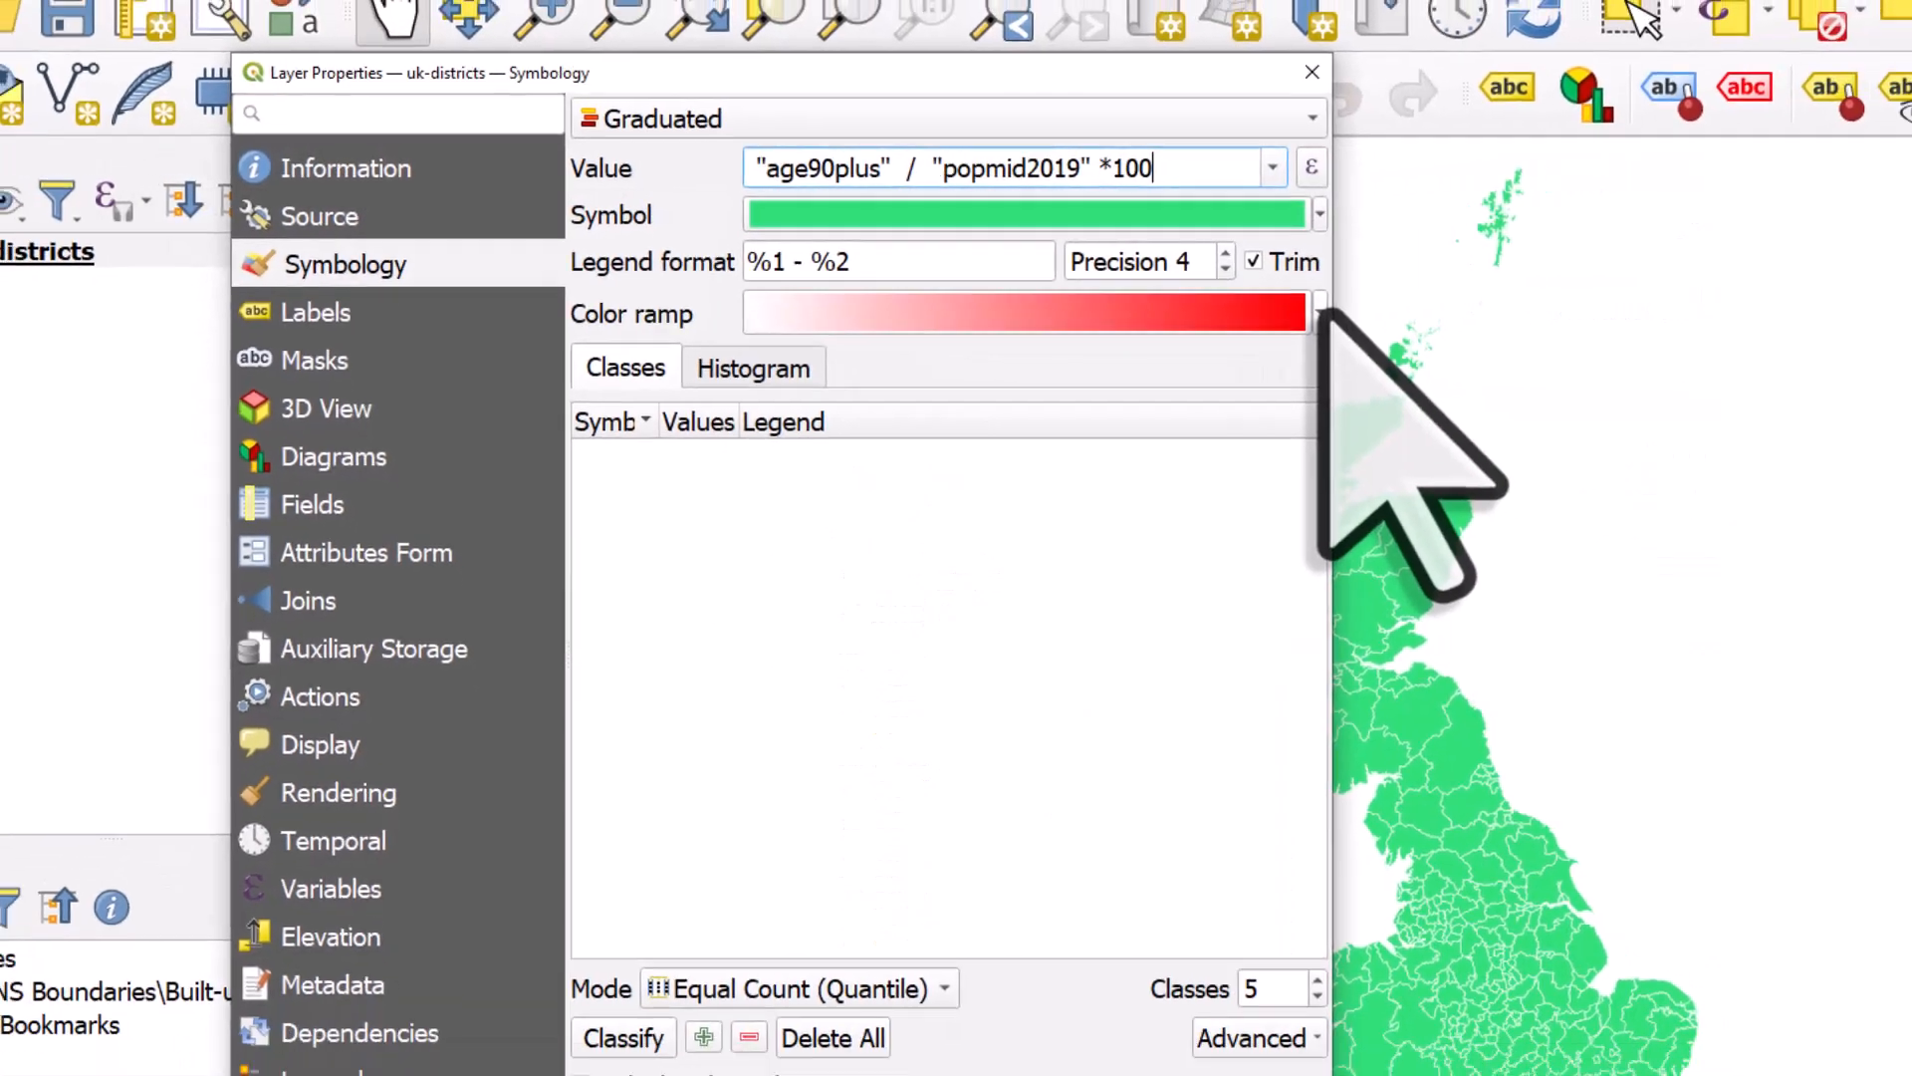
click(1317, 311)
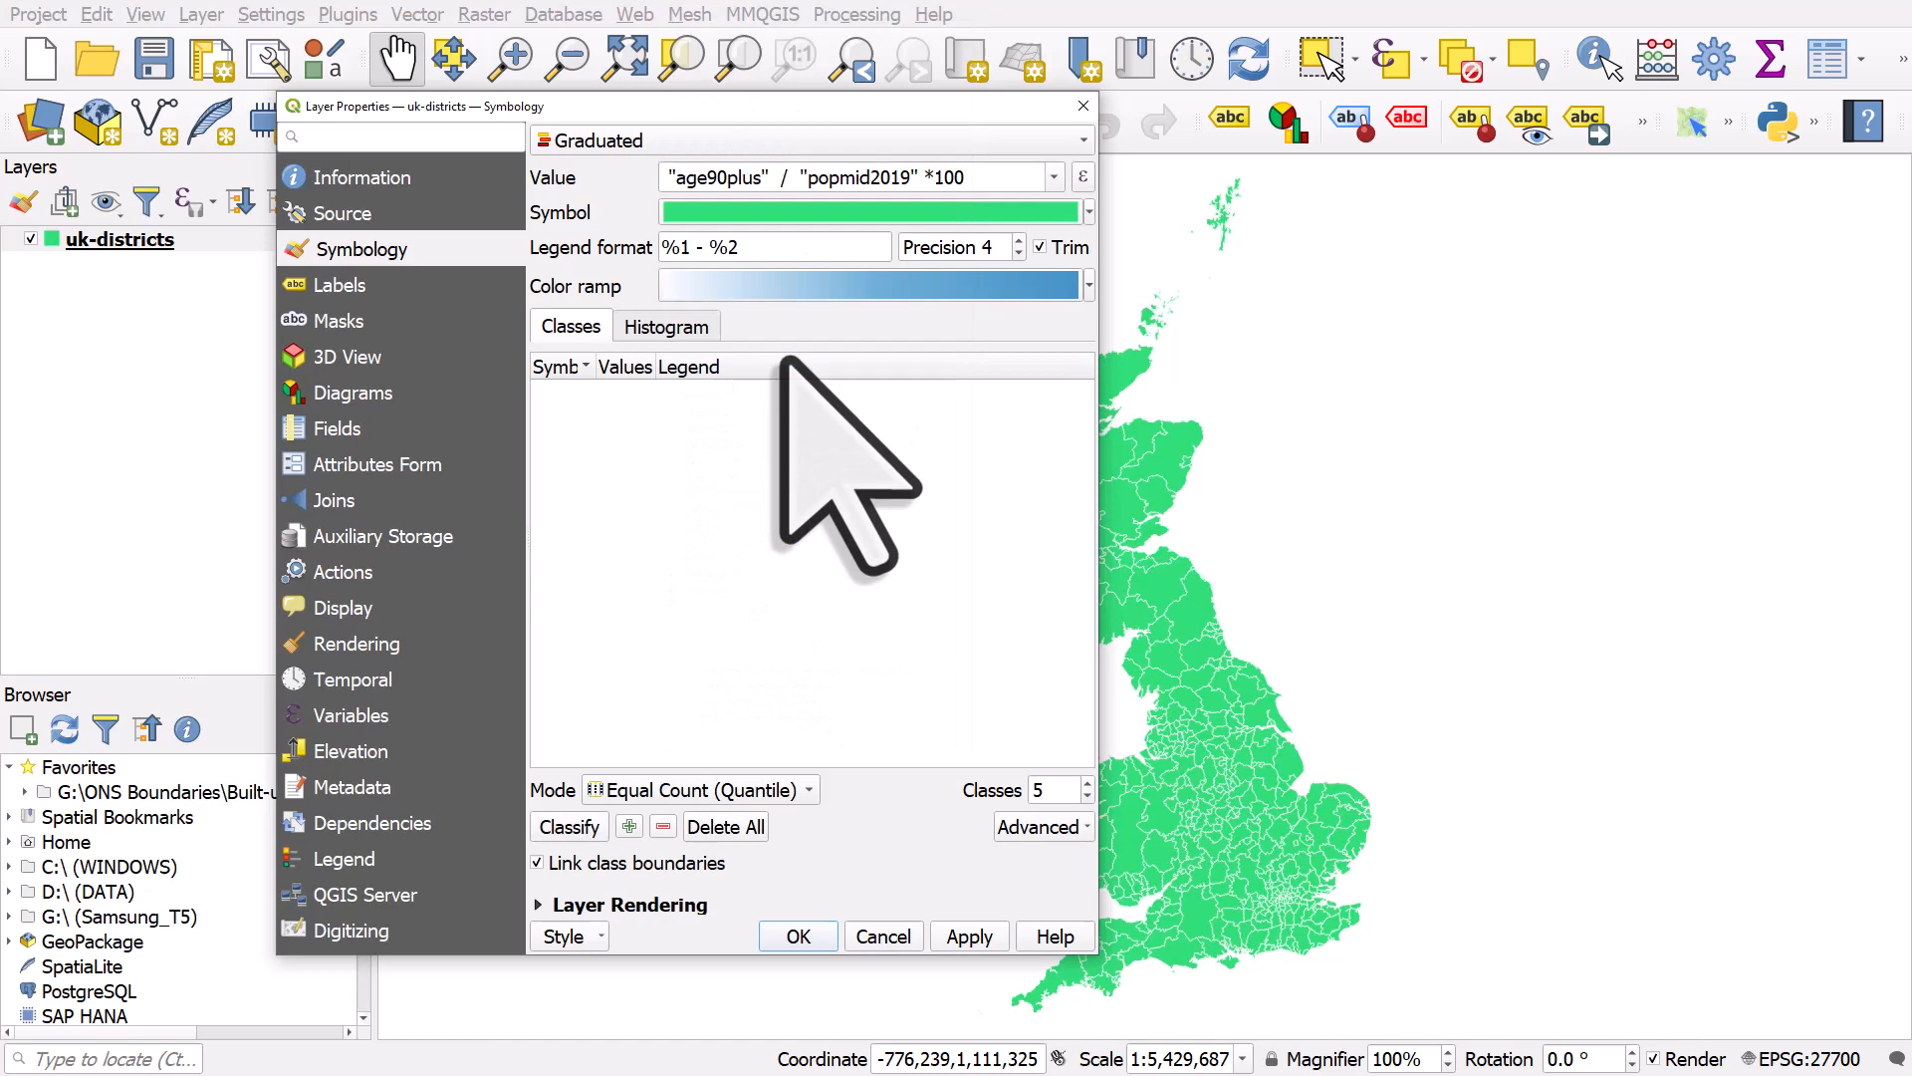
click(569, 826)
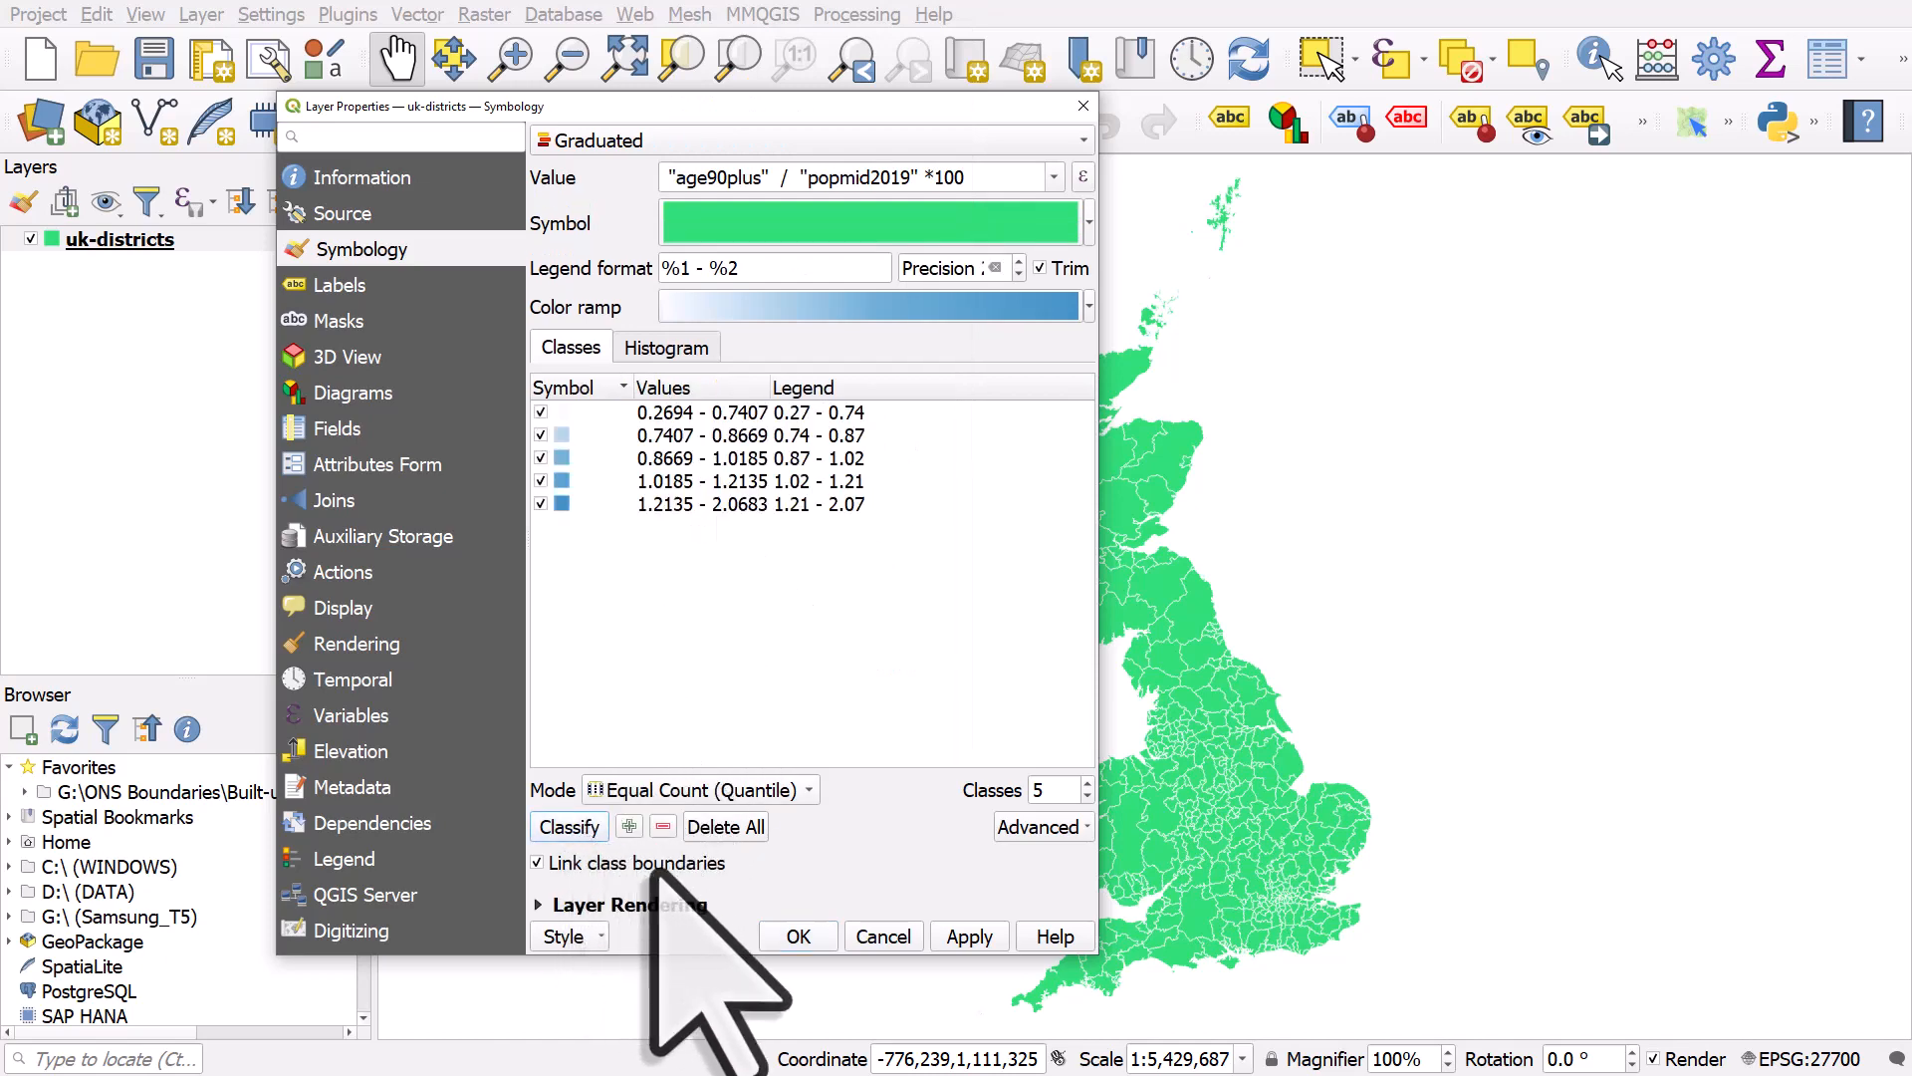
click(797, 936)
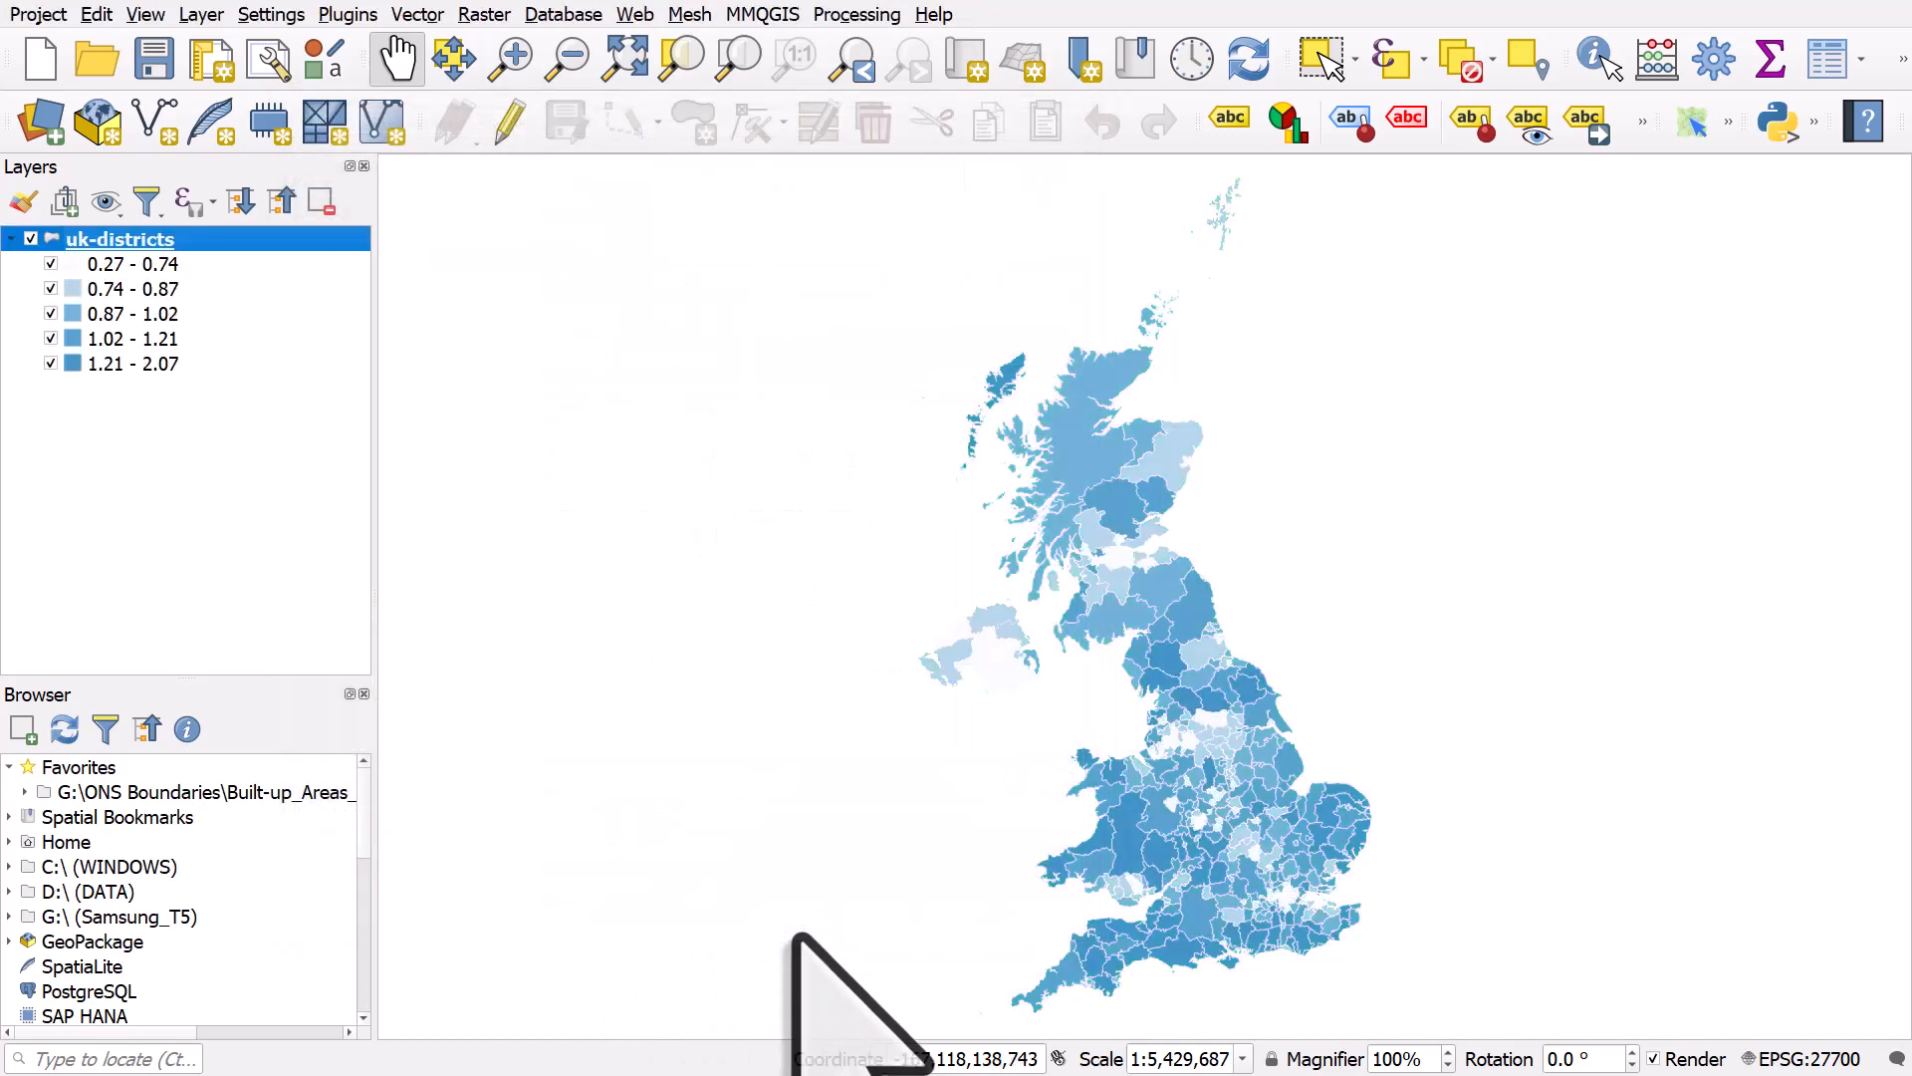
mouse_move(792, 756)
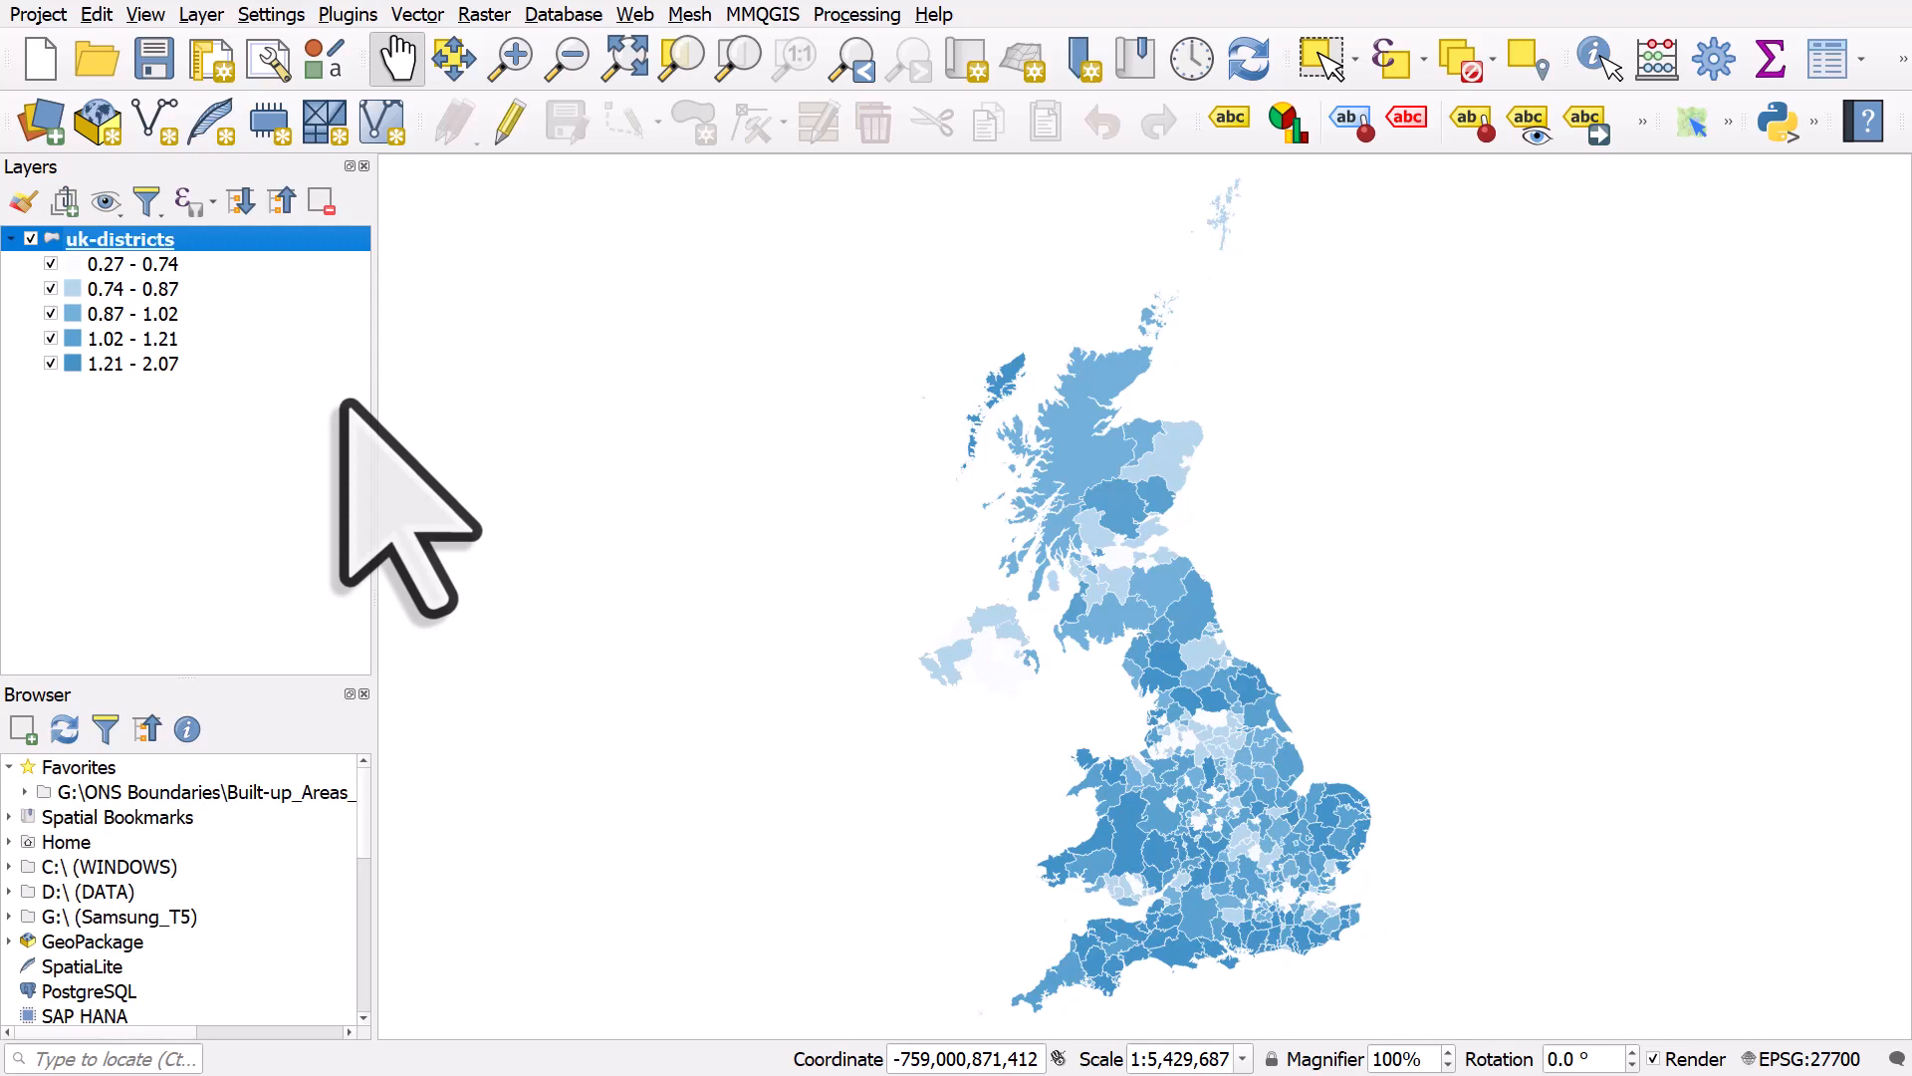
mouse_move(354, 366)
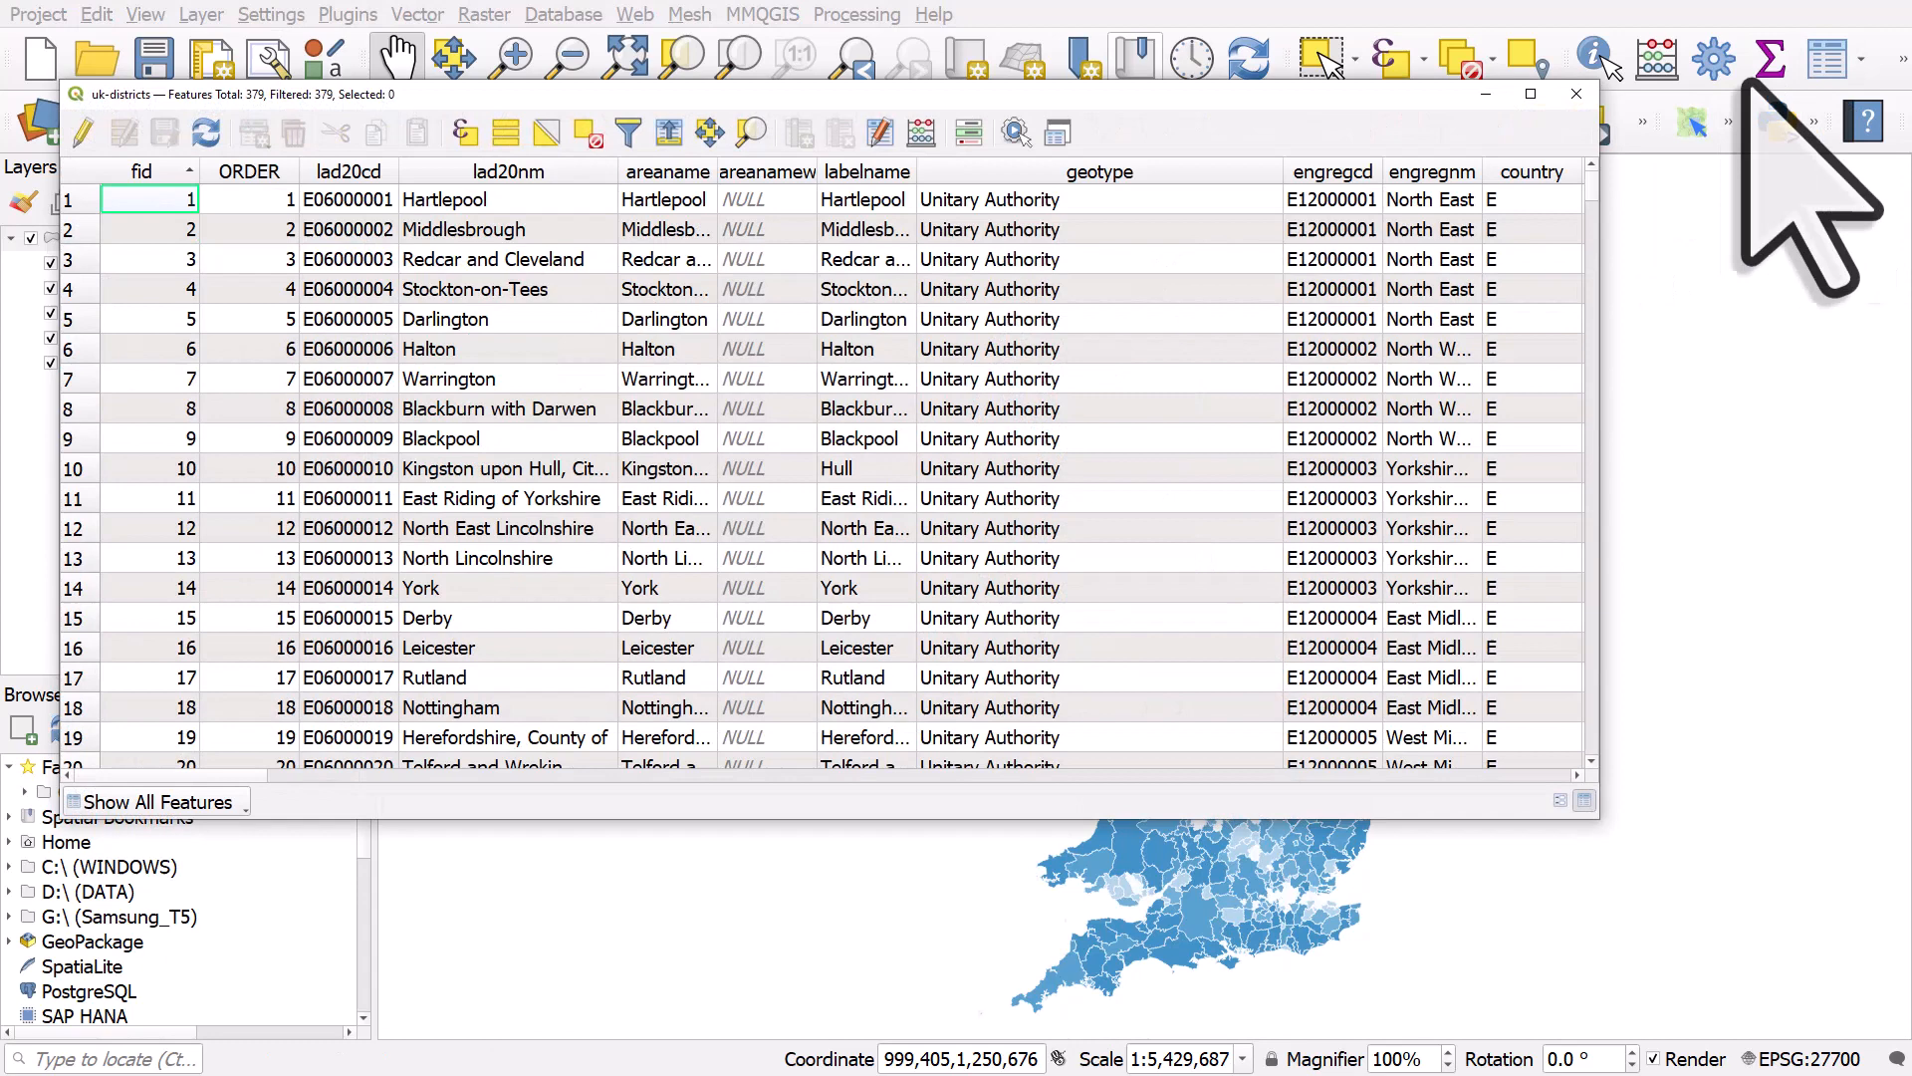
mouse_move(920, 133)
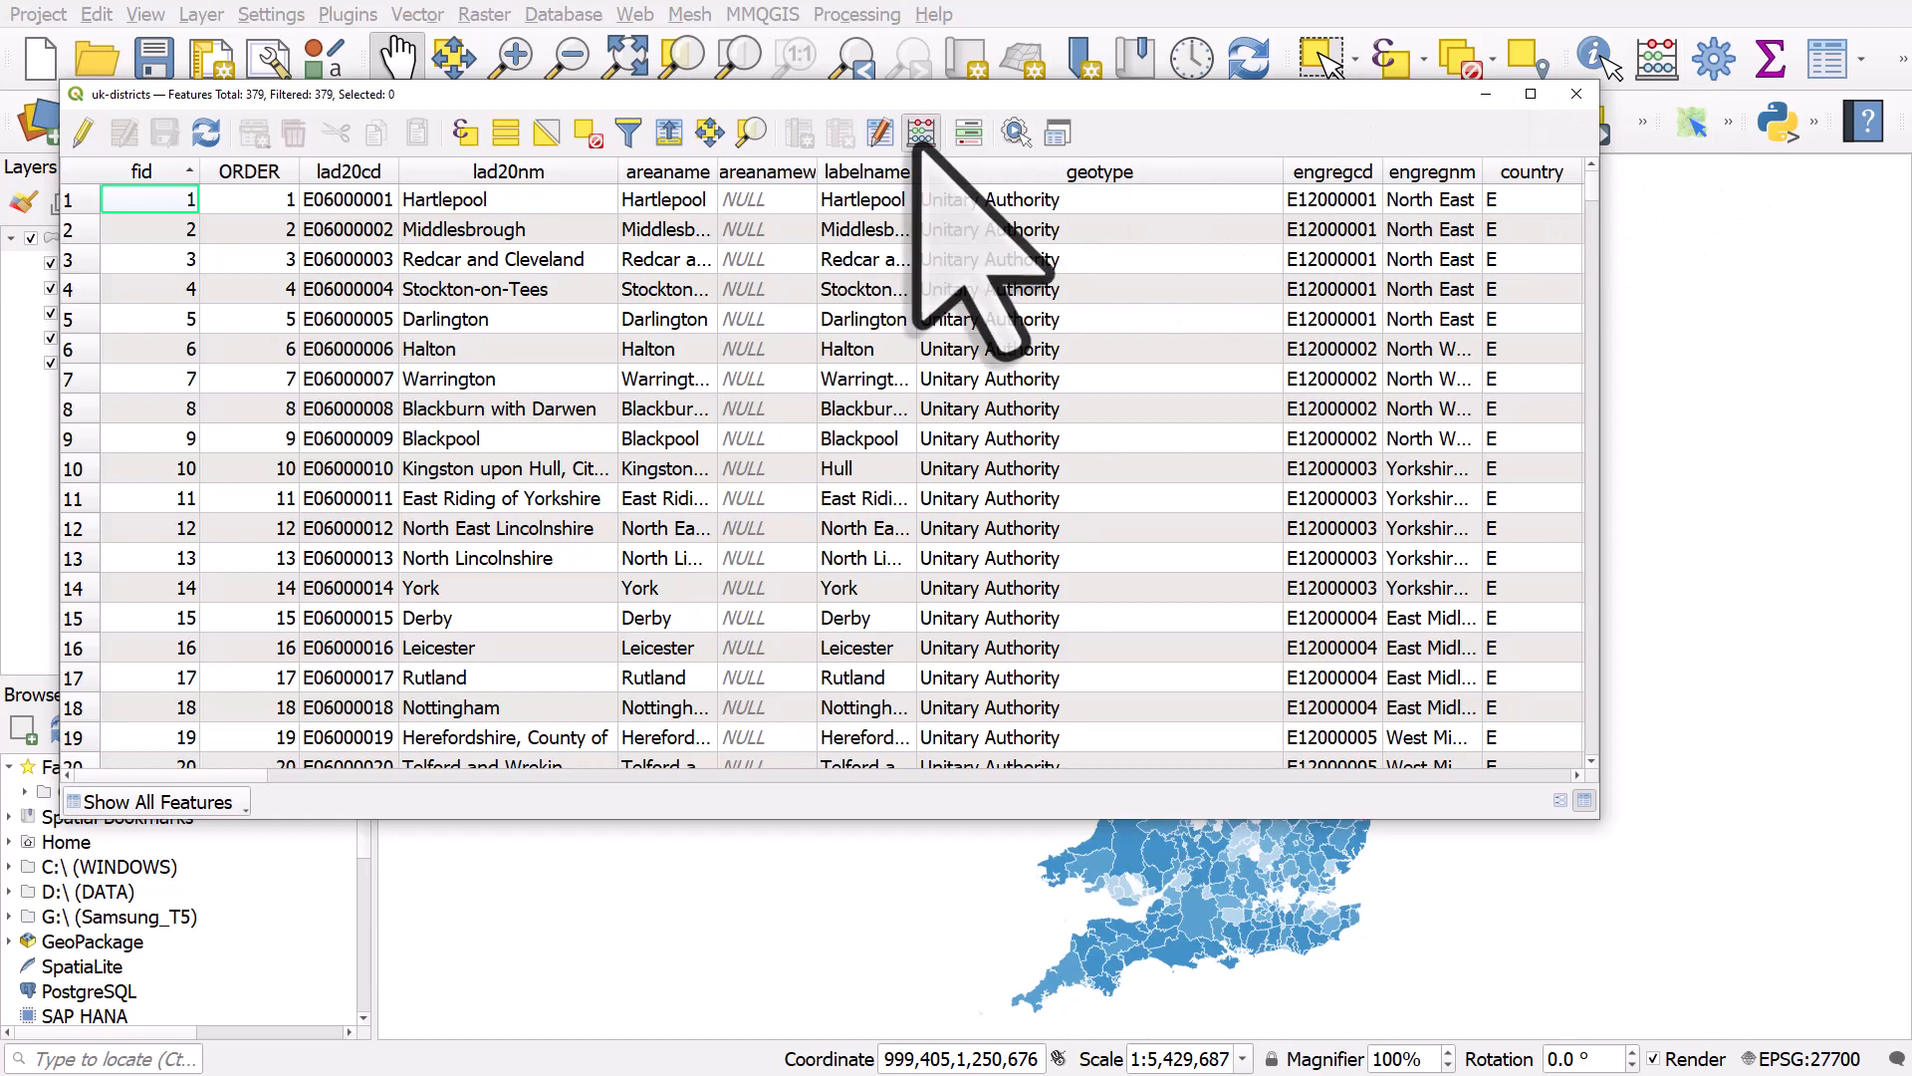
Step: Name a new decimal-number (real) field pct-90plus in Field Calculator and expand Fields and Values
click(920, 132)
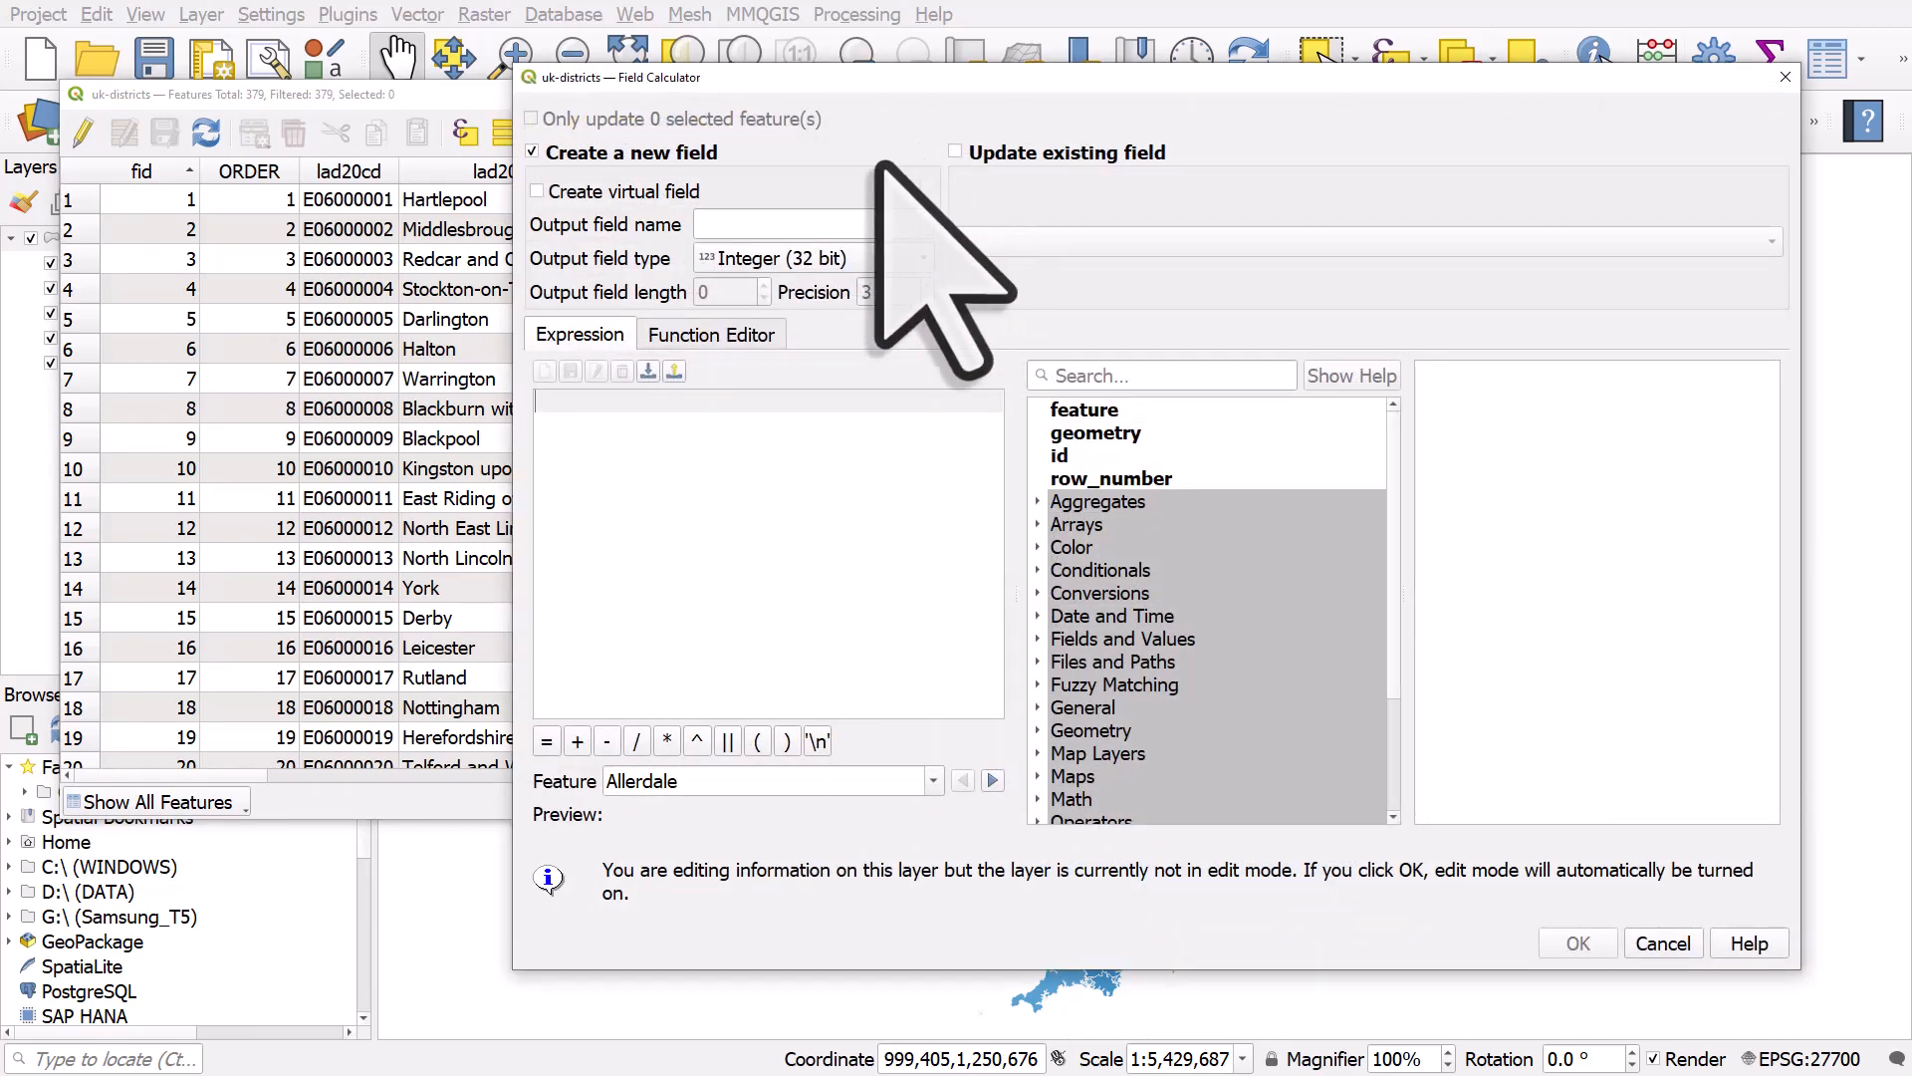
click(814, 224)
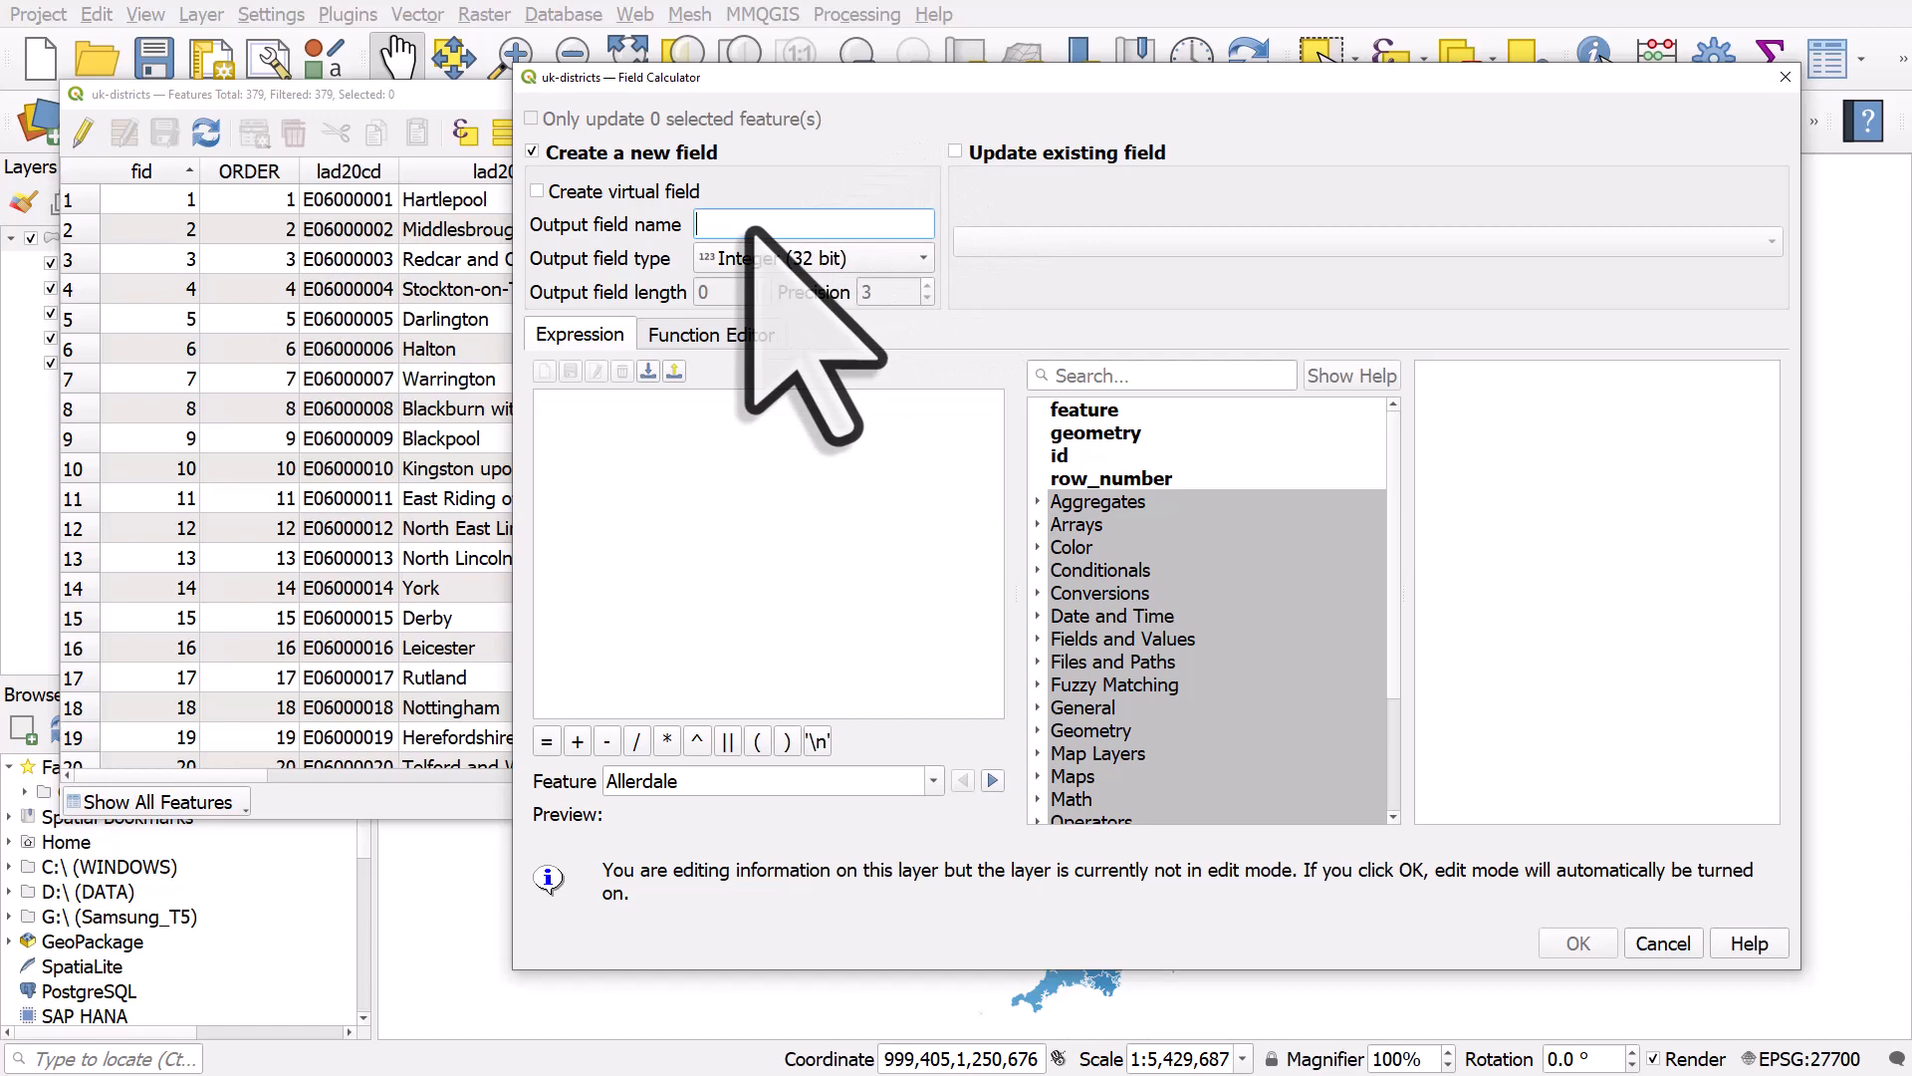
text(pct-)
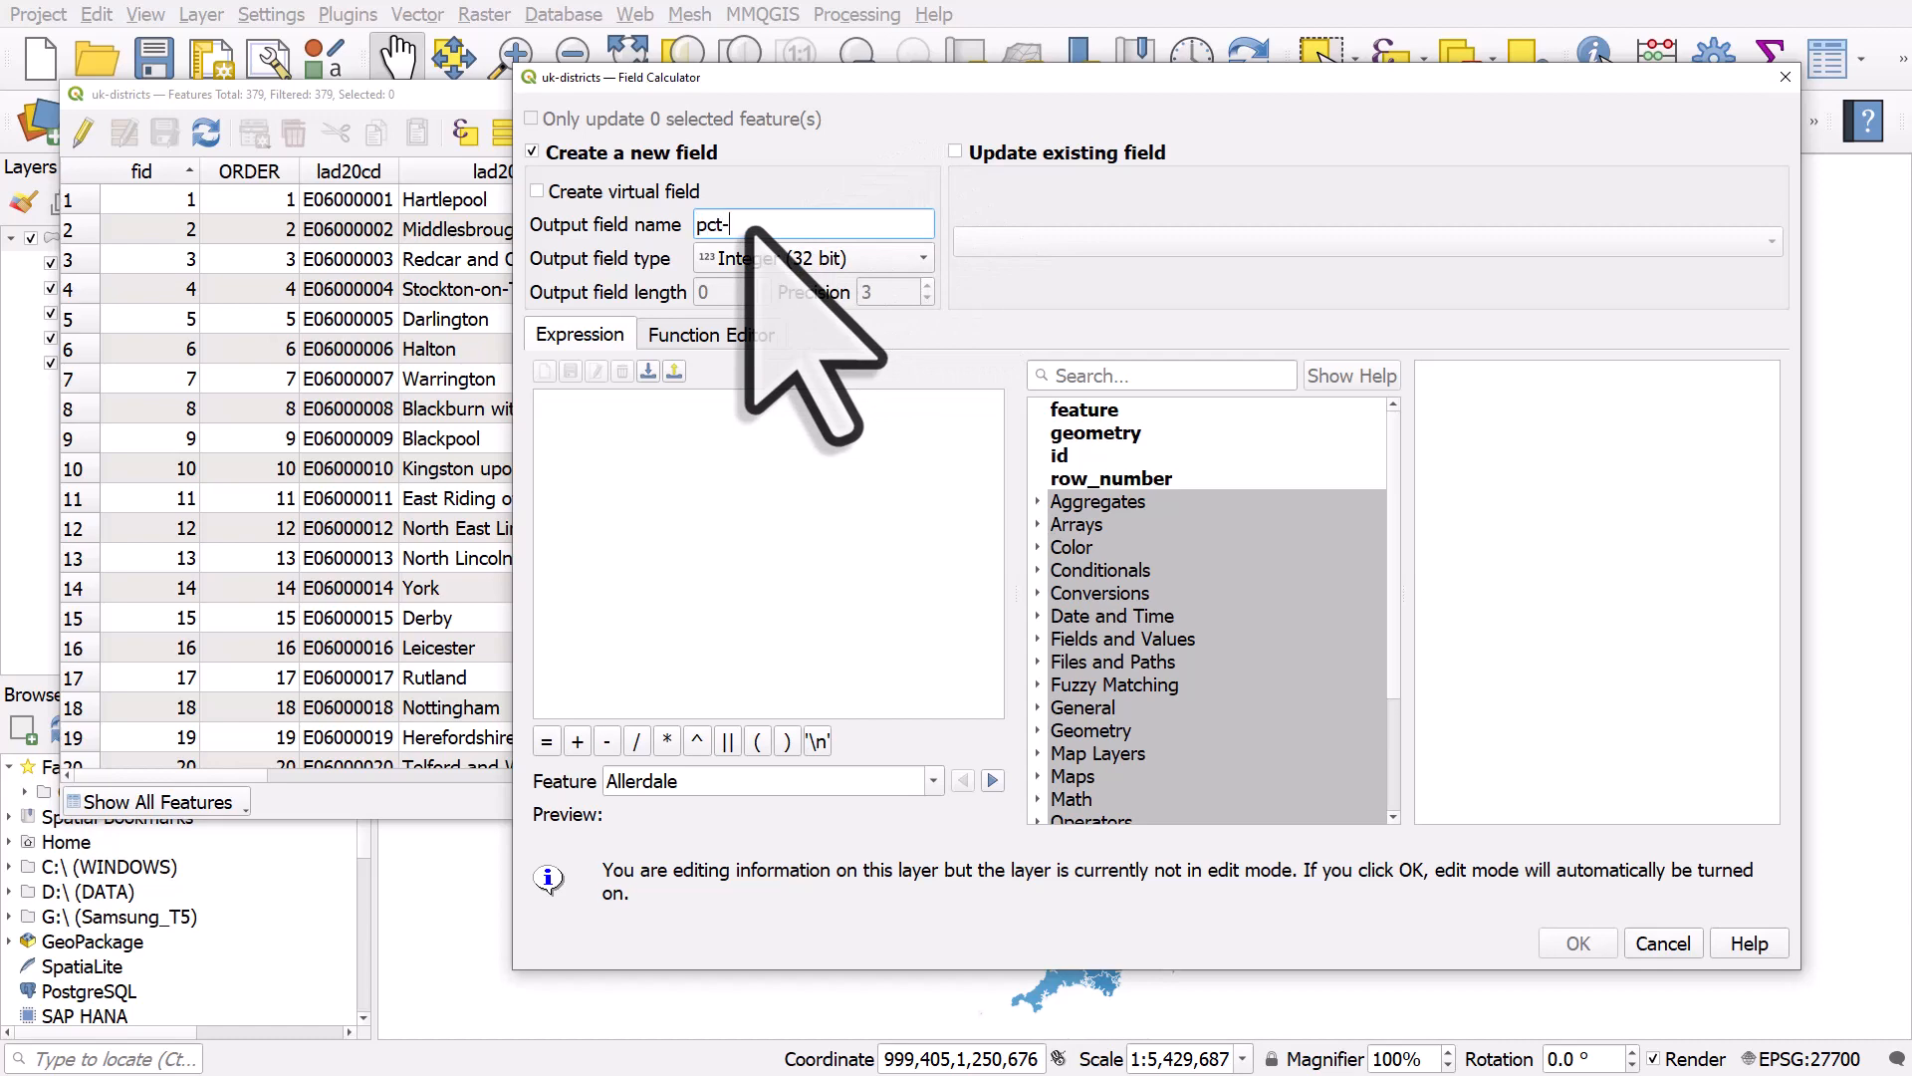
text(90)
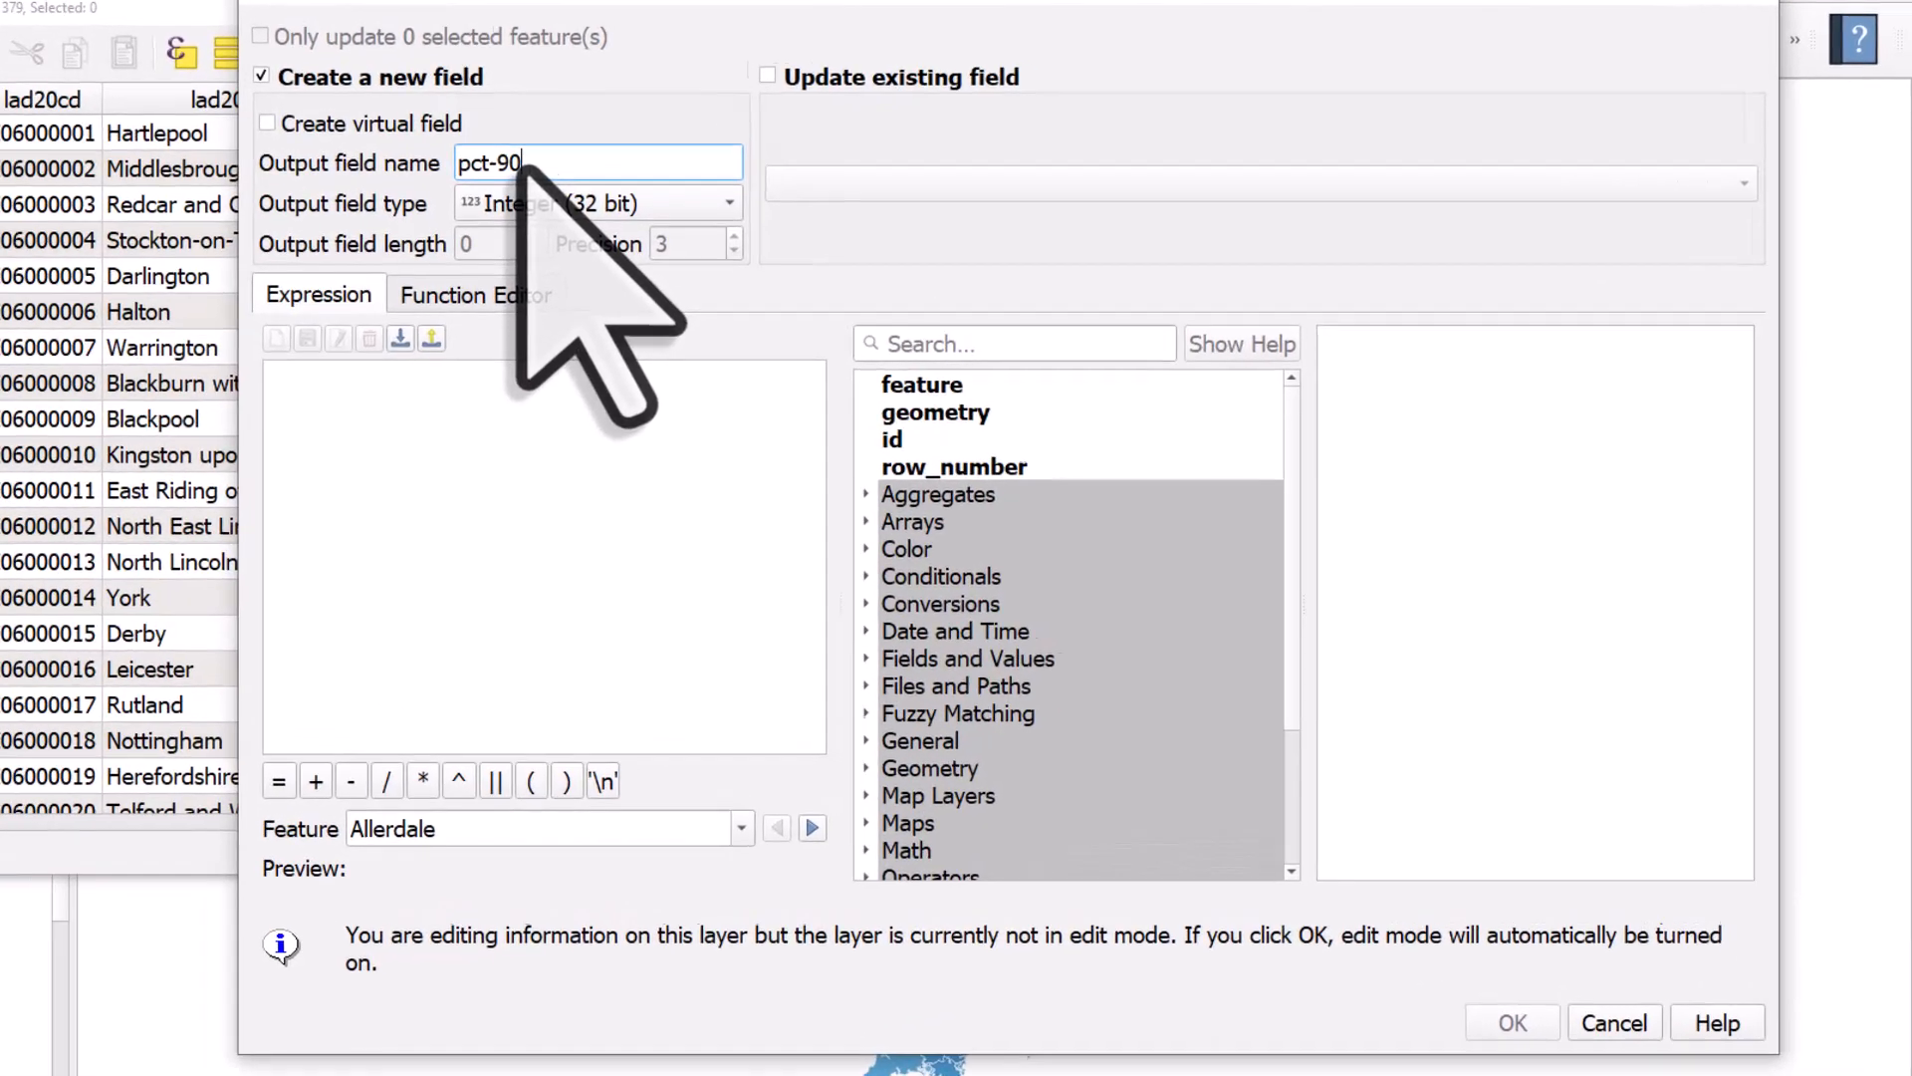
text(plus)
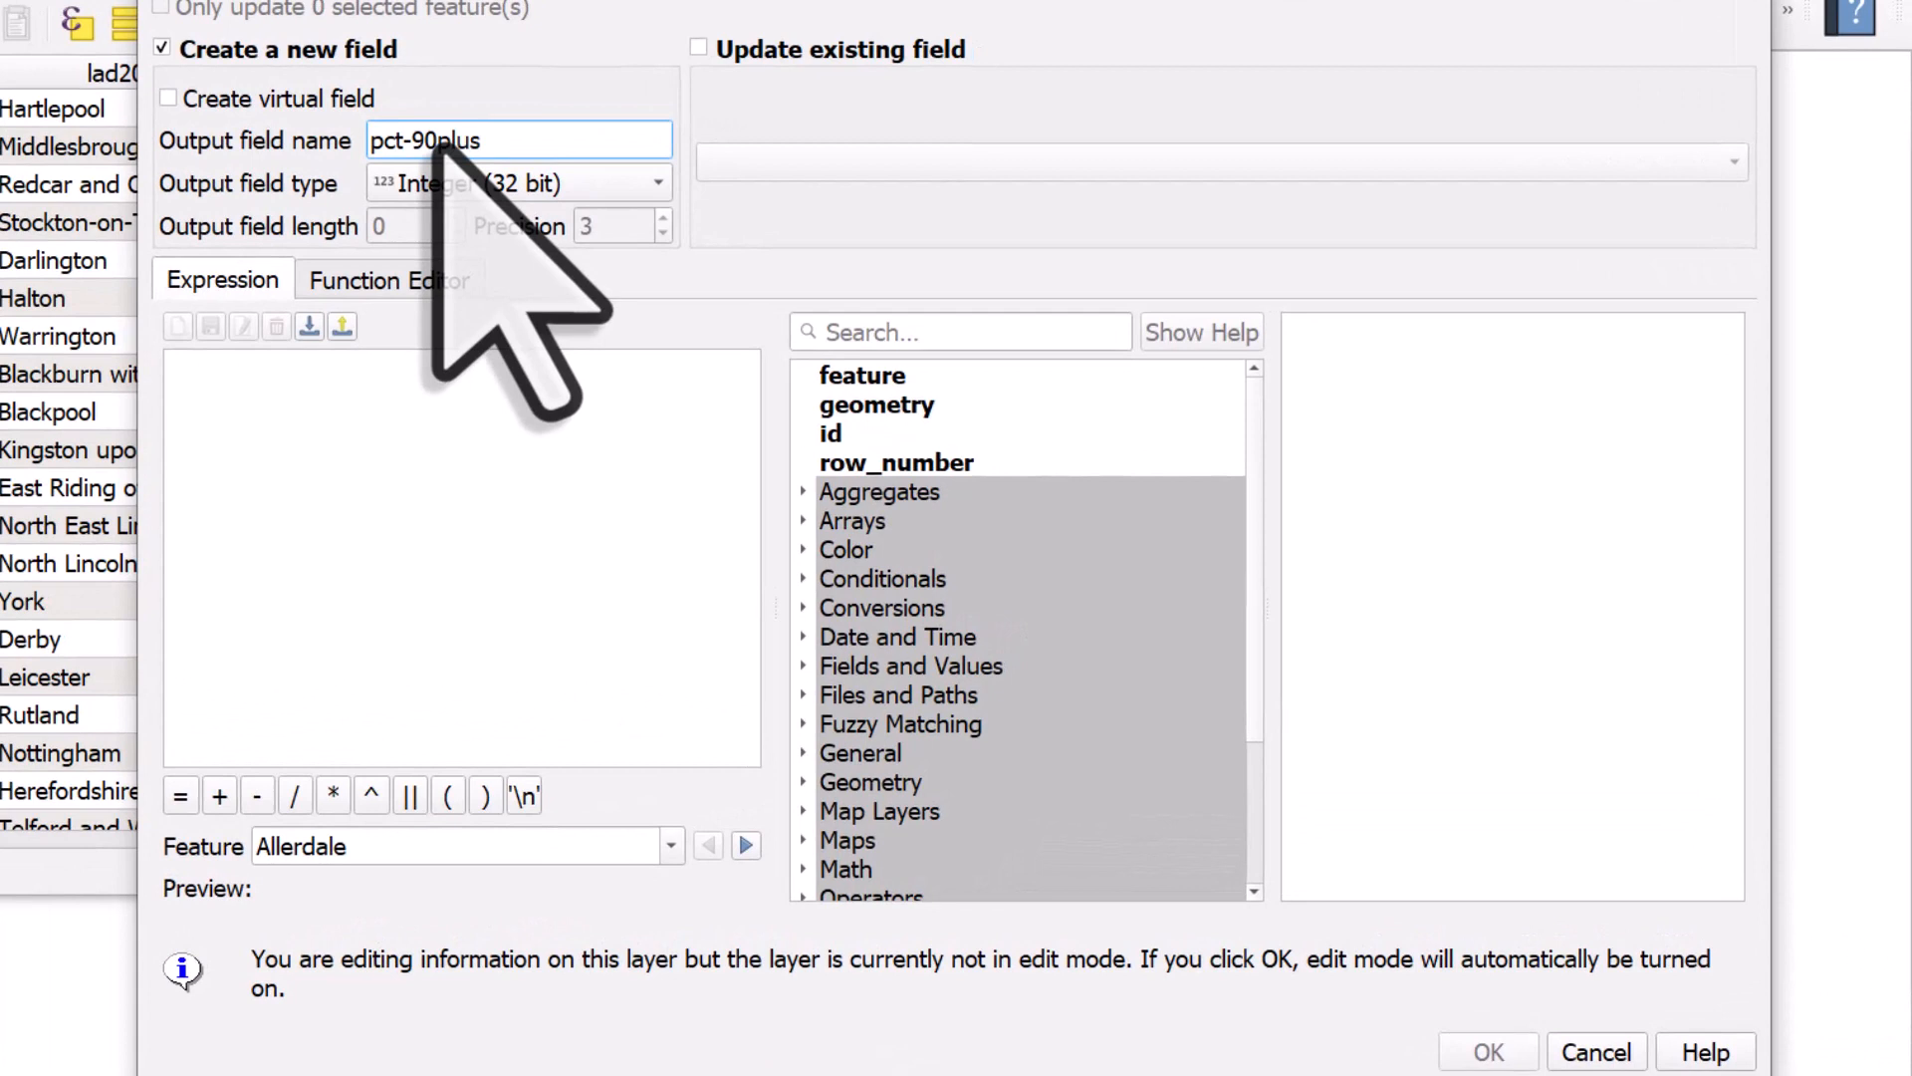
click(518, 184)
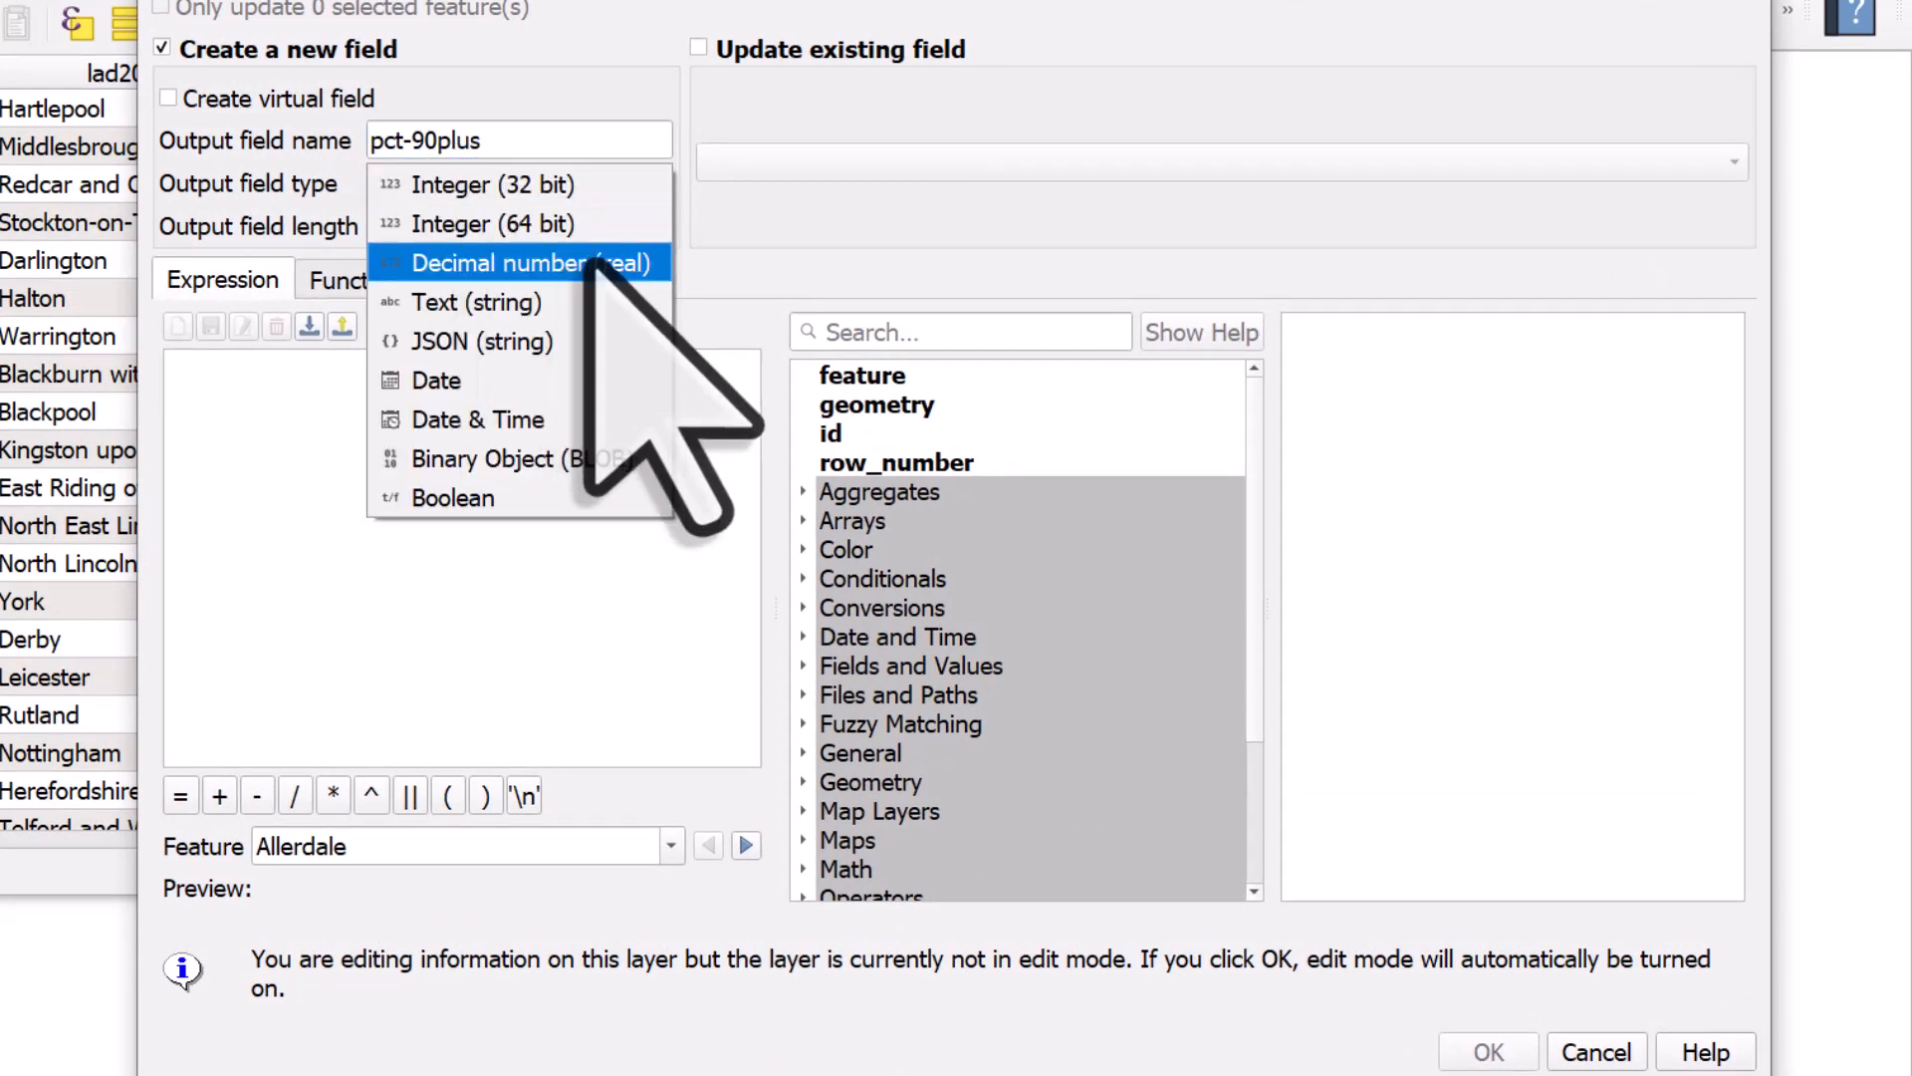
click(524, 262)
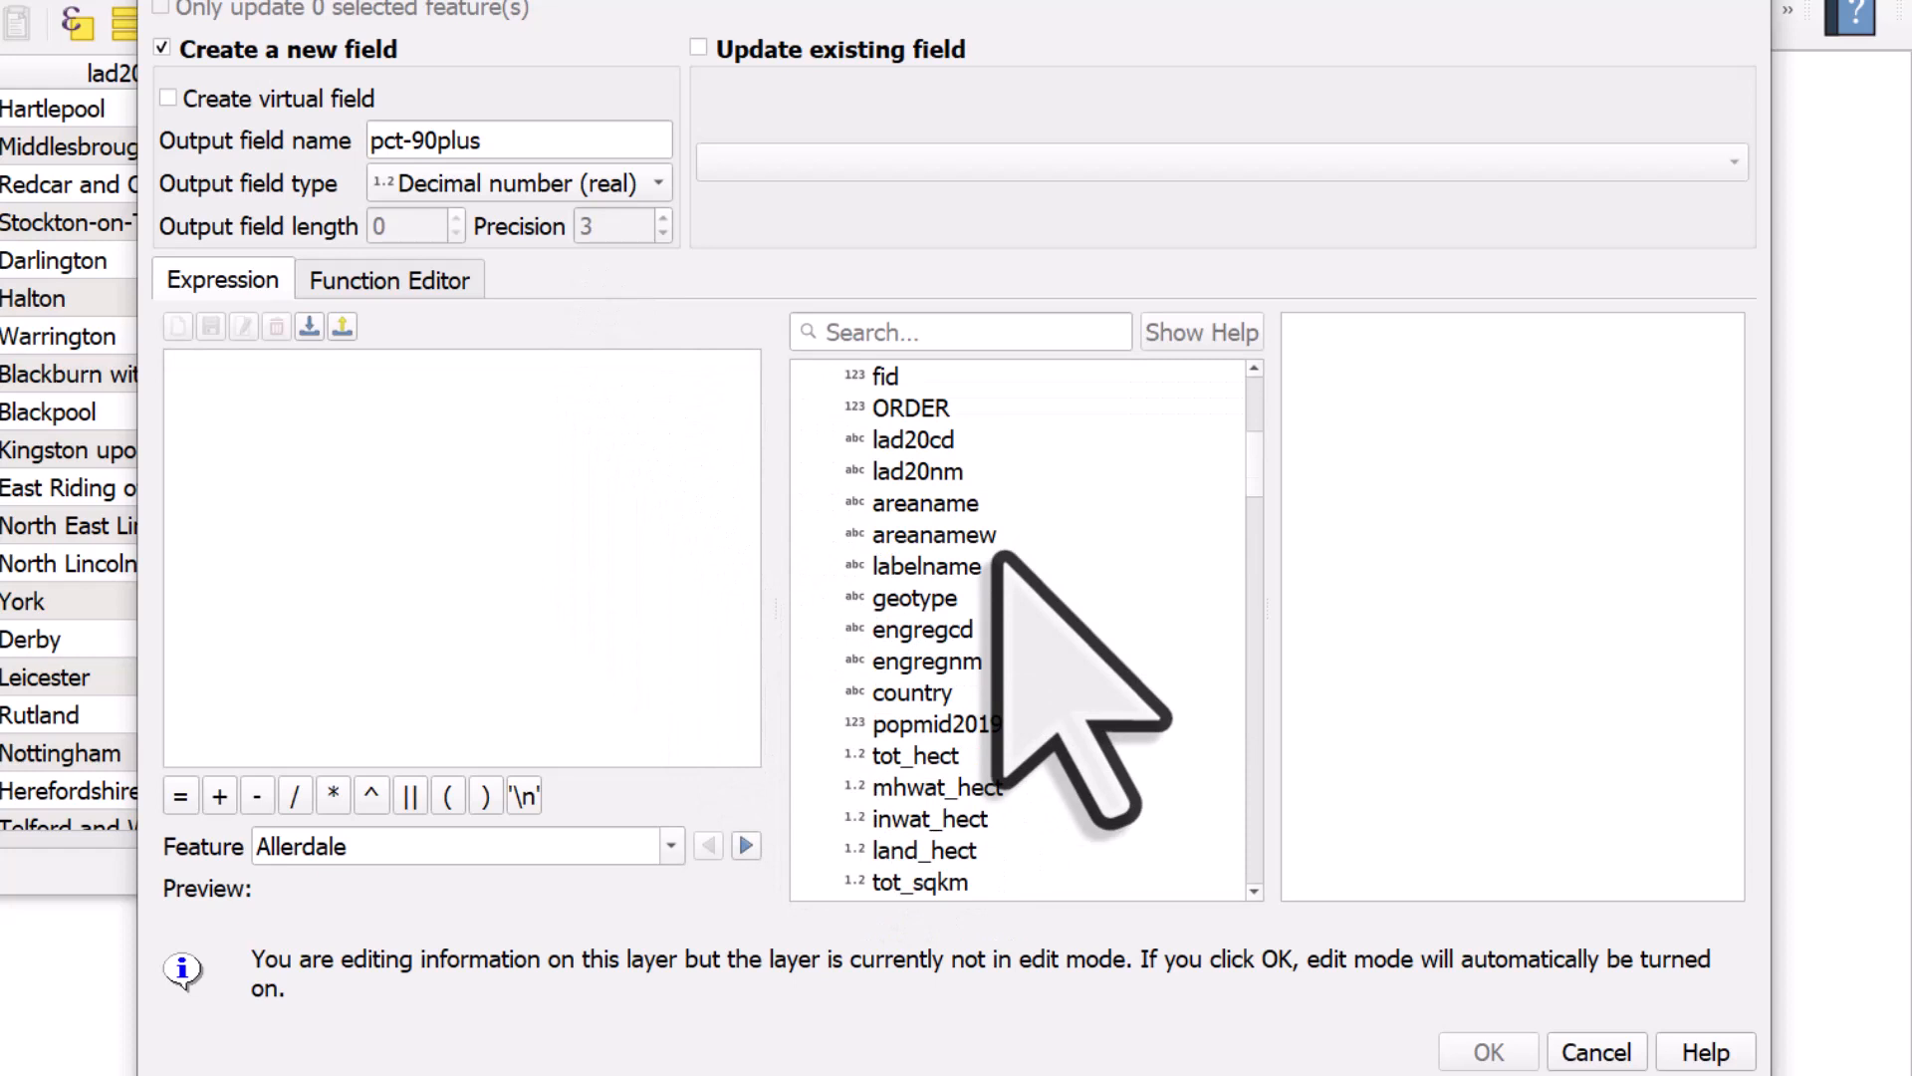
click(909, 490)
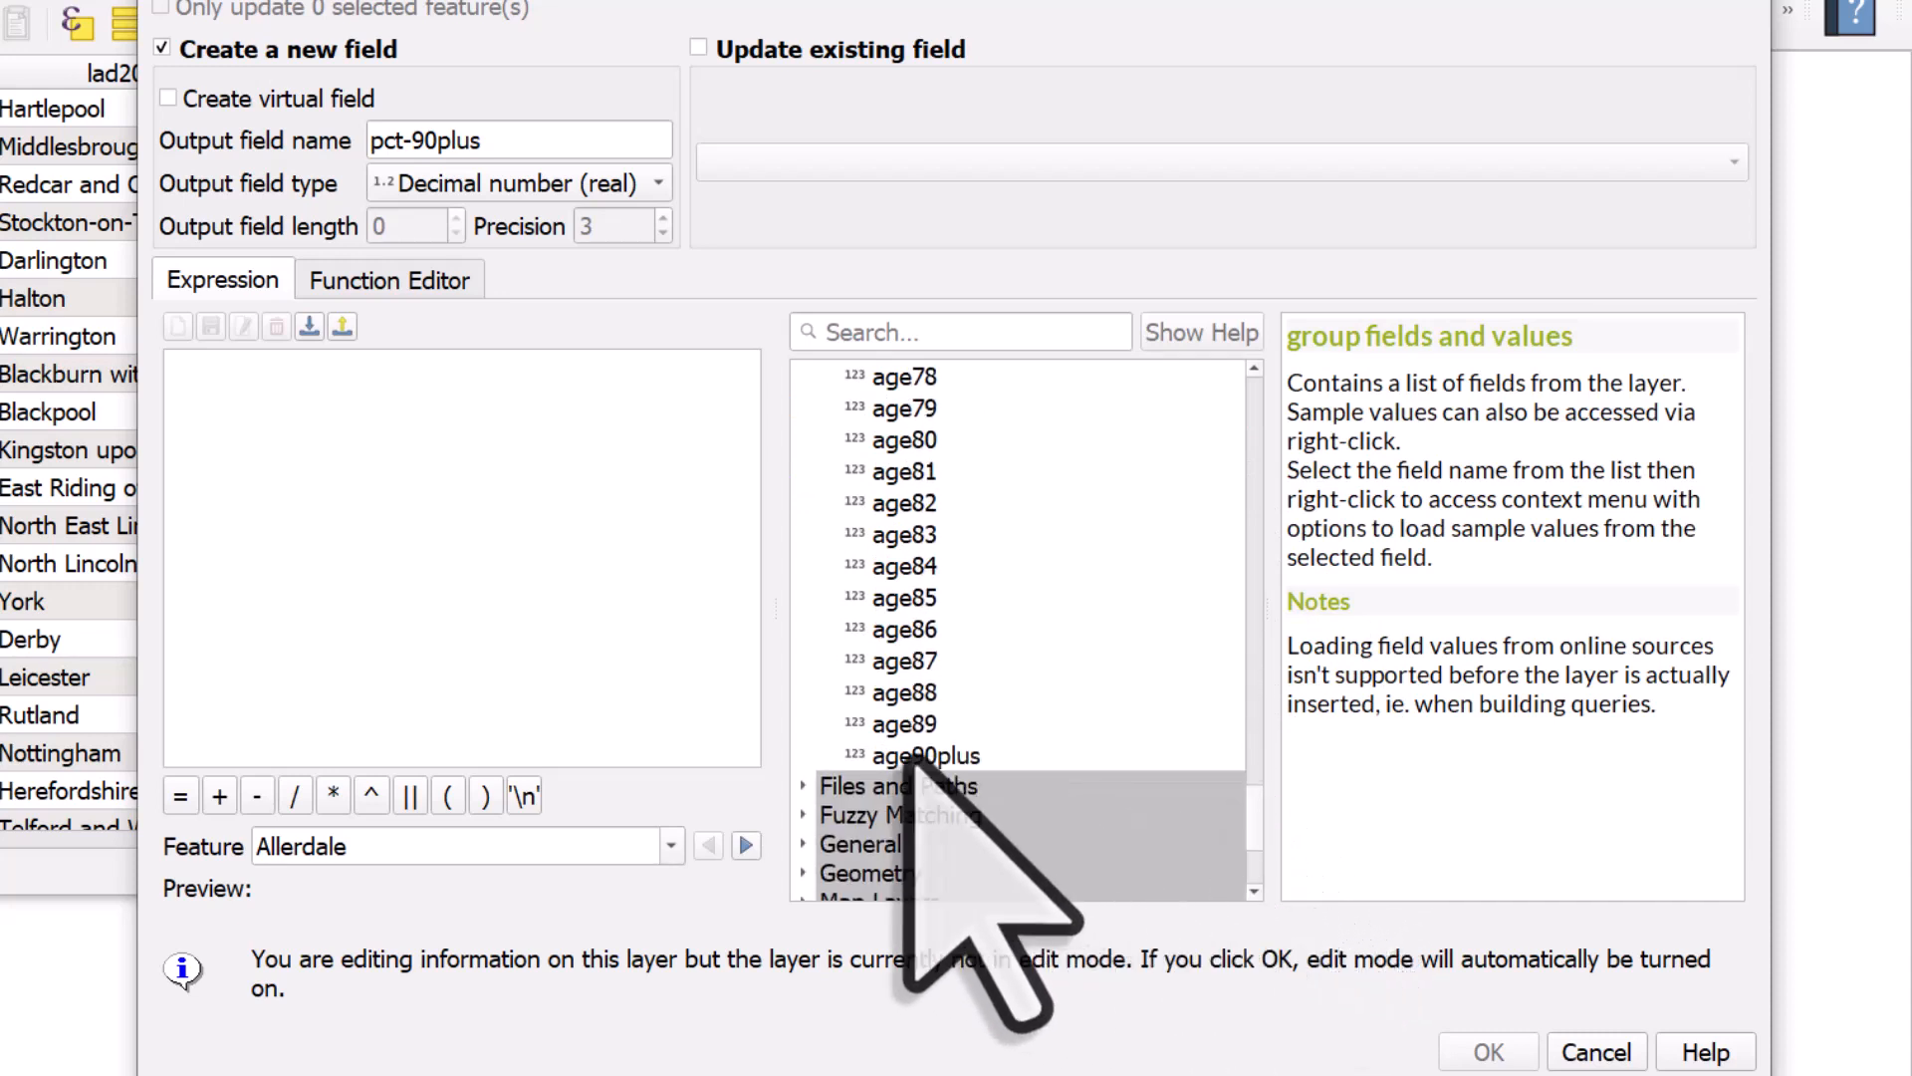
Step: Write format_number("age90plus" / "popmid2019" * 100, 2) as the pct-90plus expression
double_click(924, 755)
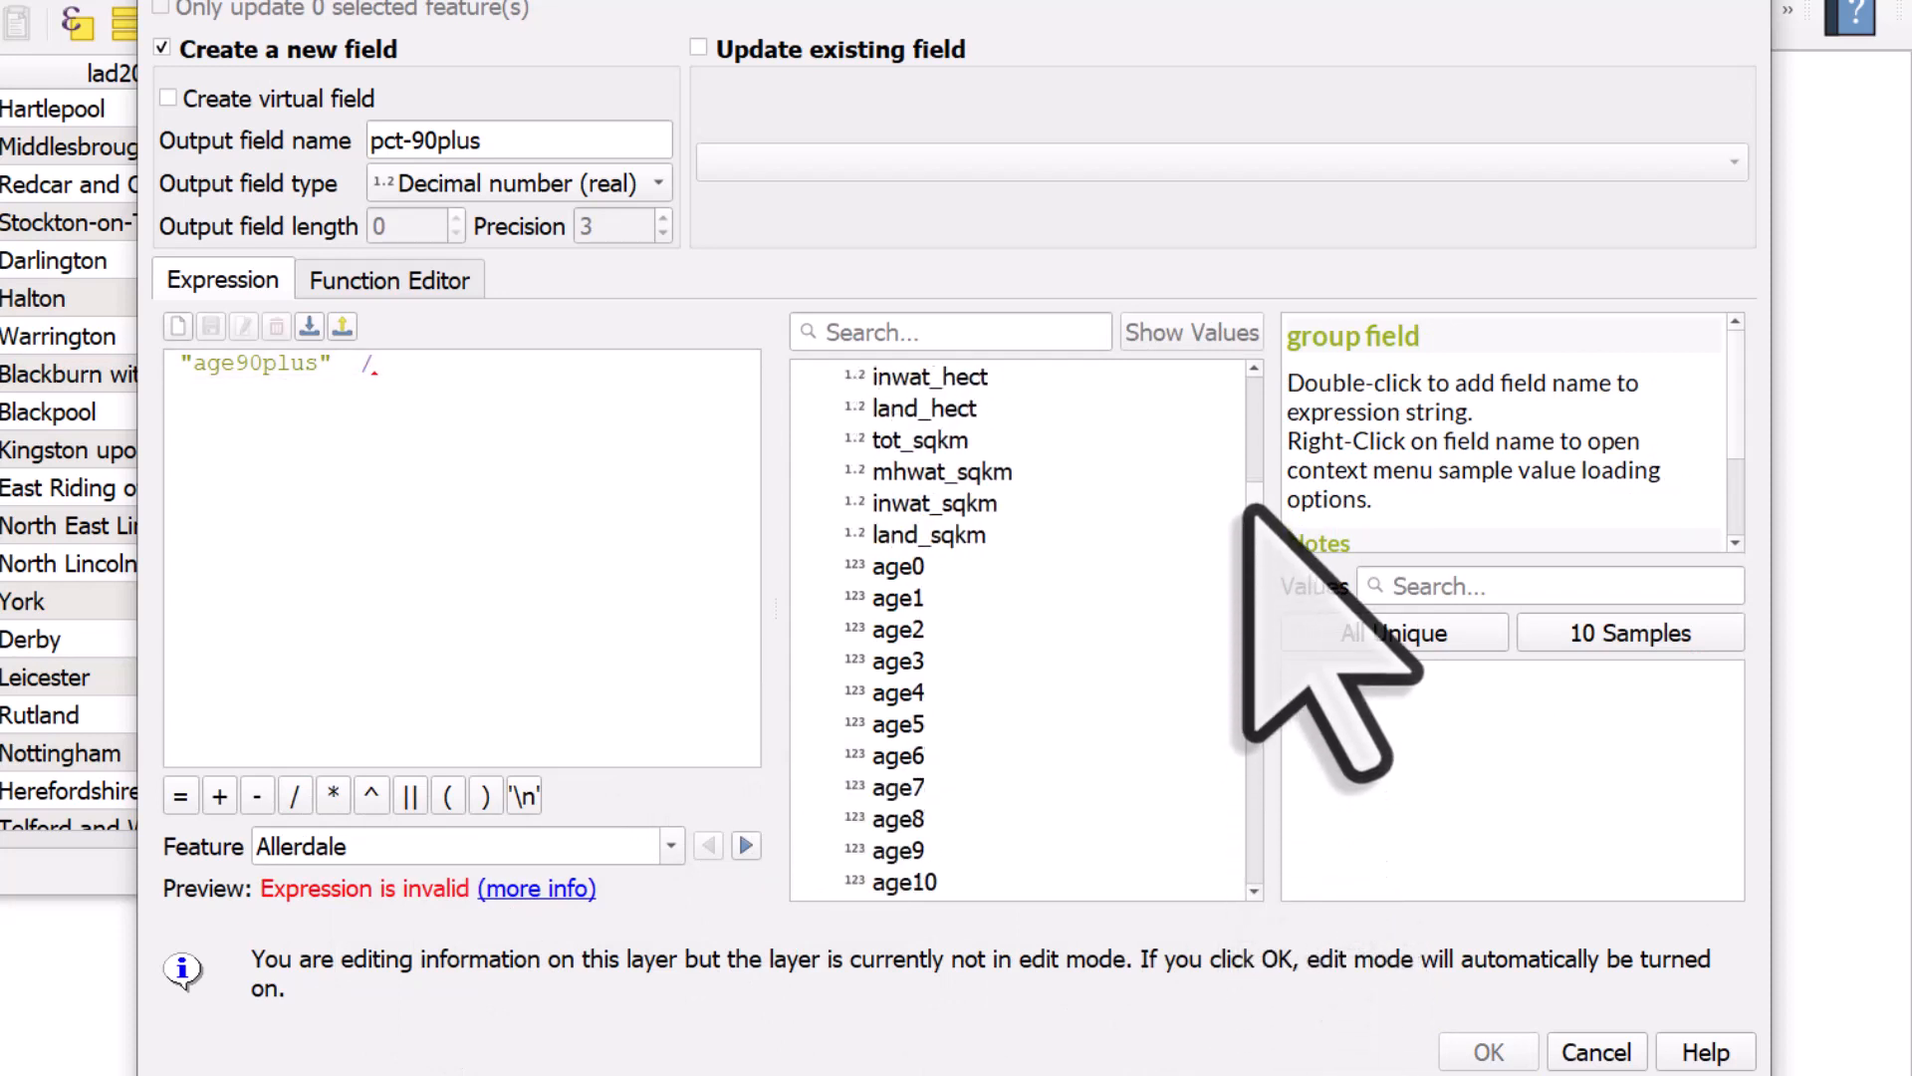
click(936, 534)
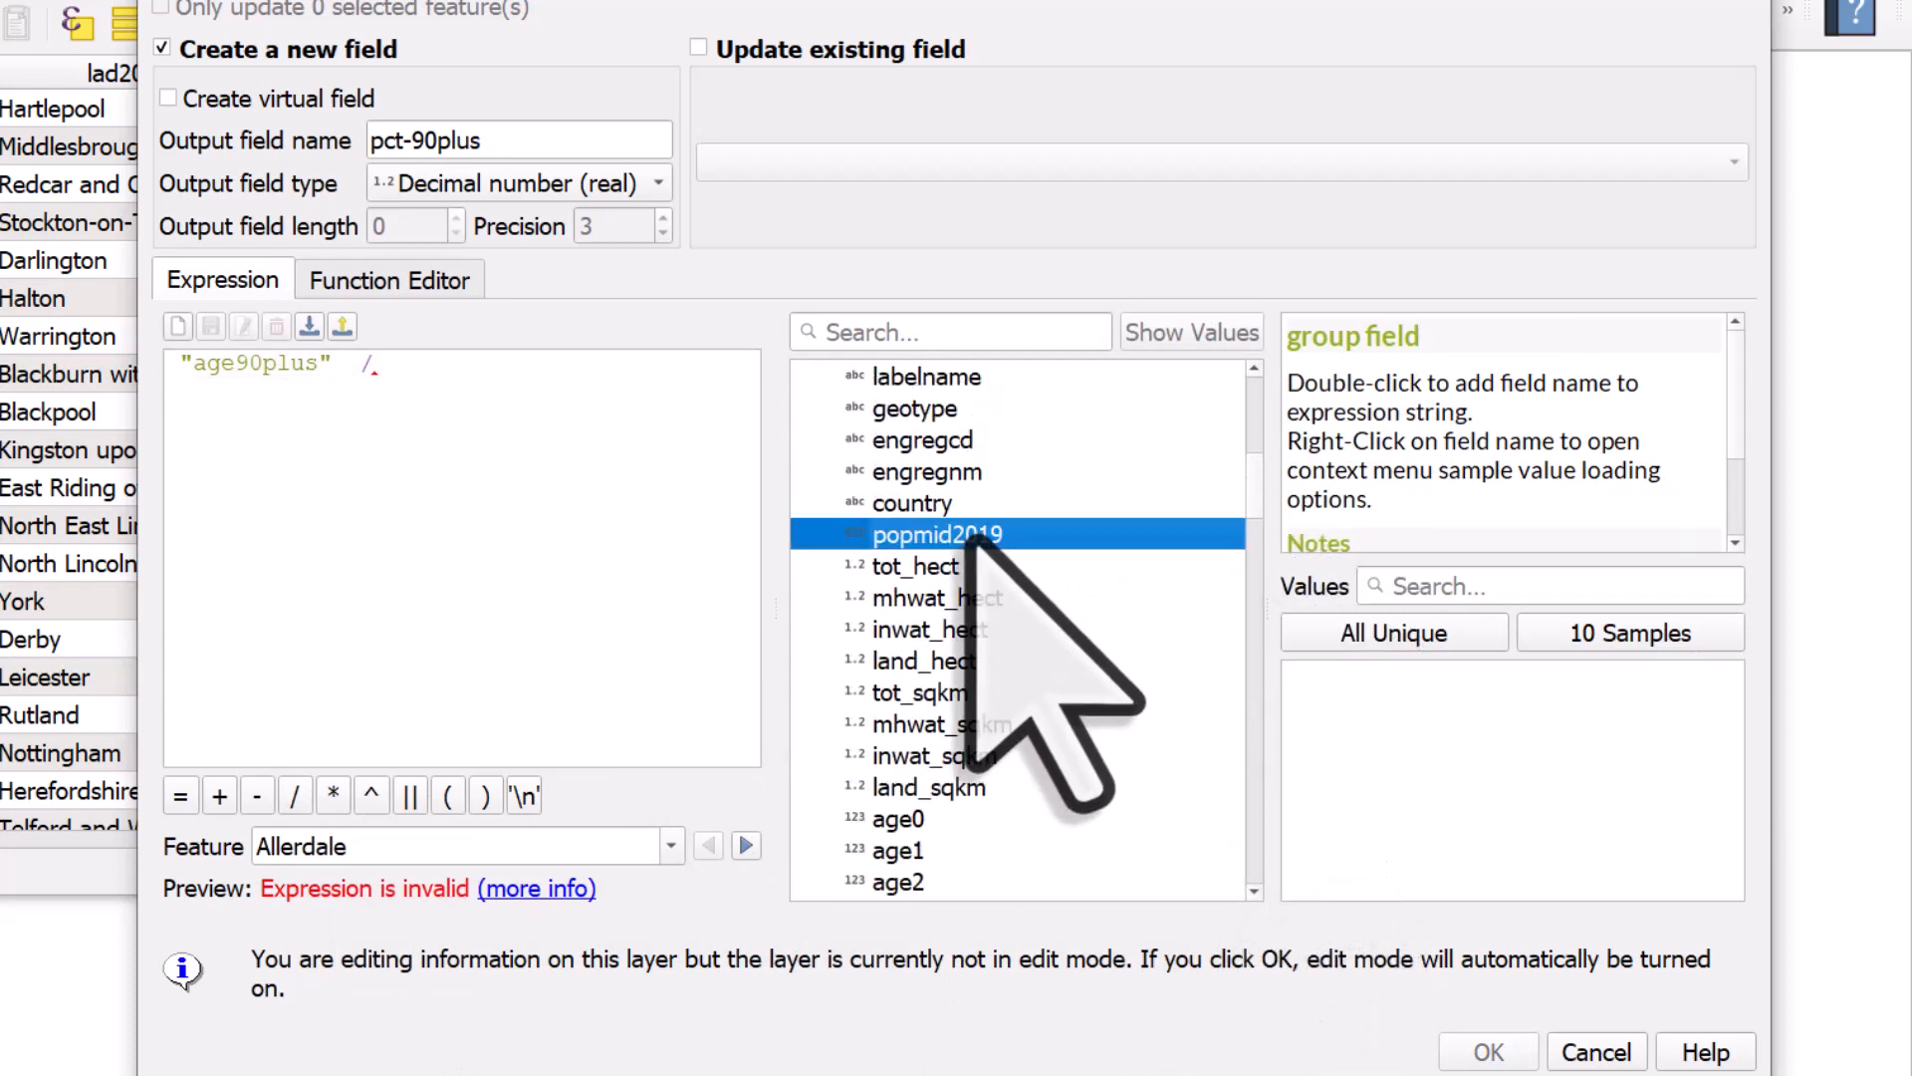
double_click(936, 533)
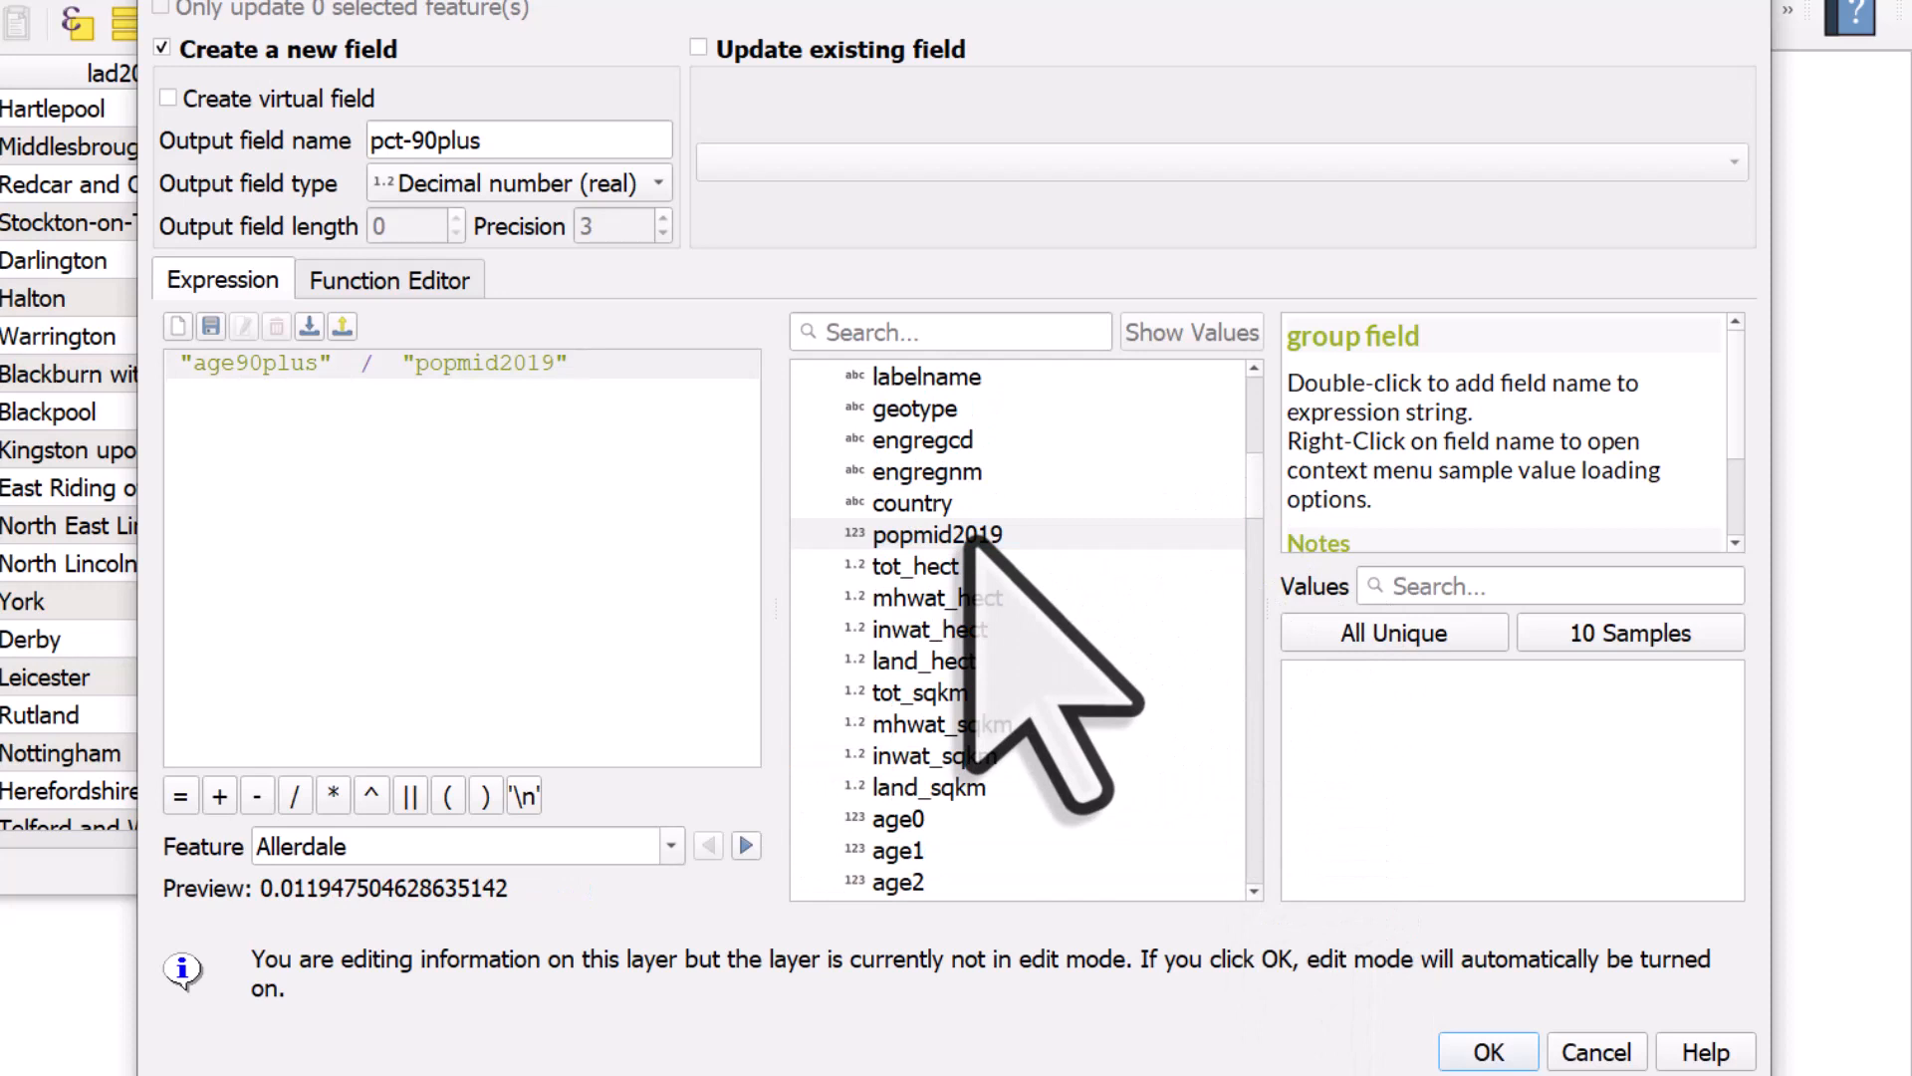
text(*100)
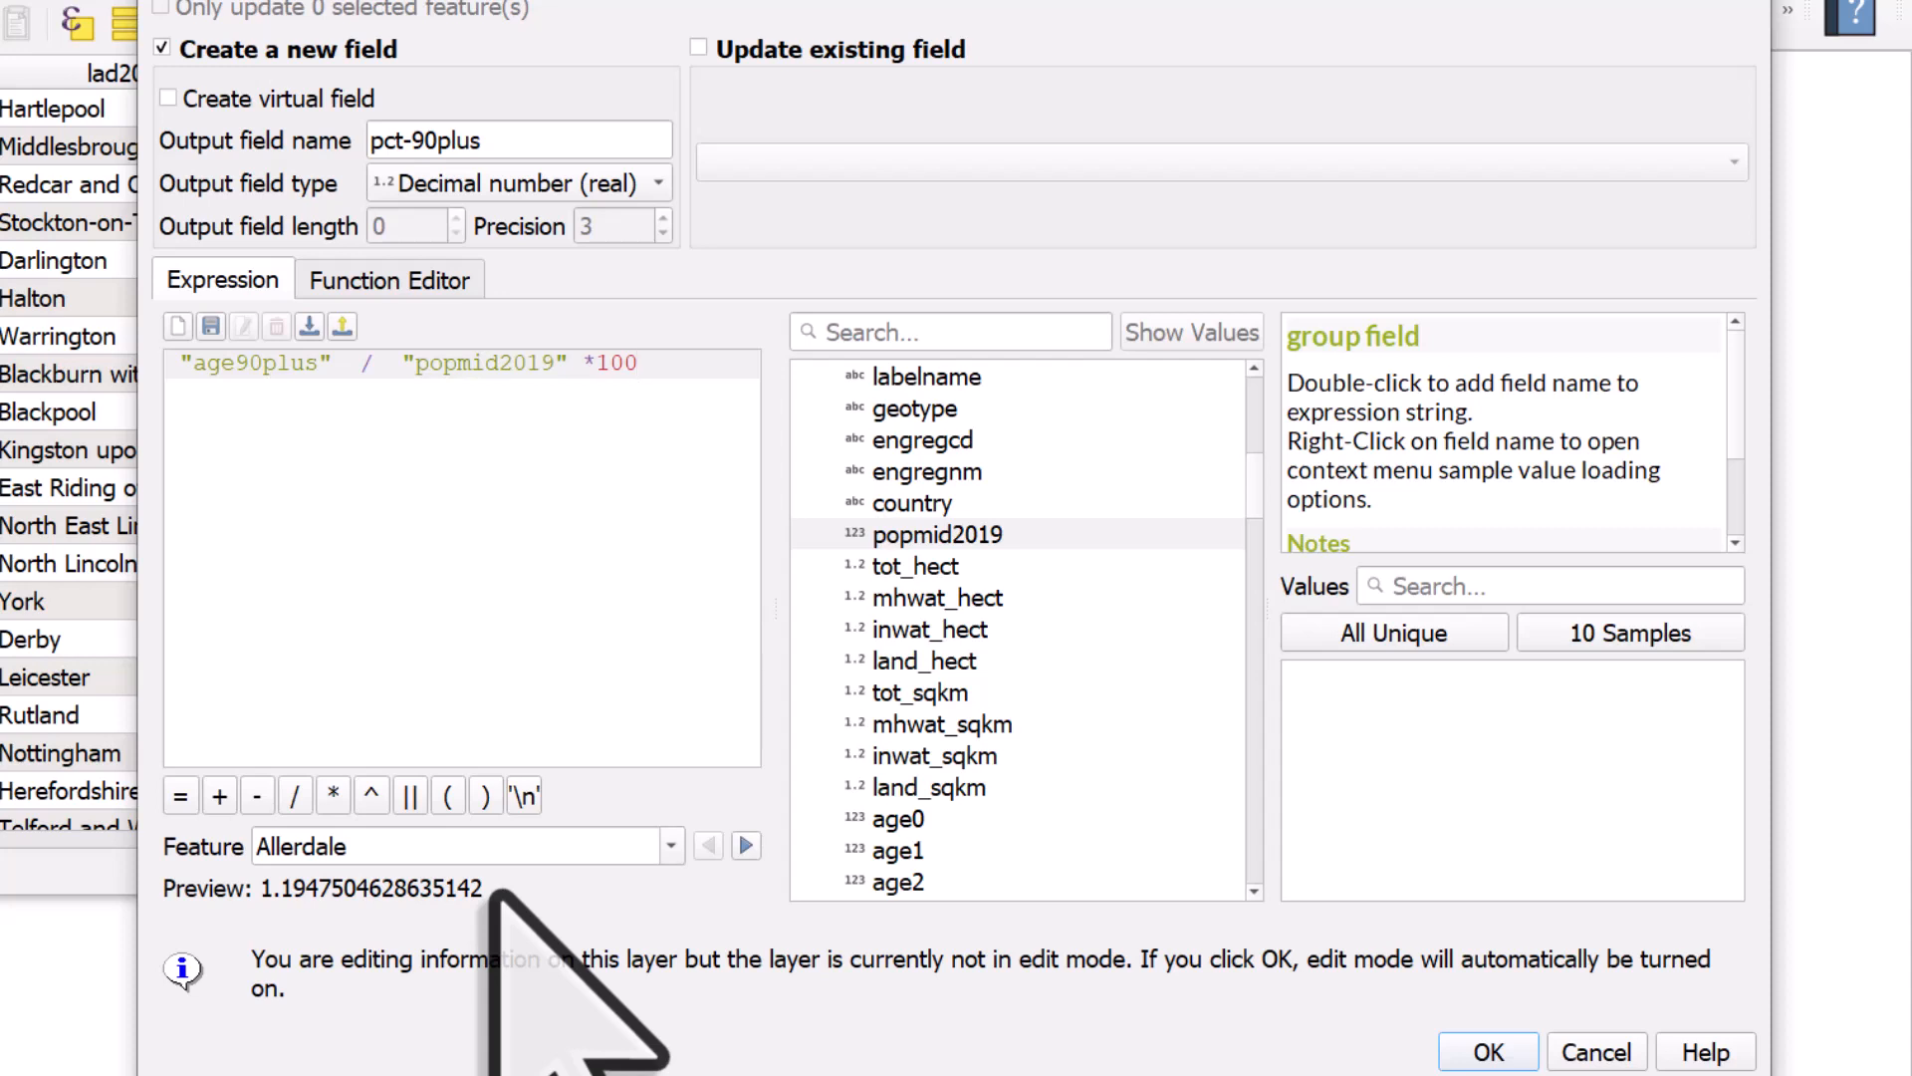
mouse_move(329, 560)
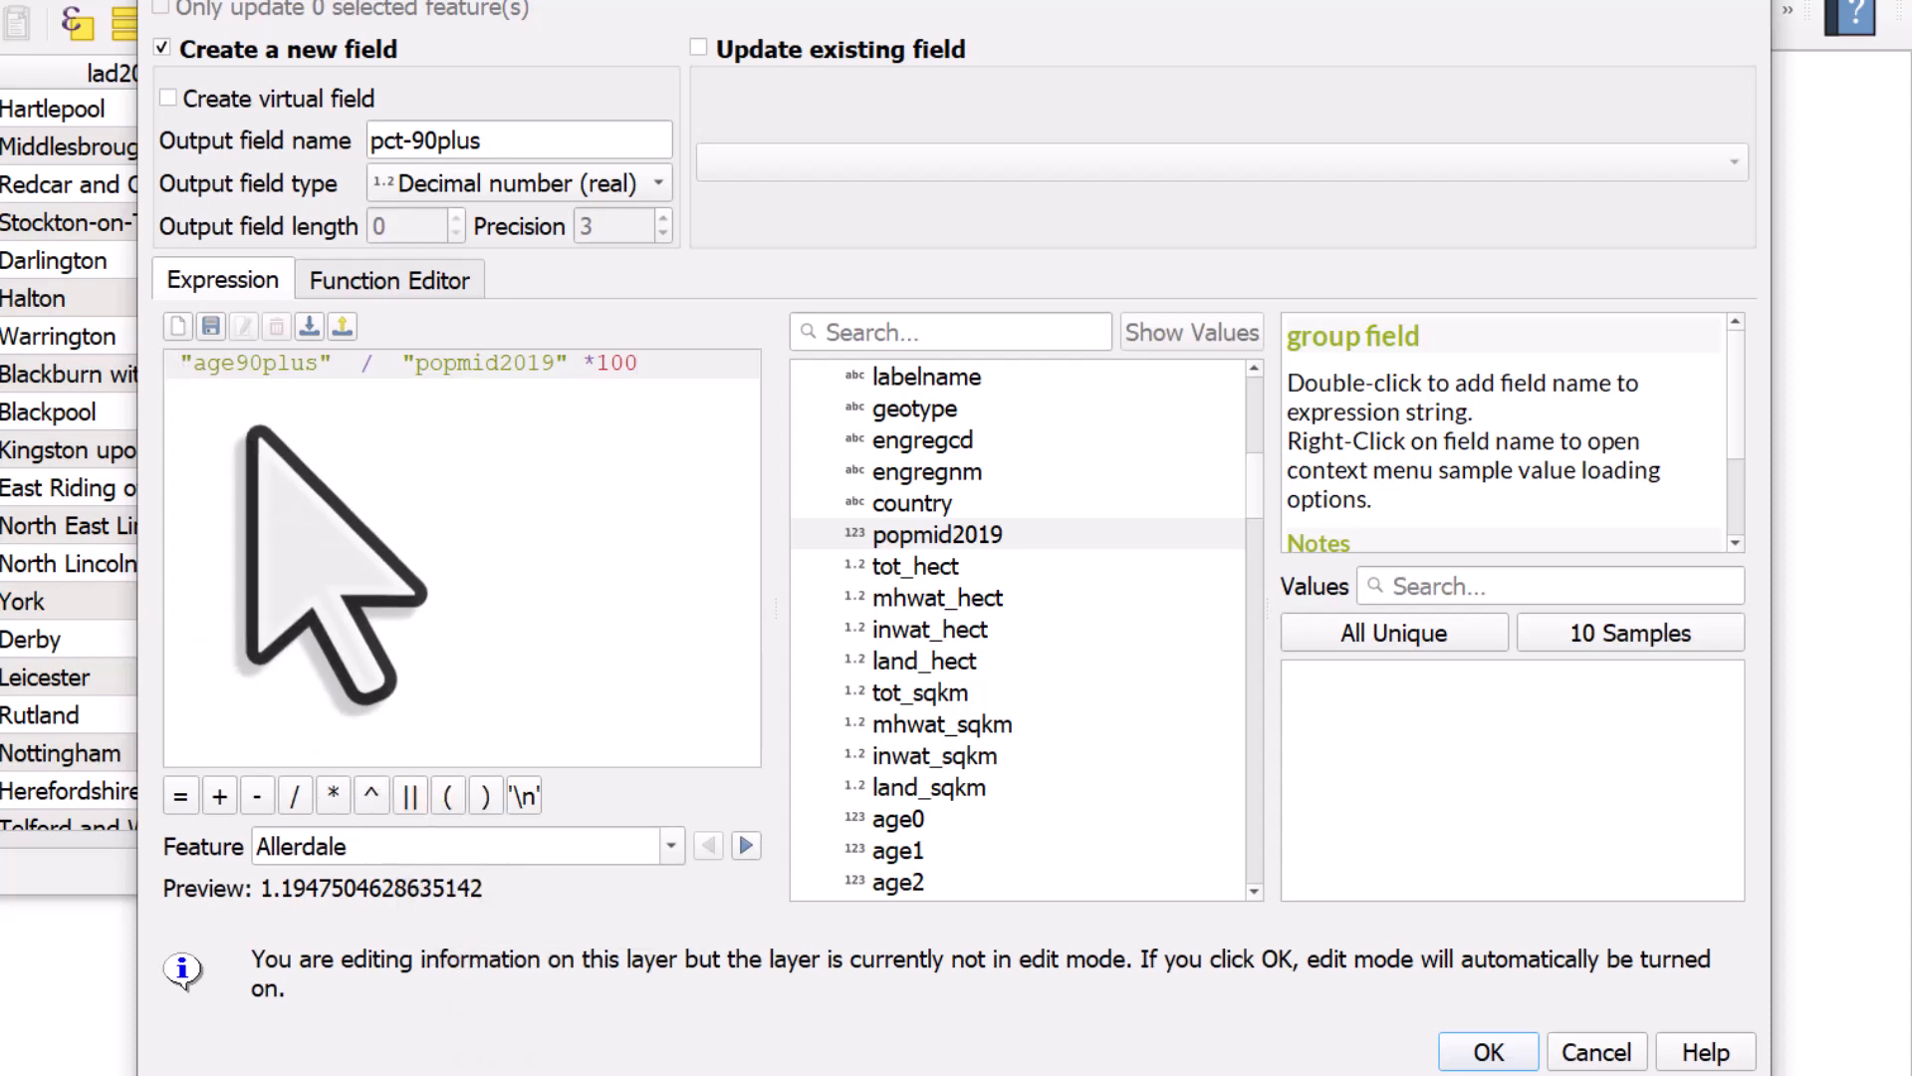
text(format_number()
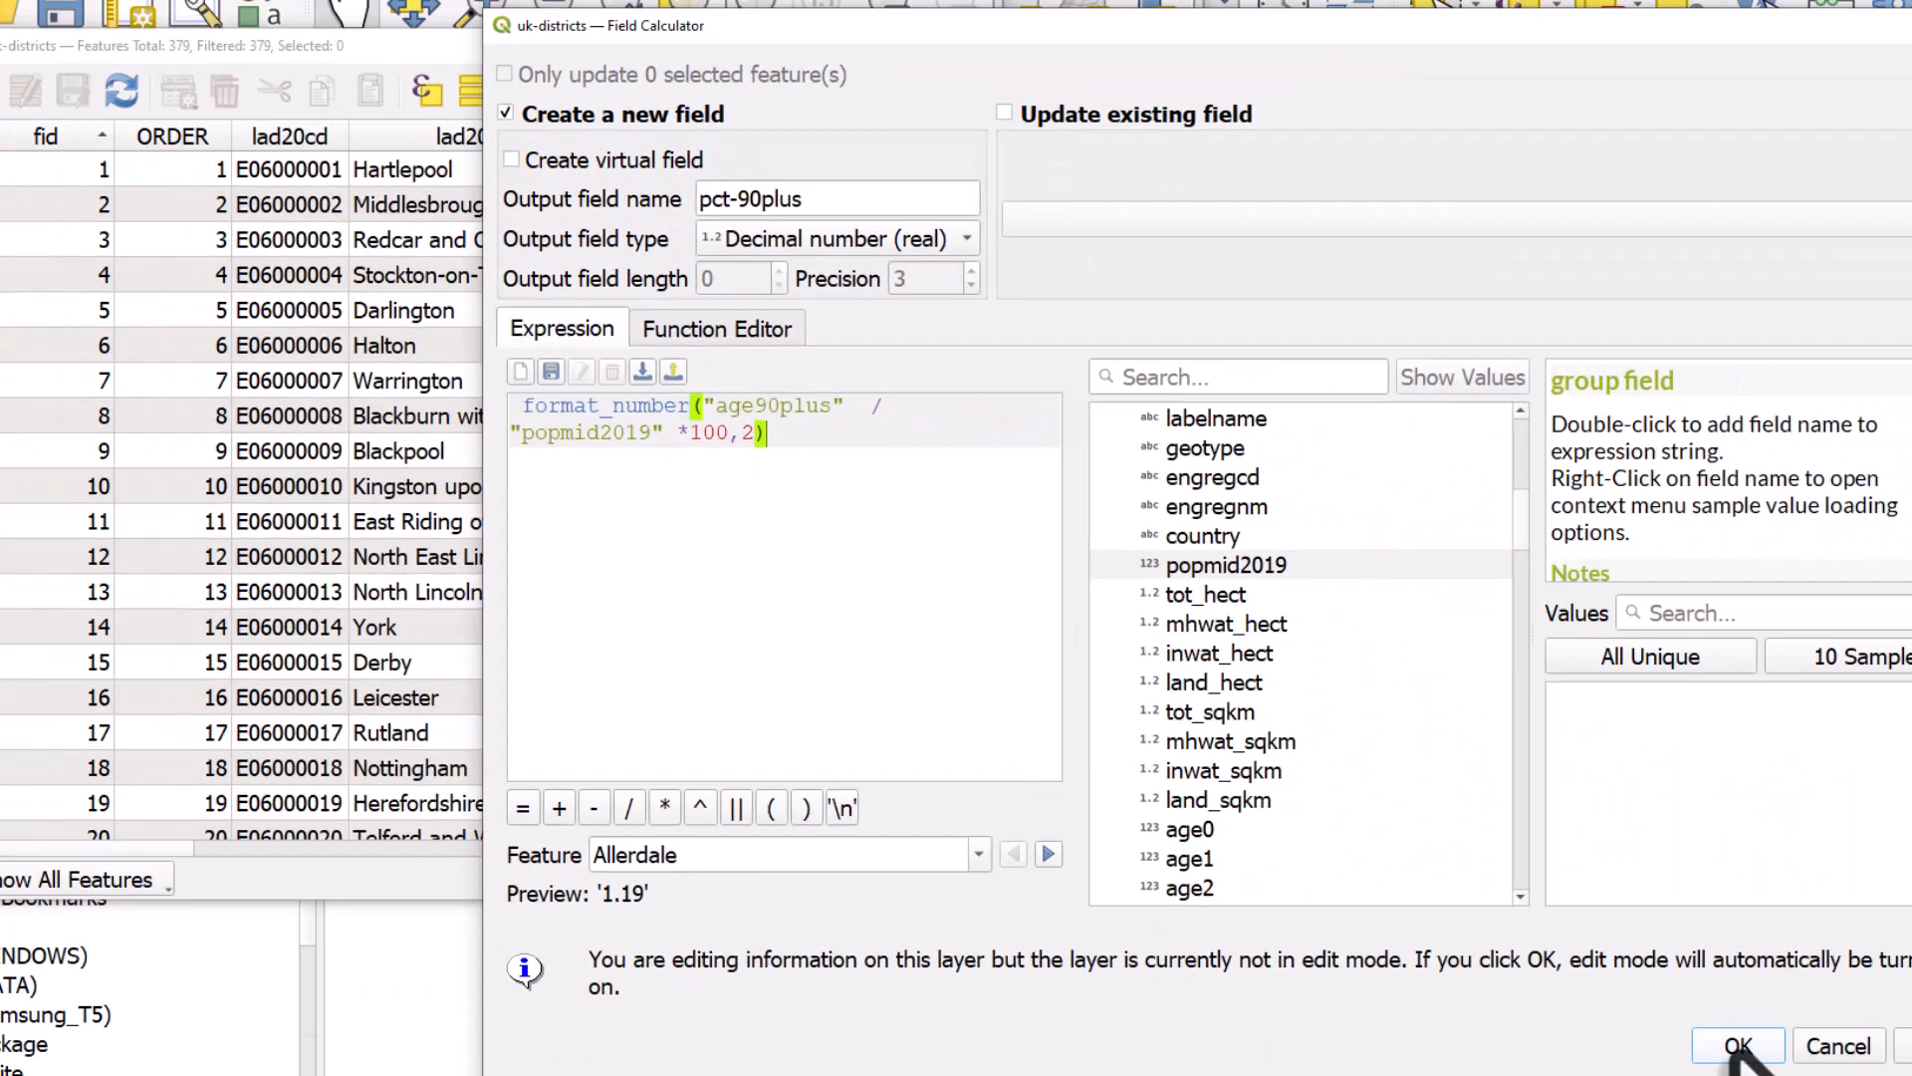
Step: Calculate pct-90plus for every district, save the layer edits and close the table
click(1735, 1045)
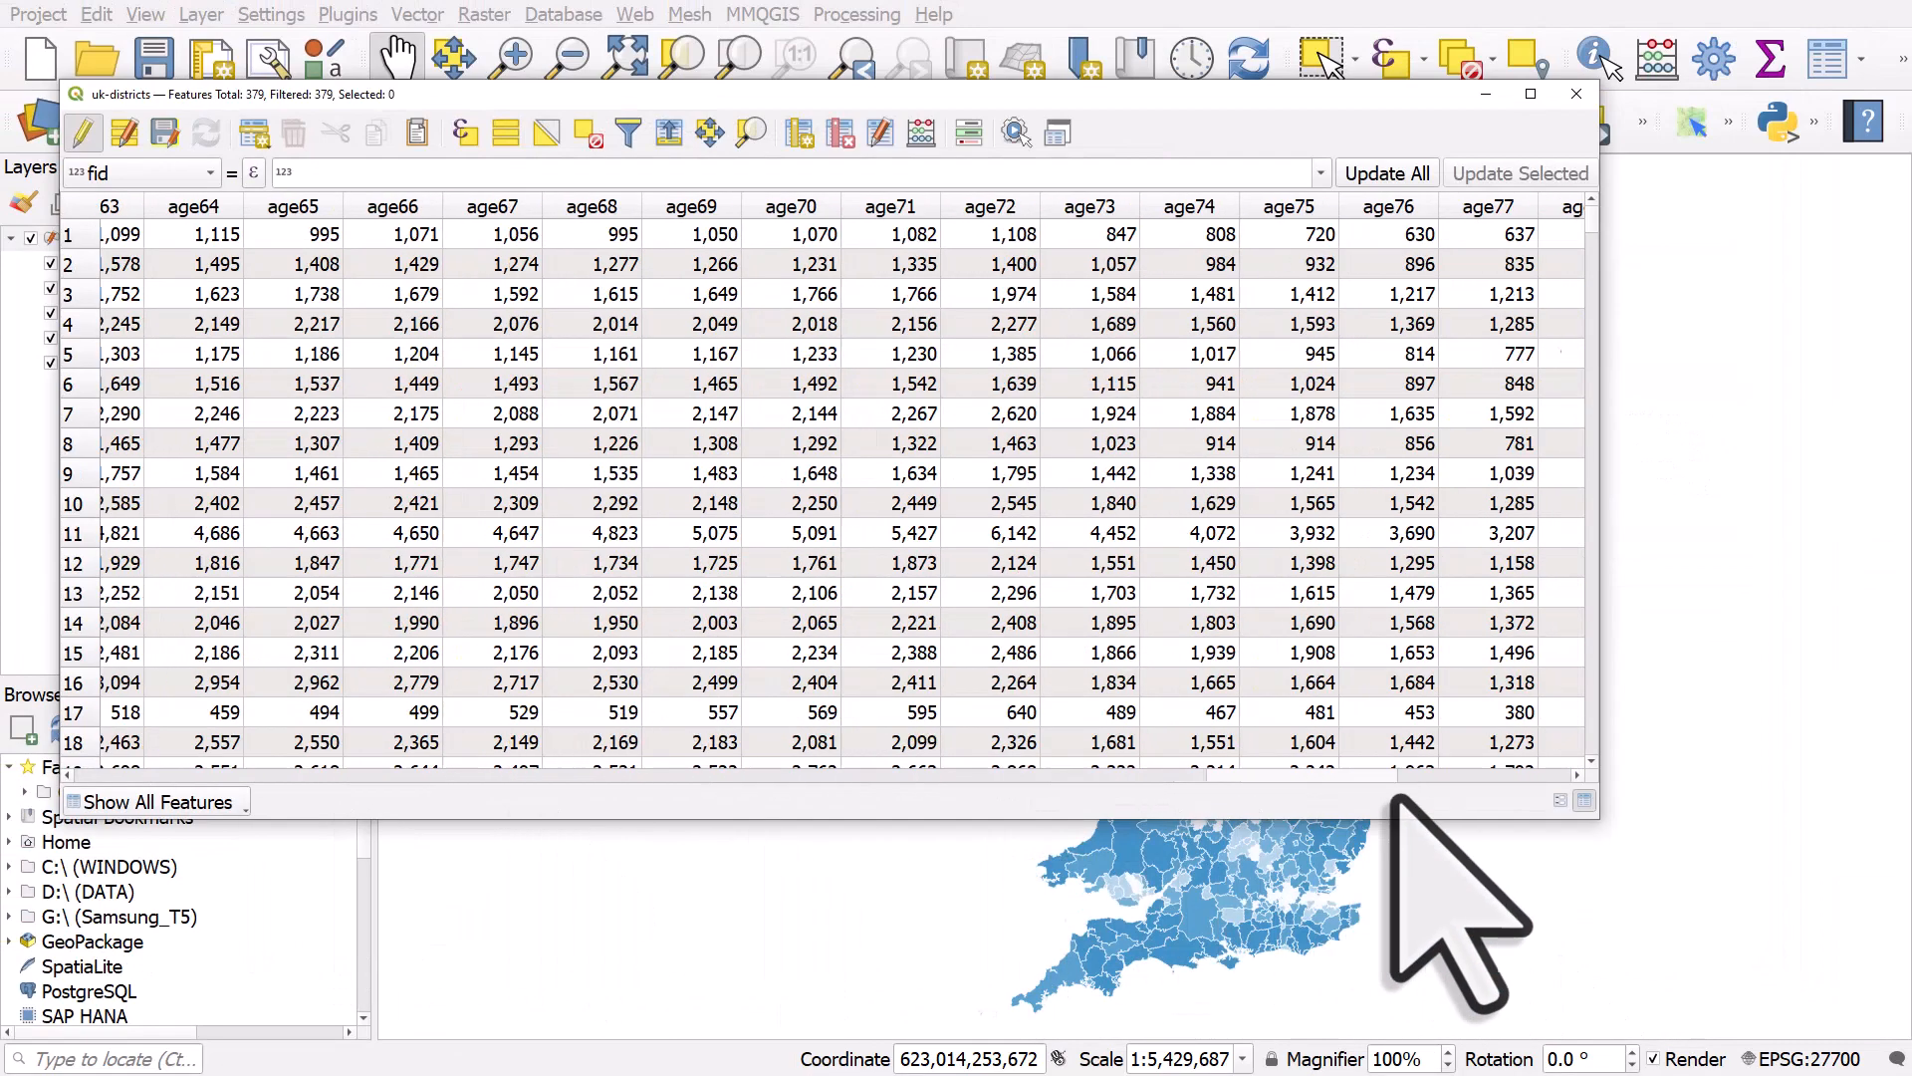
scroll(right, 3)
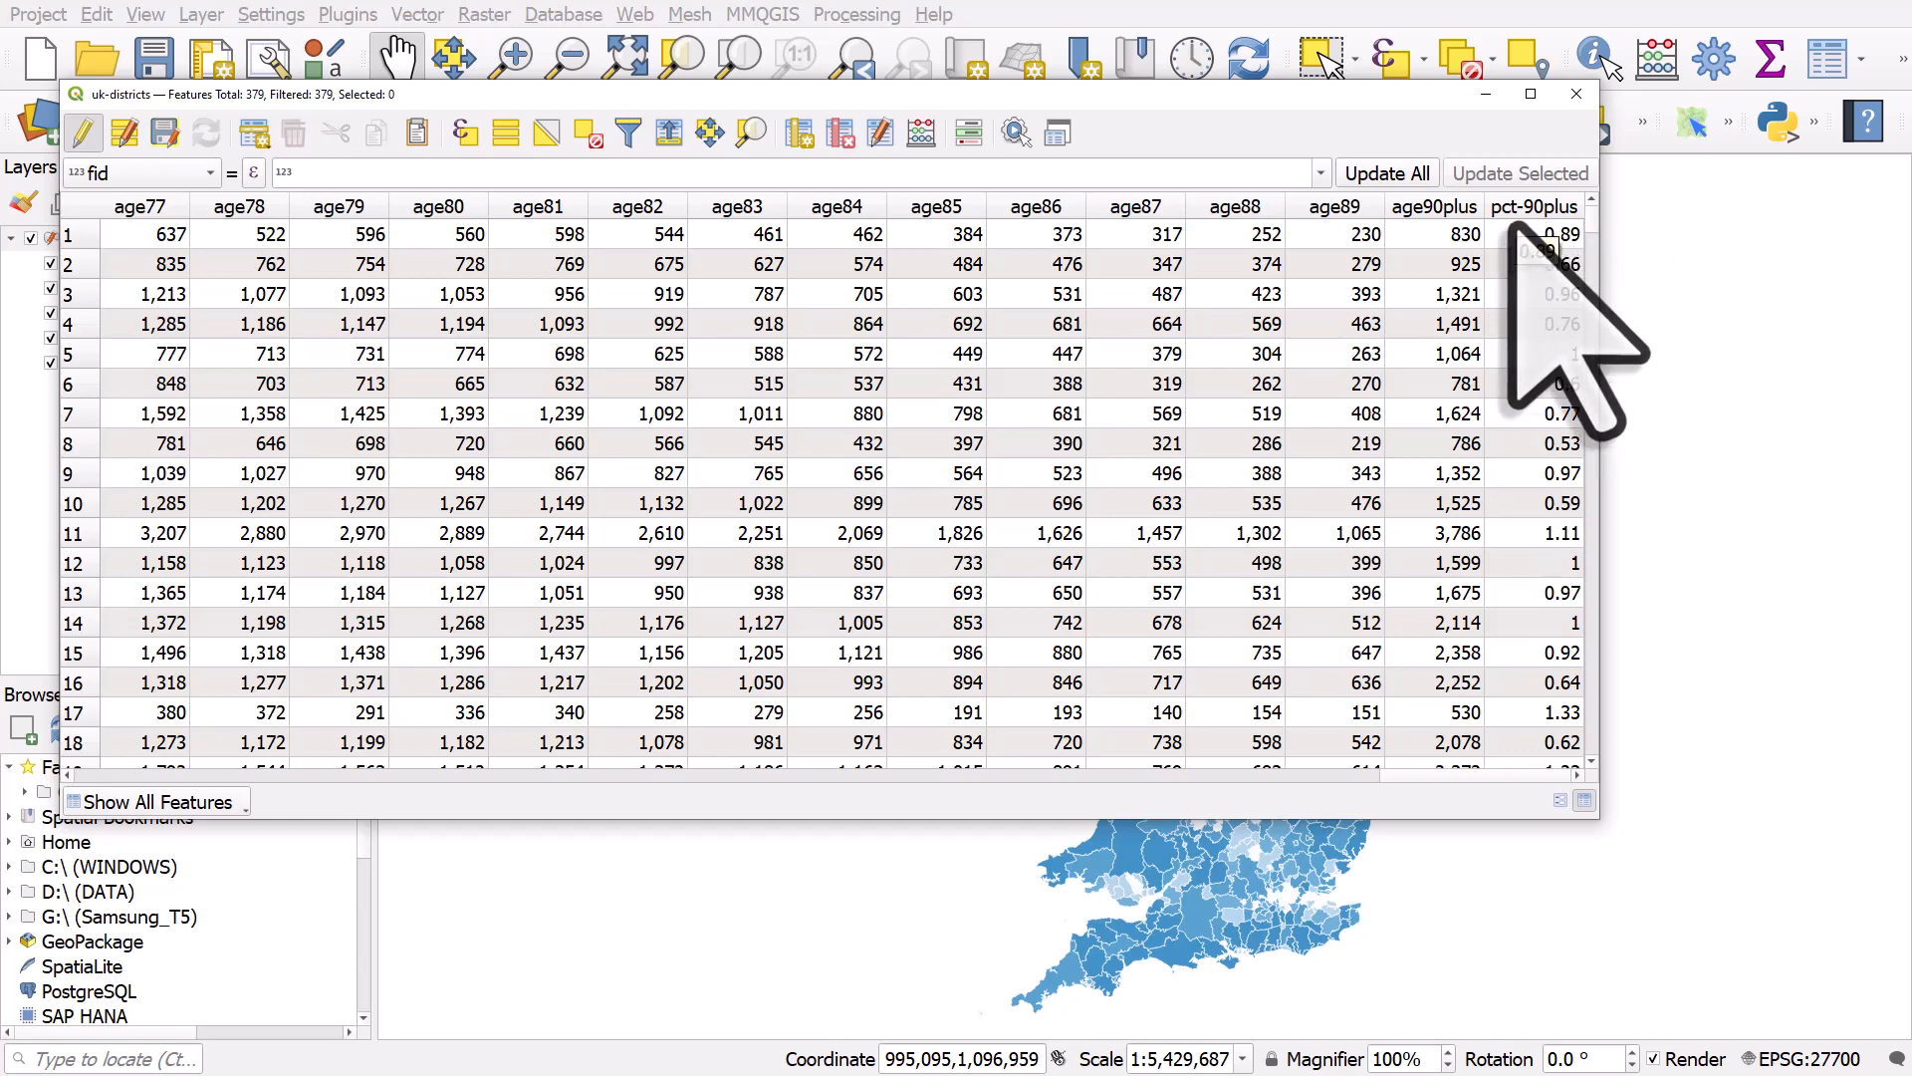
mouse_move(920, 131)
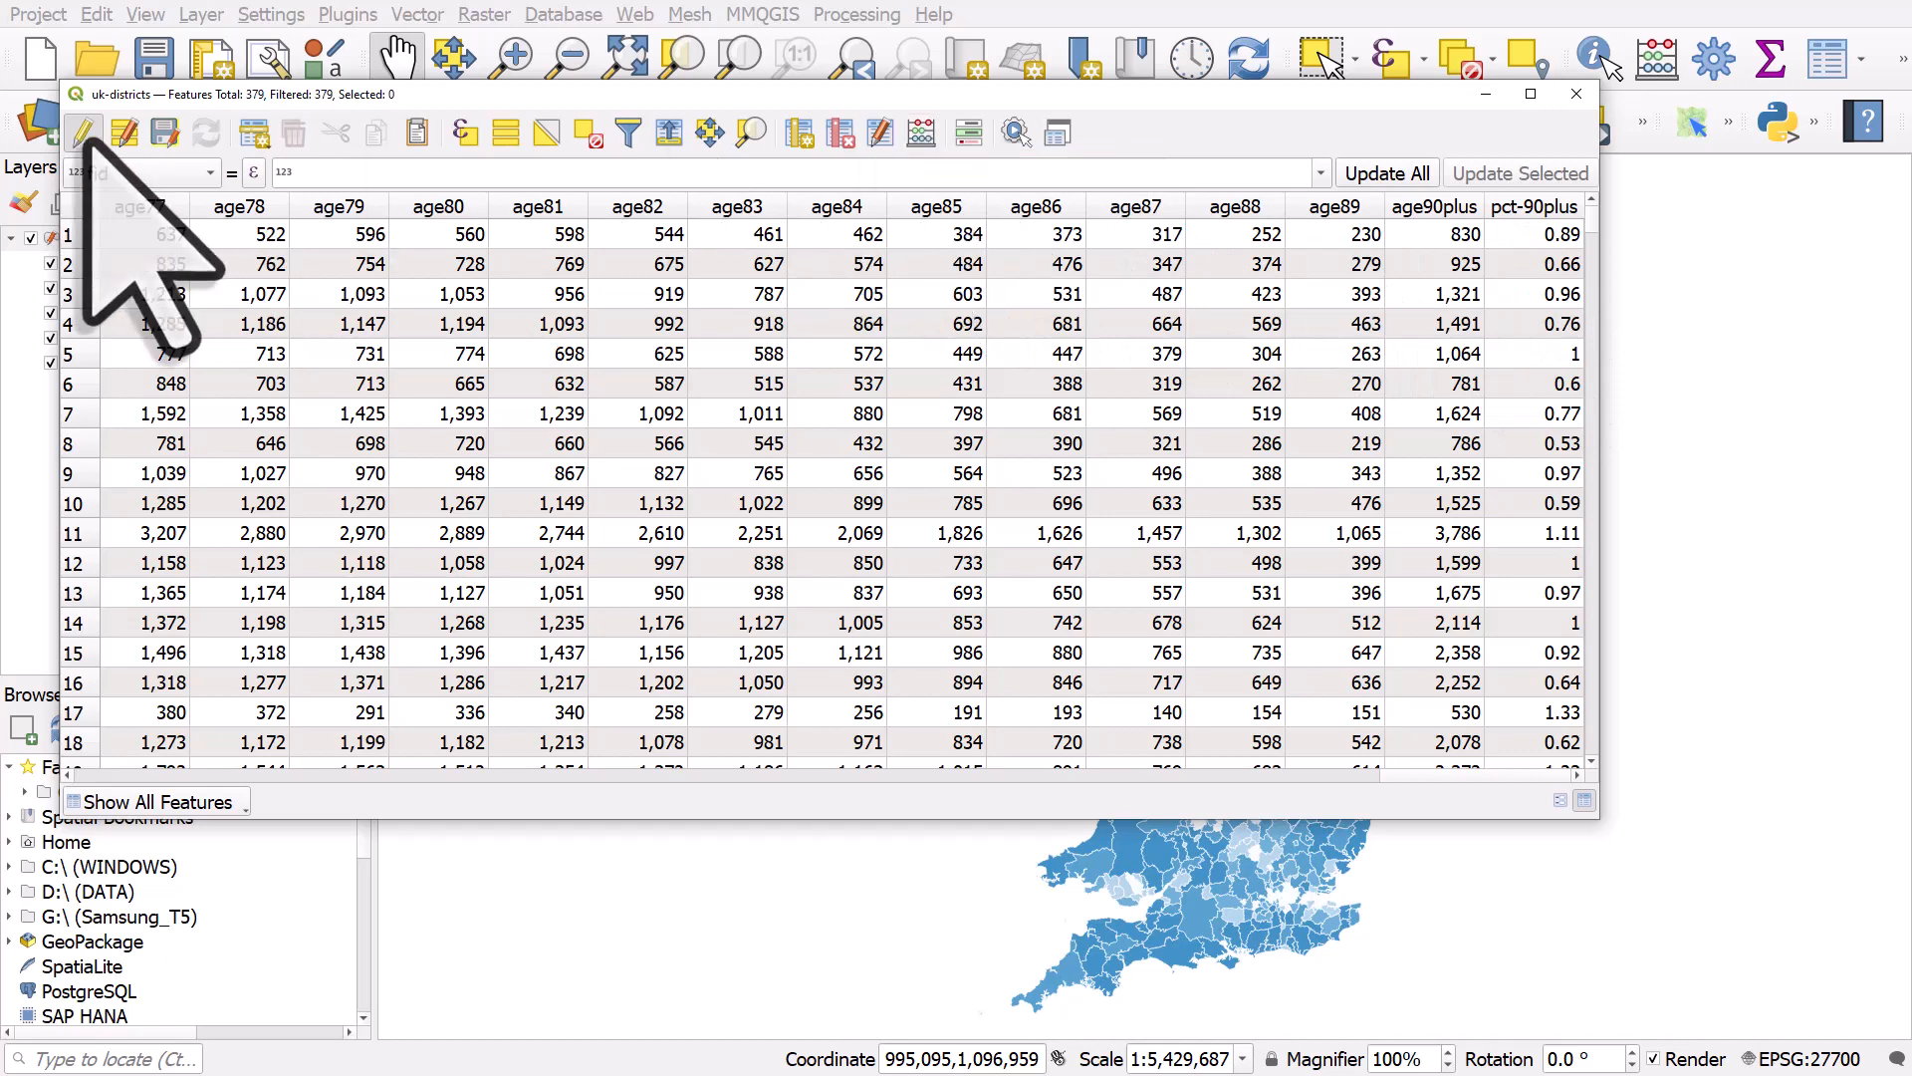
mouse_move(79, 132)
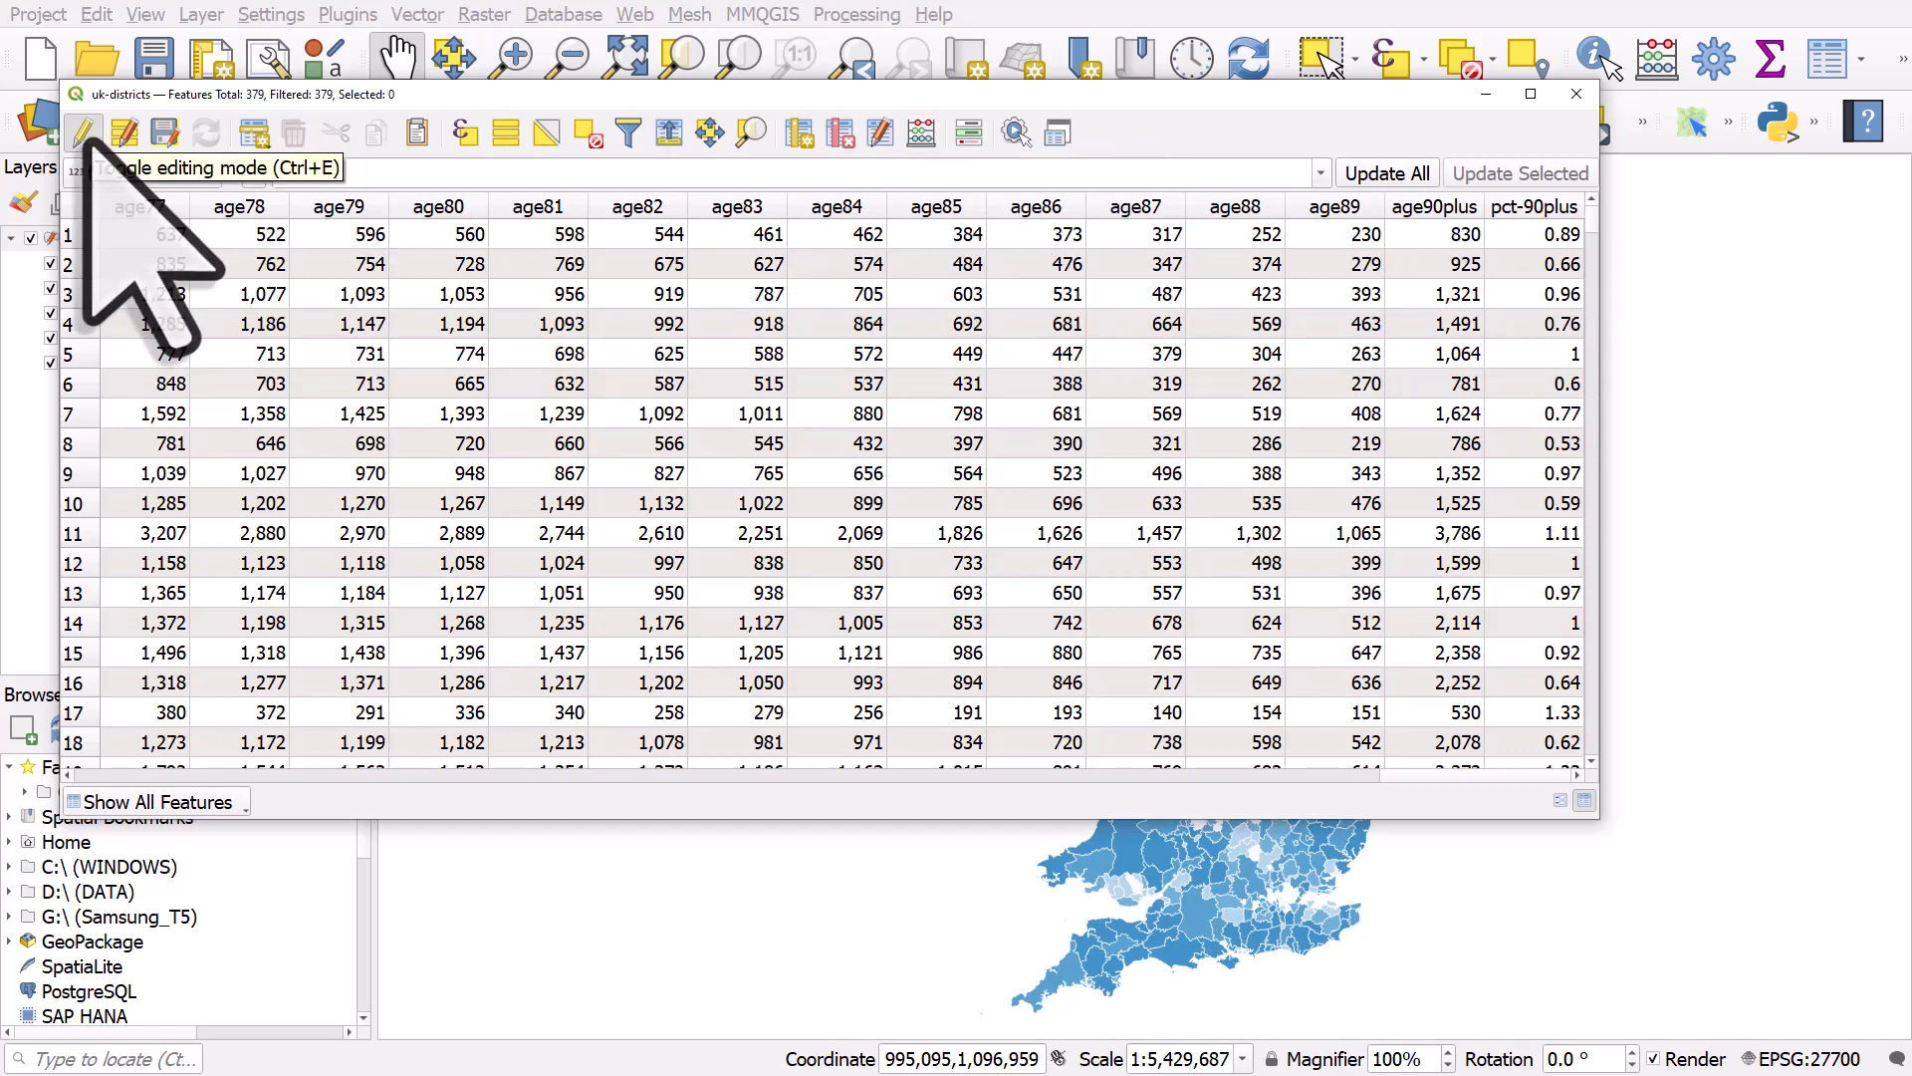
click(80, 131)
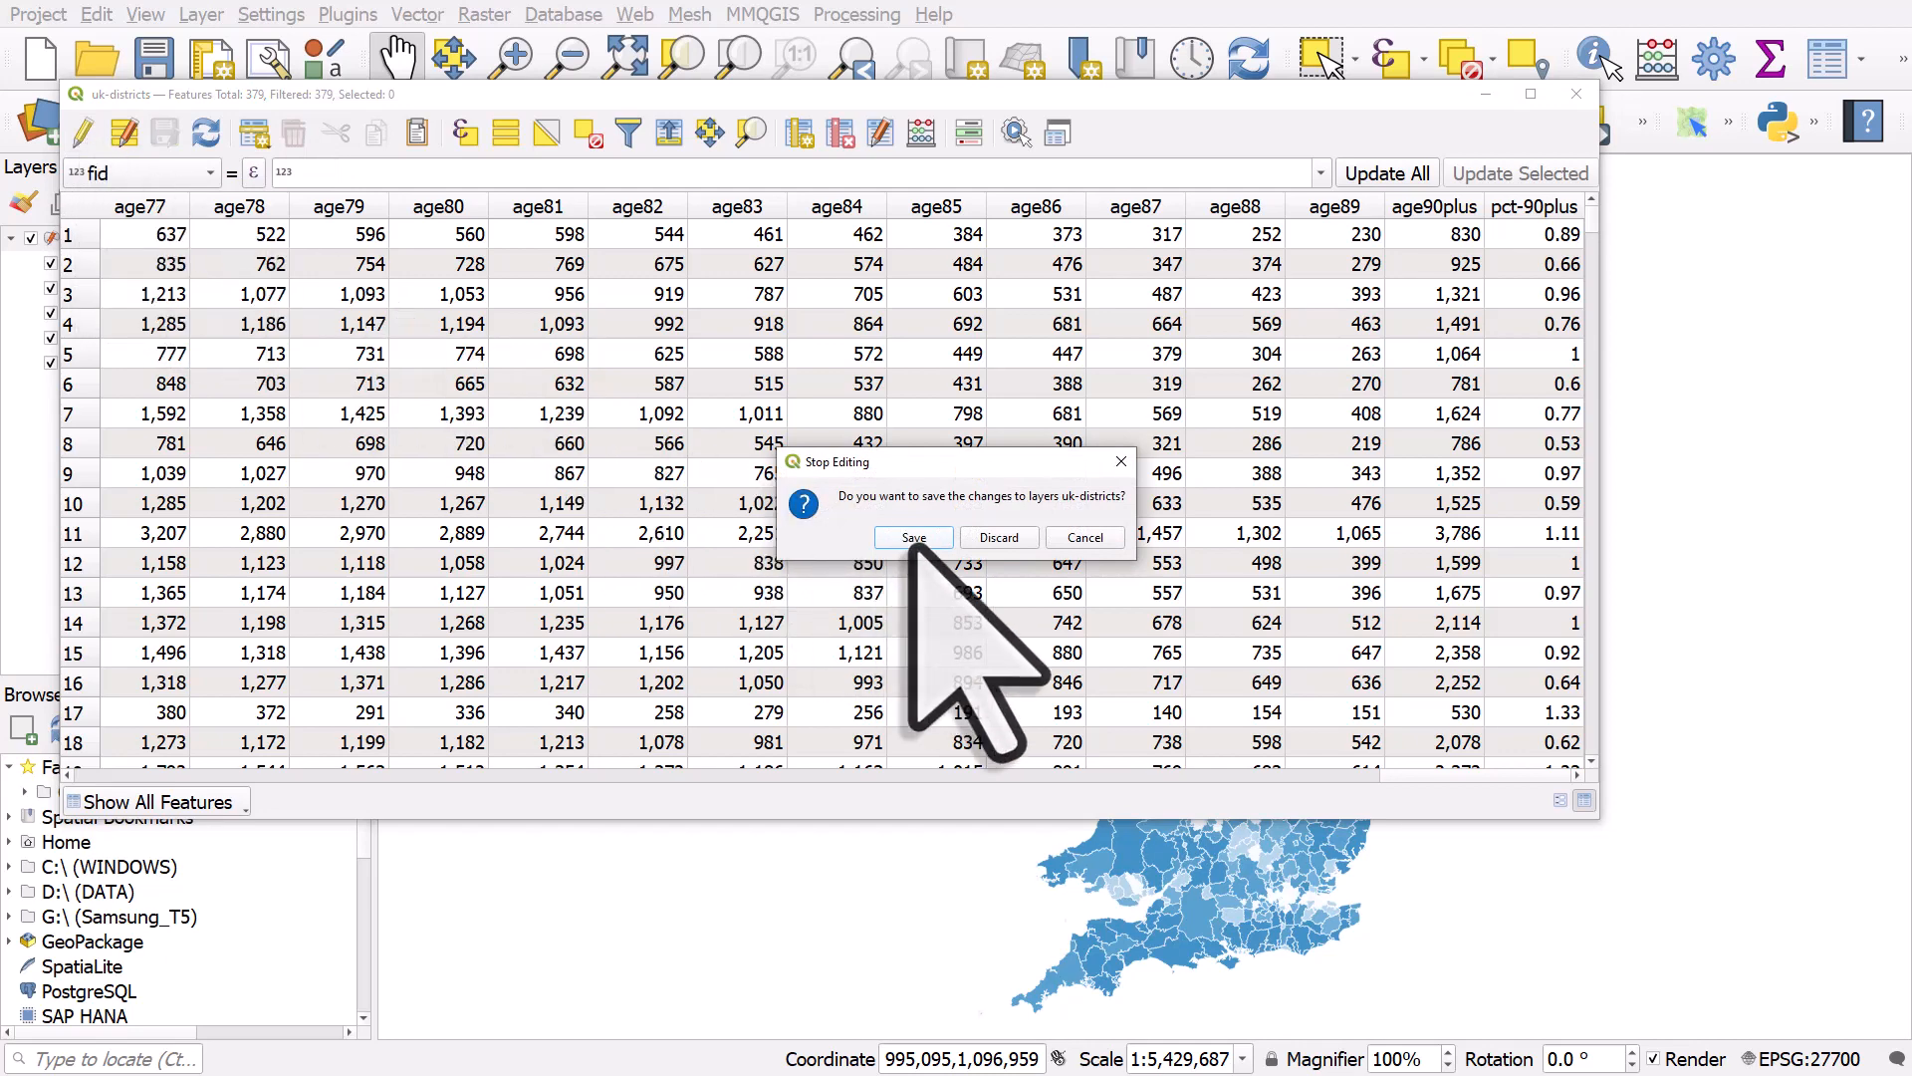
click(912, 537)
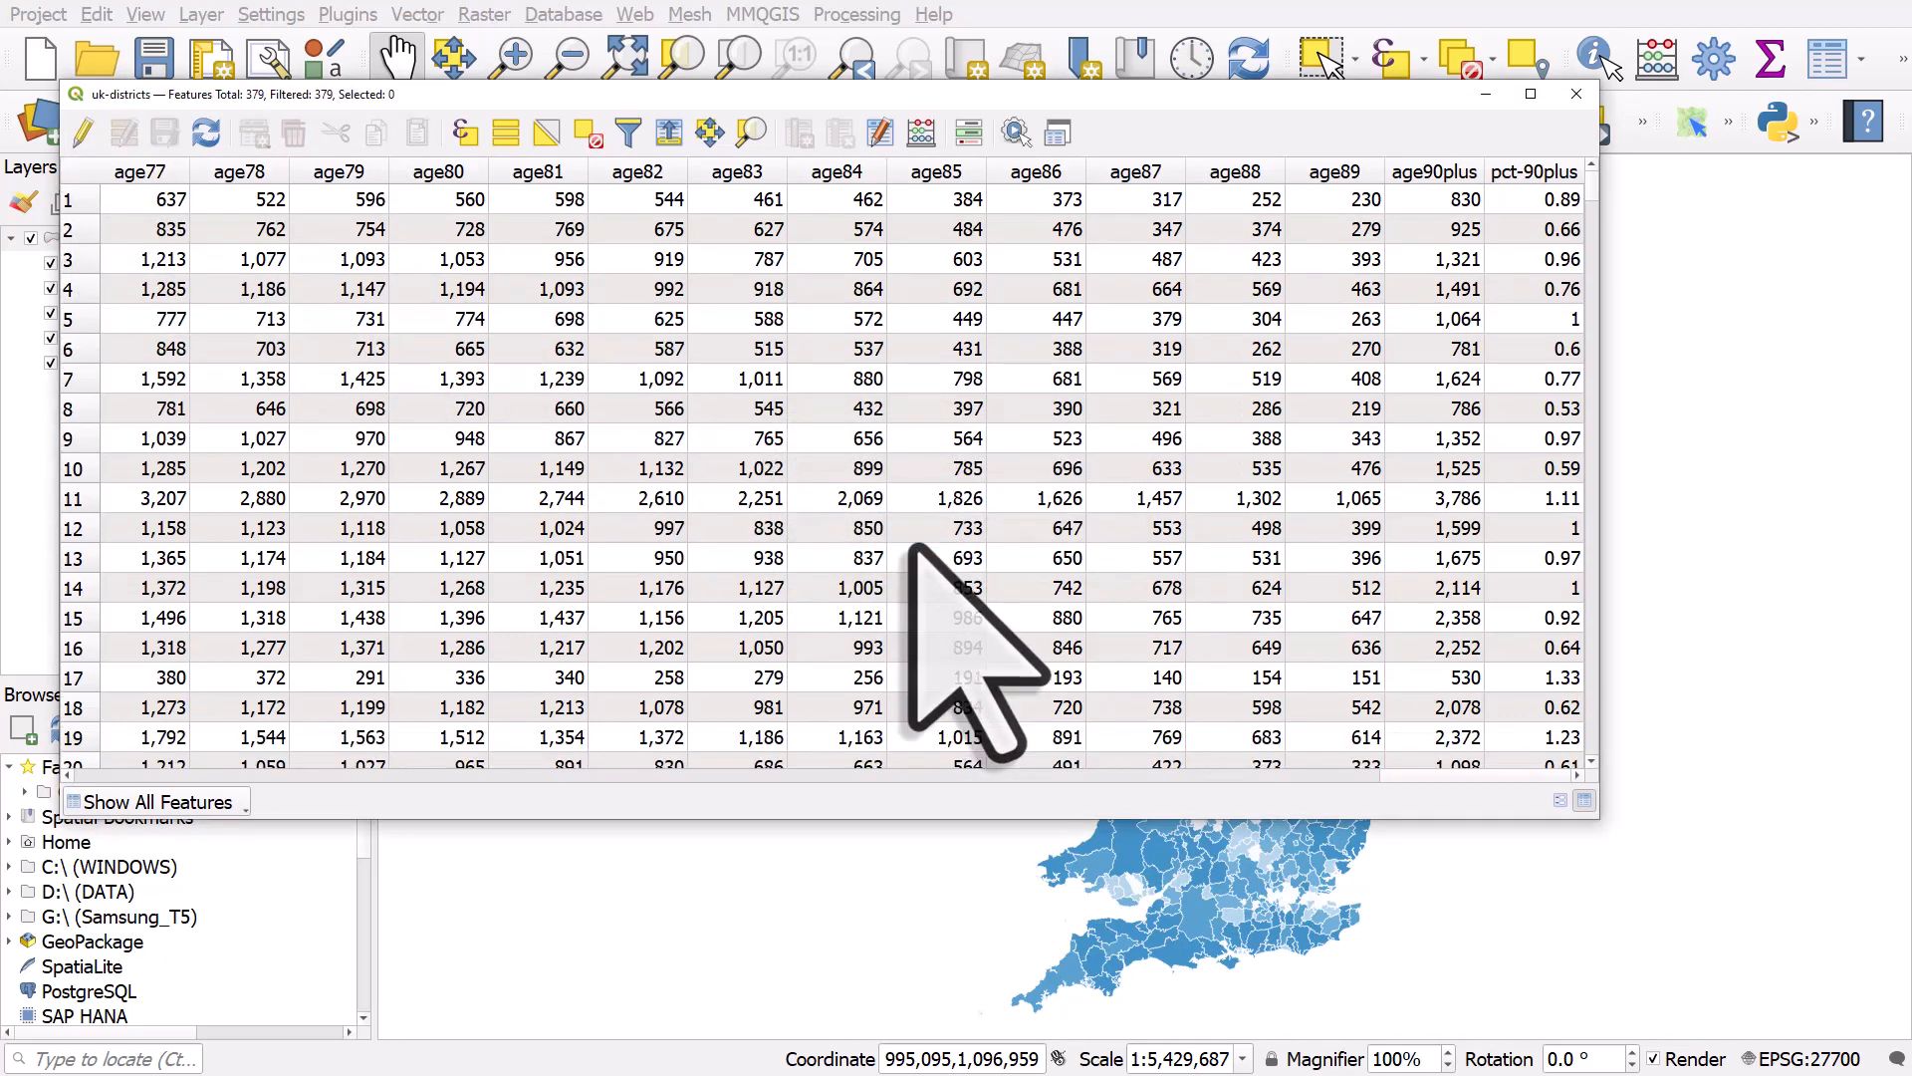
click(1575, 93)
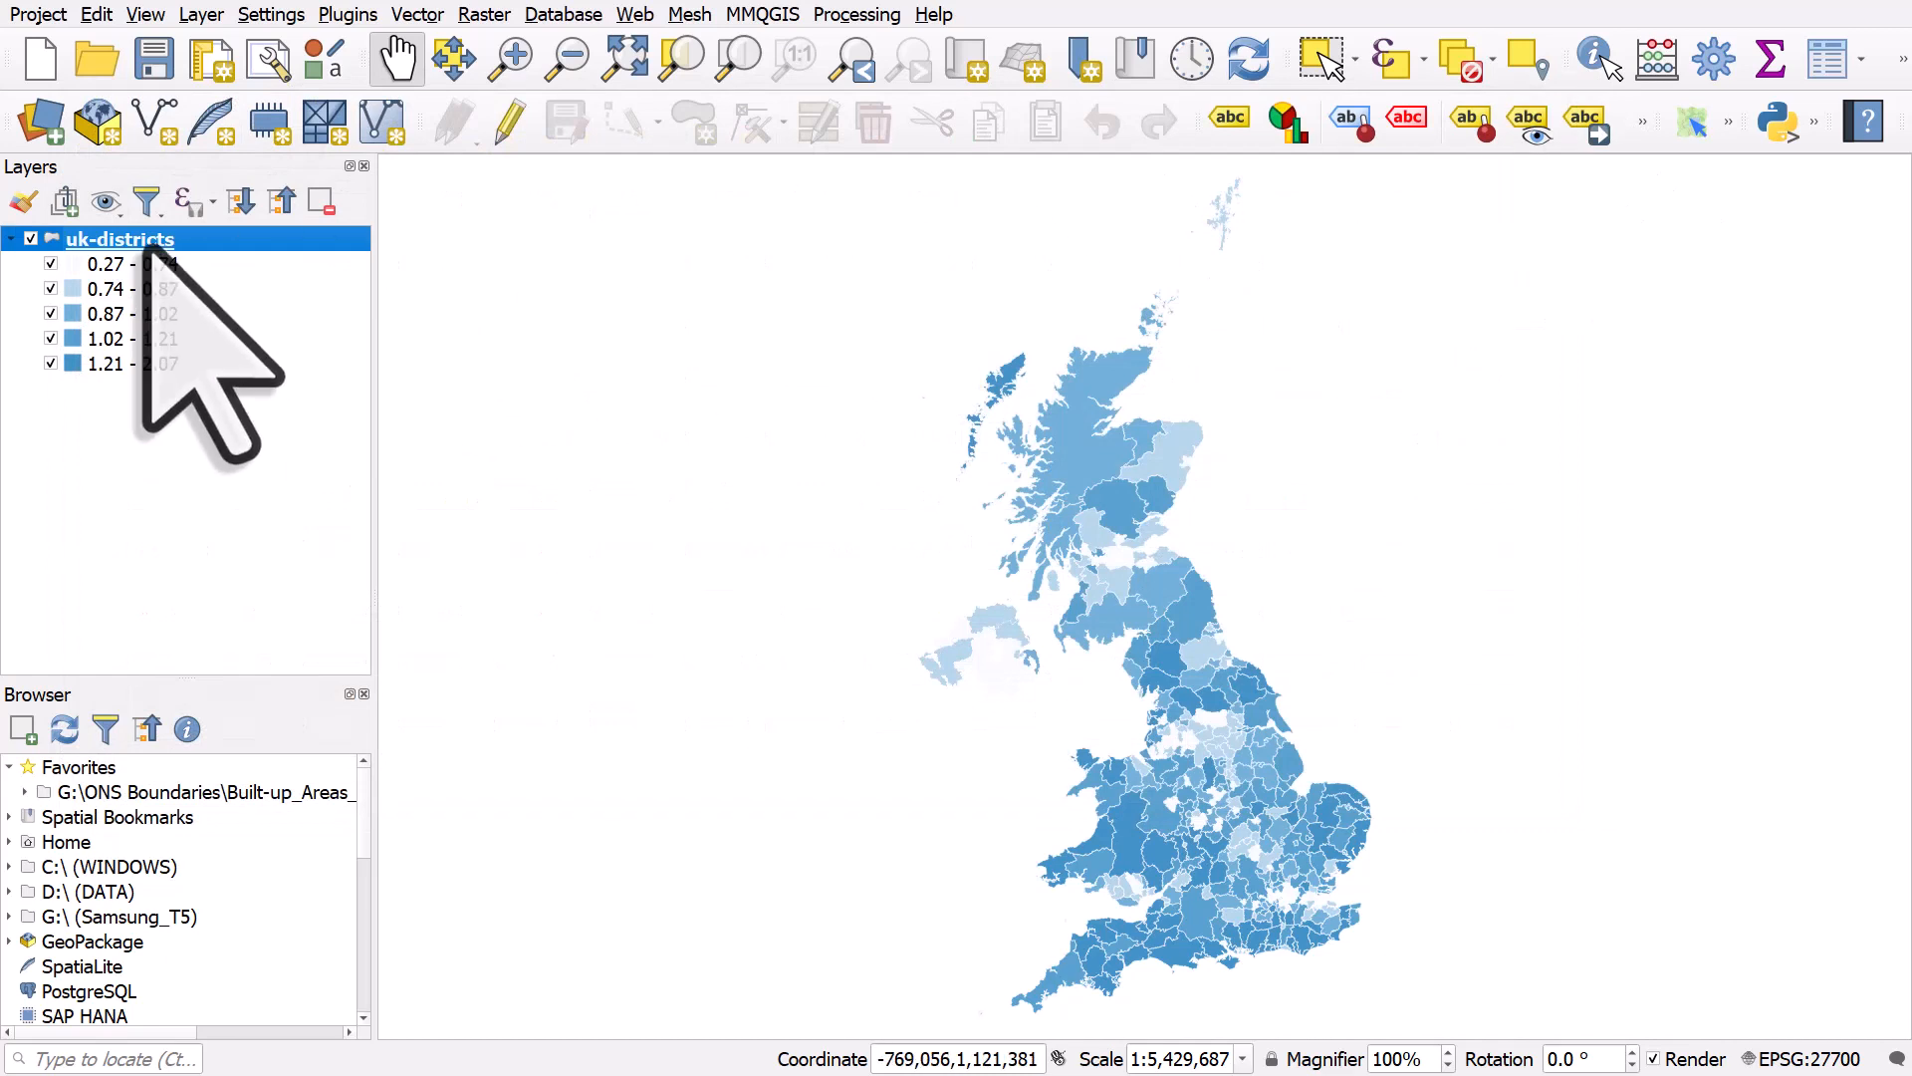
mouse_move(119, 239)
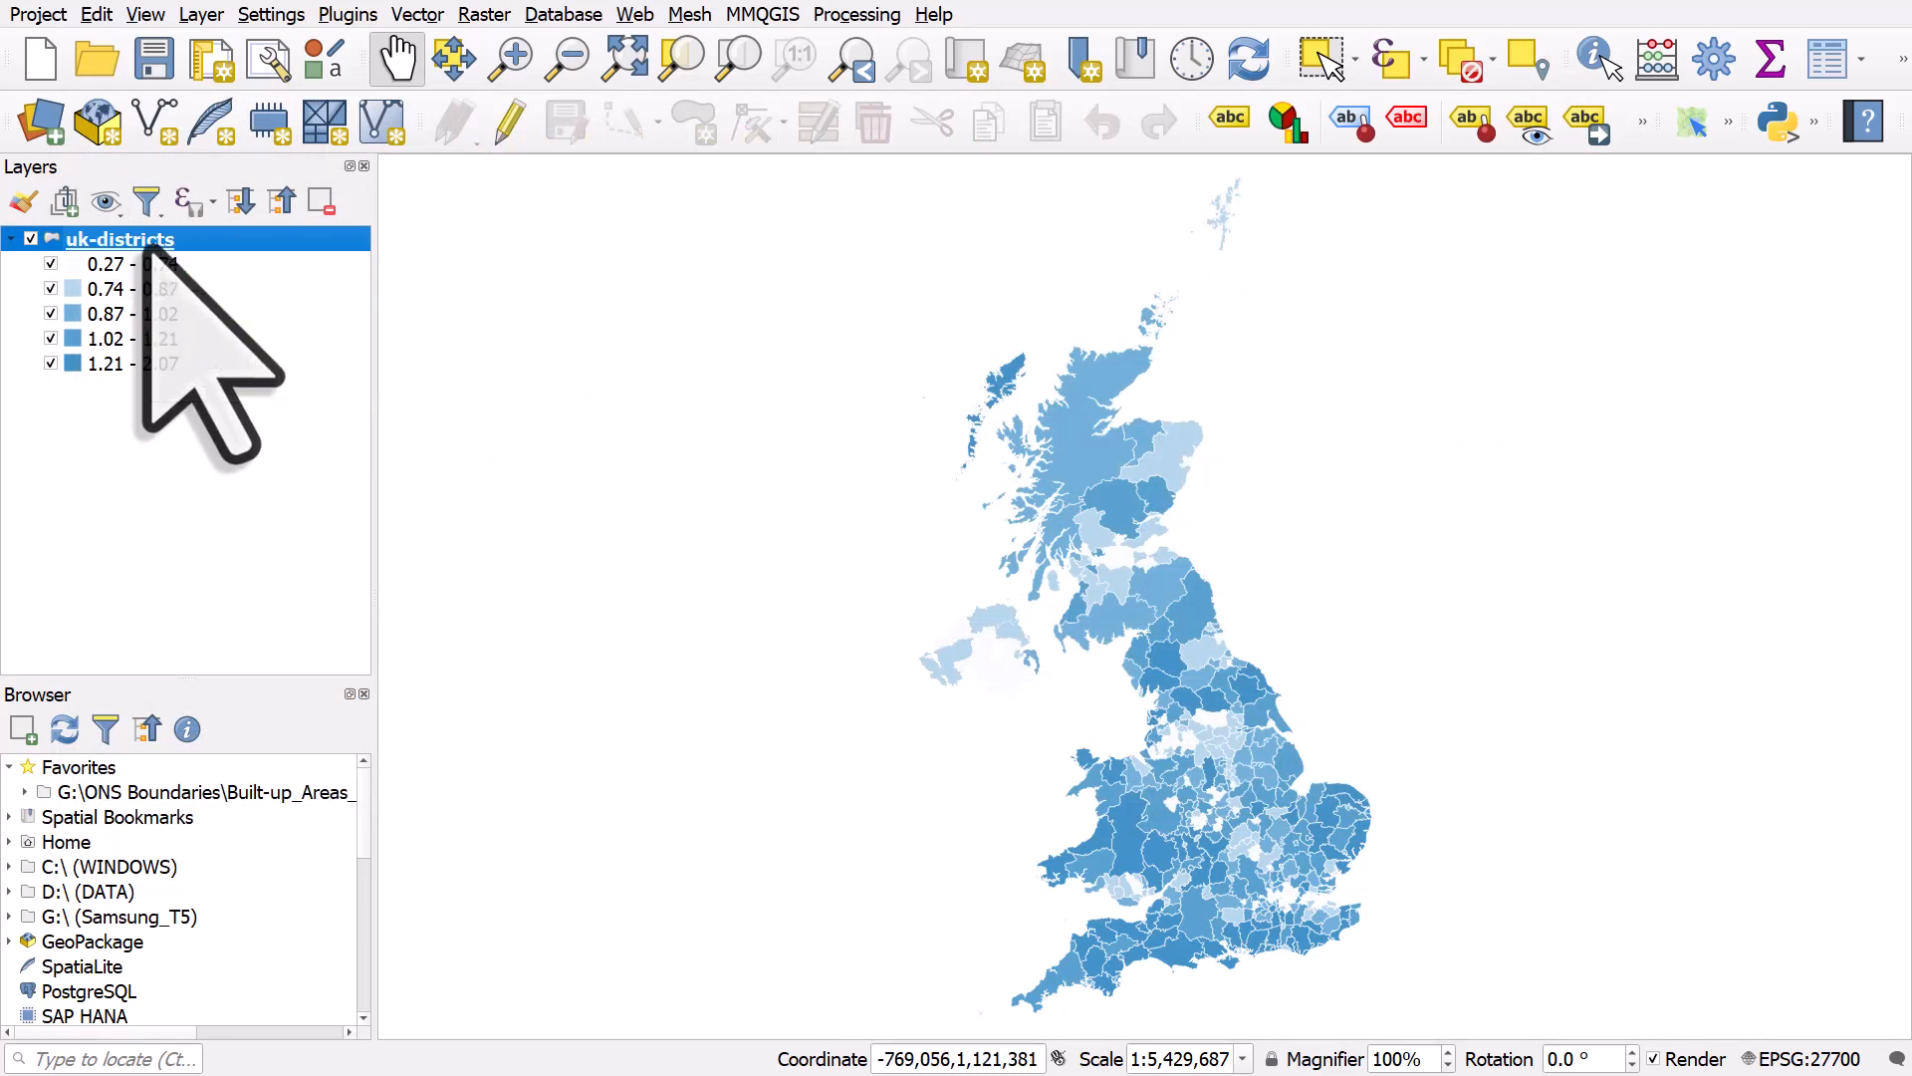
Step: Reopen uk-districts symbology and show the Value field list containing pct-90plus
double_click(120, 239)
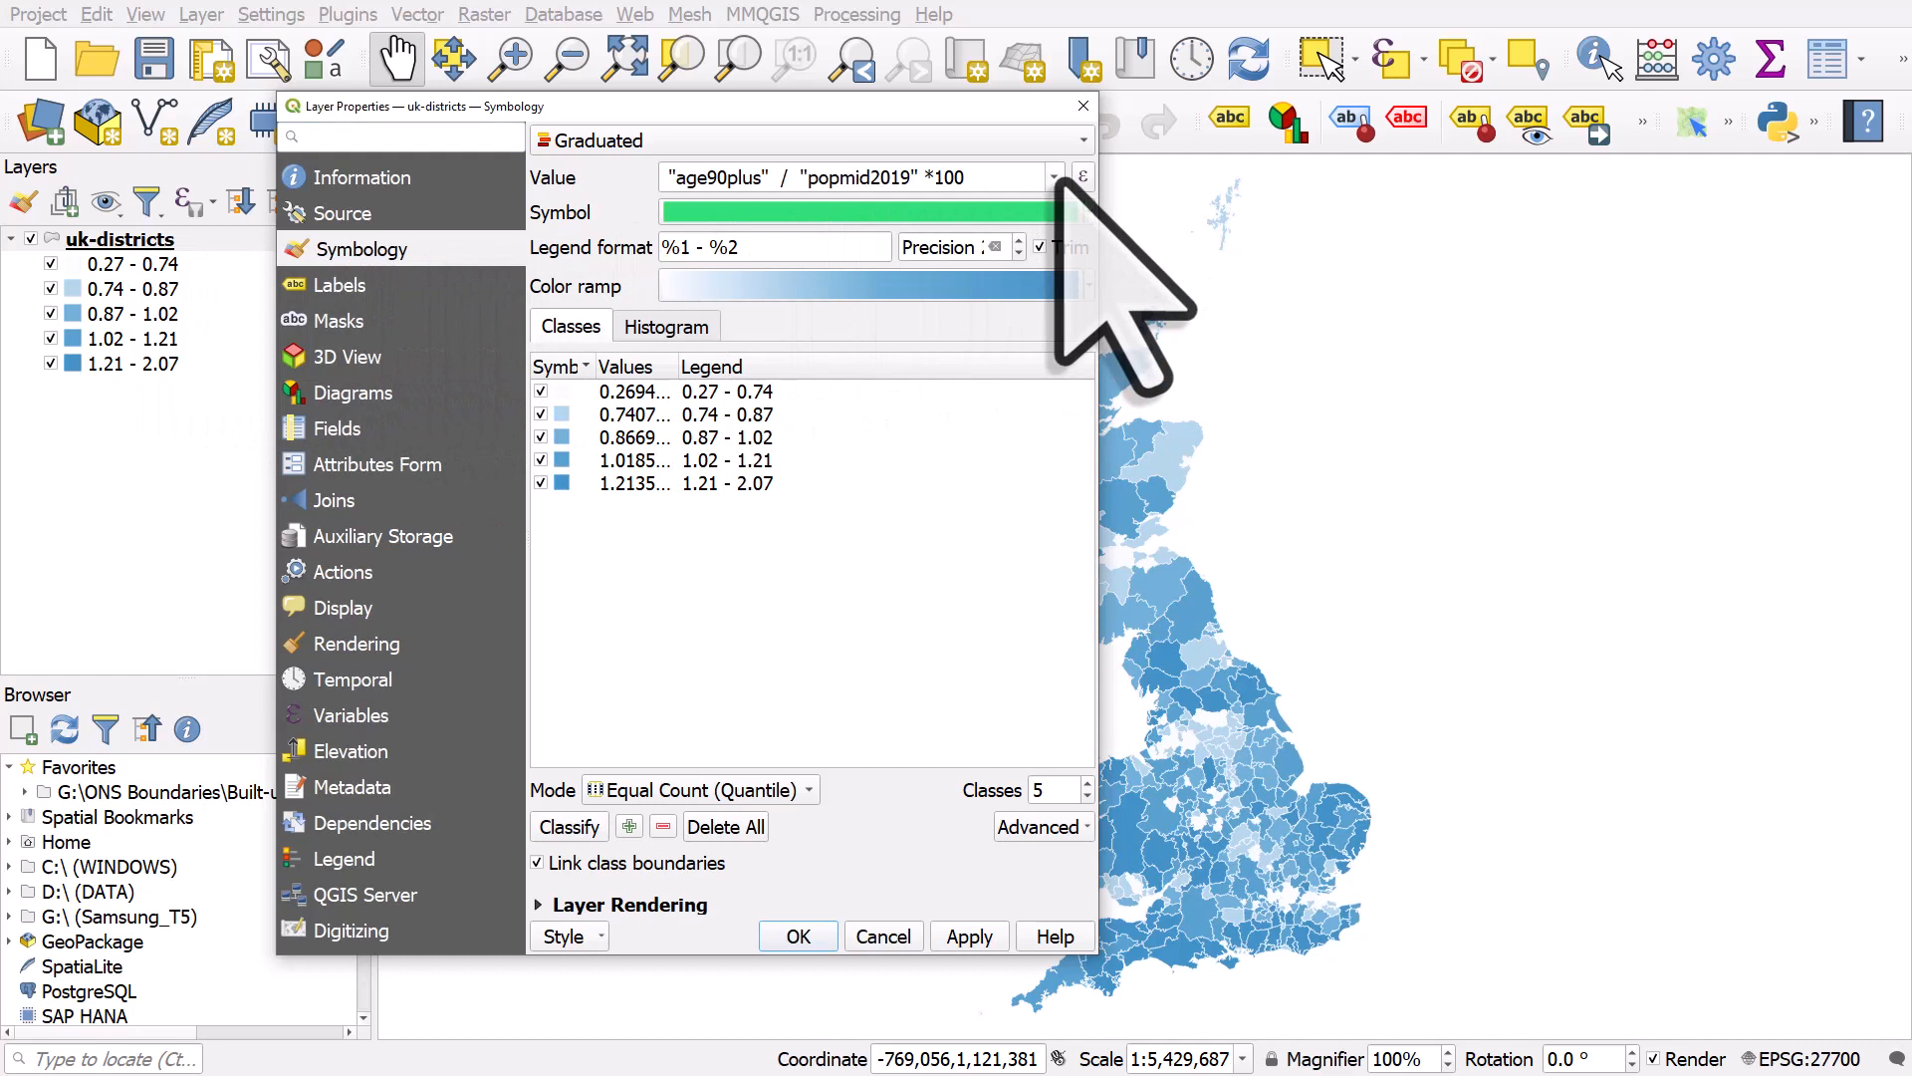
click(1051, 177)
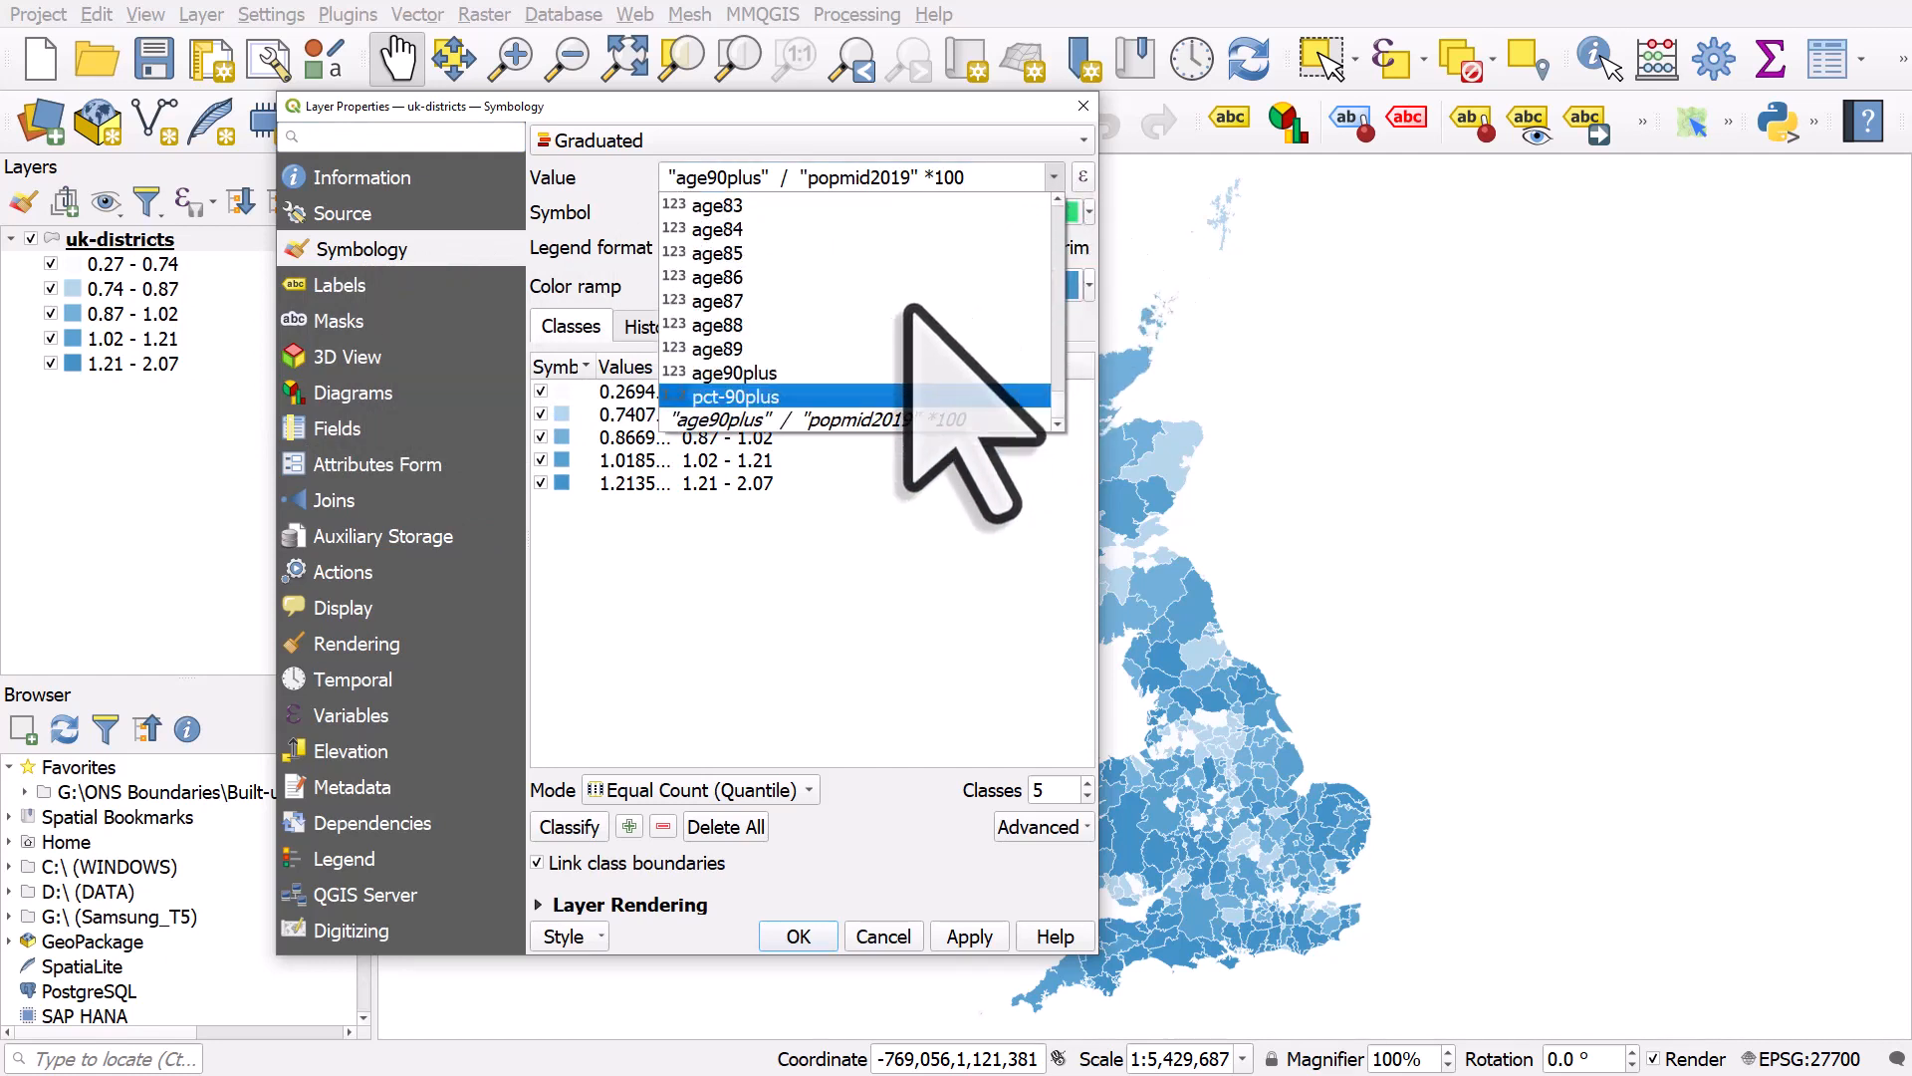
mouse_move(842, 511)
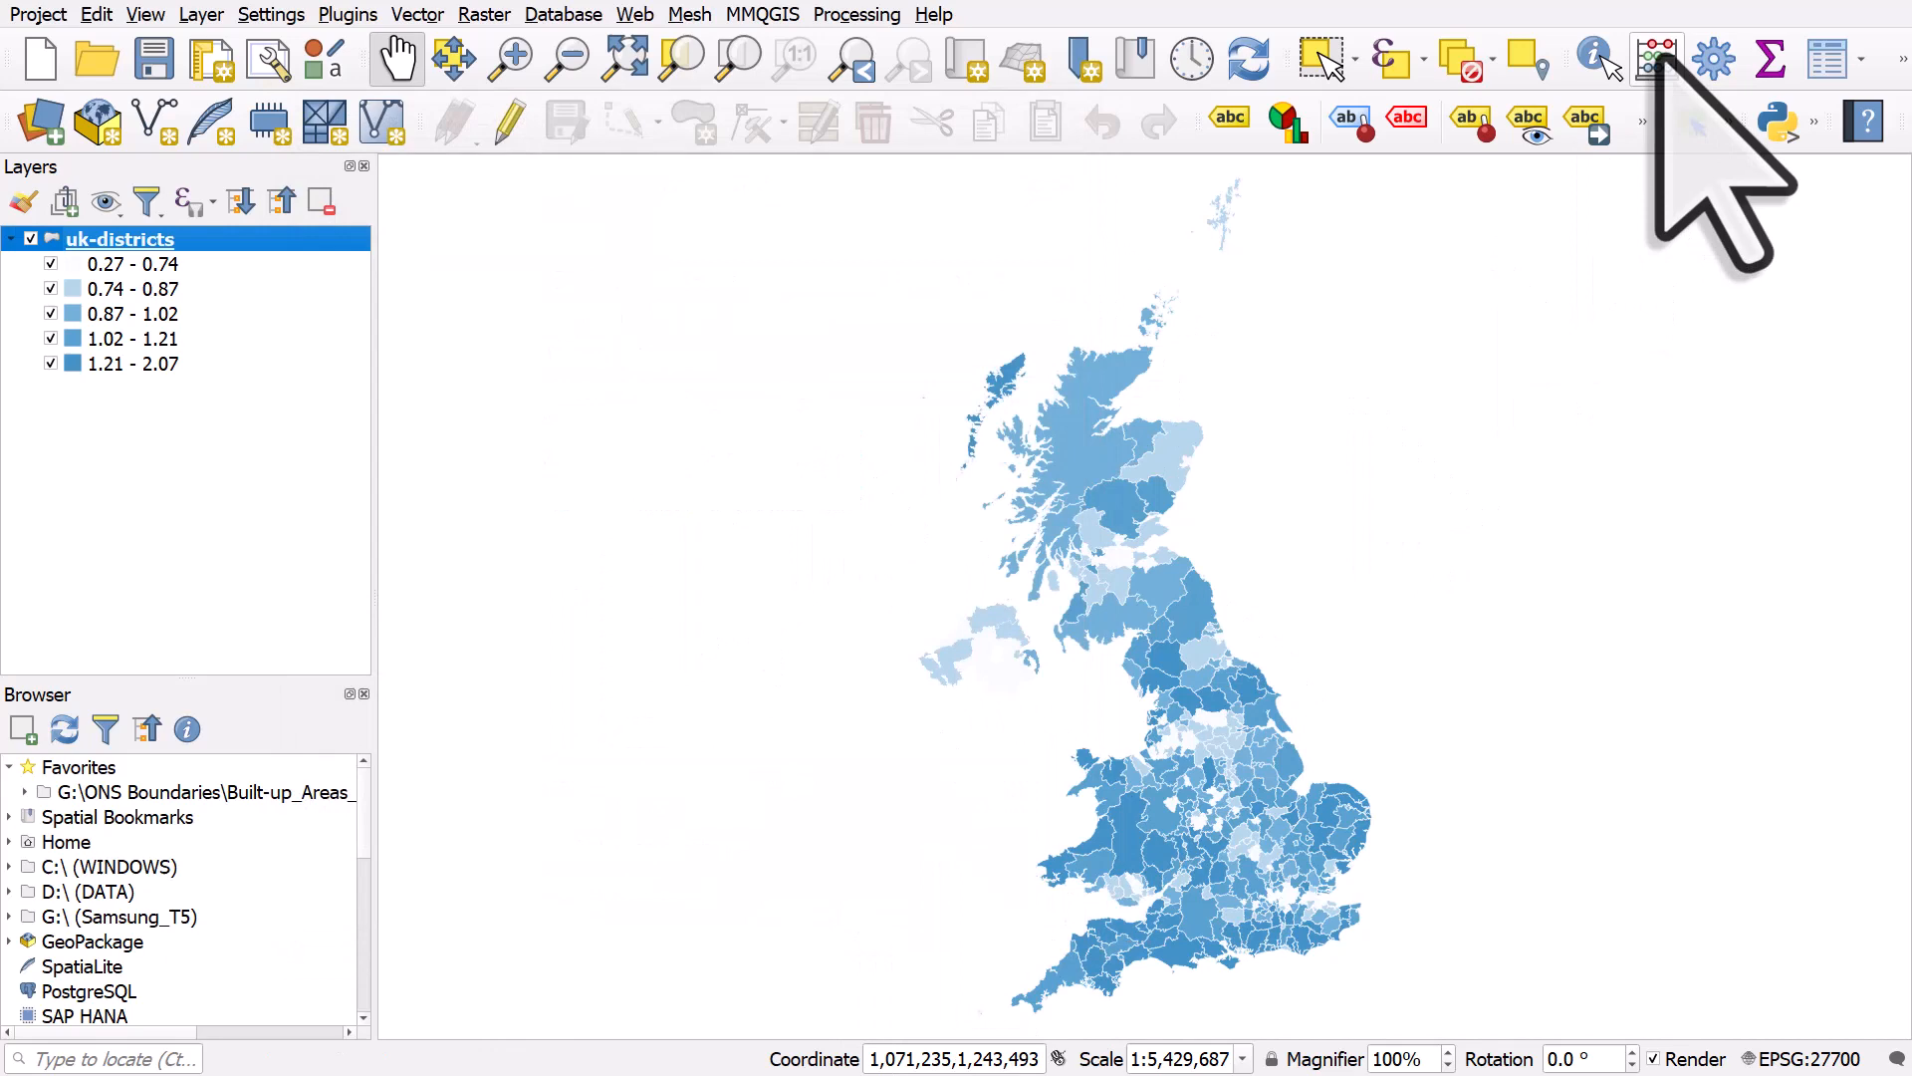
mouse_move(1713, 57)
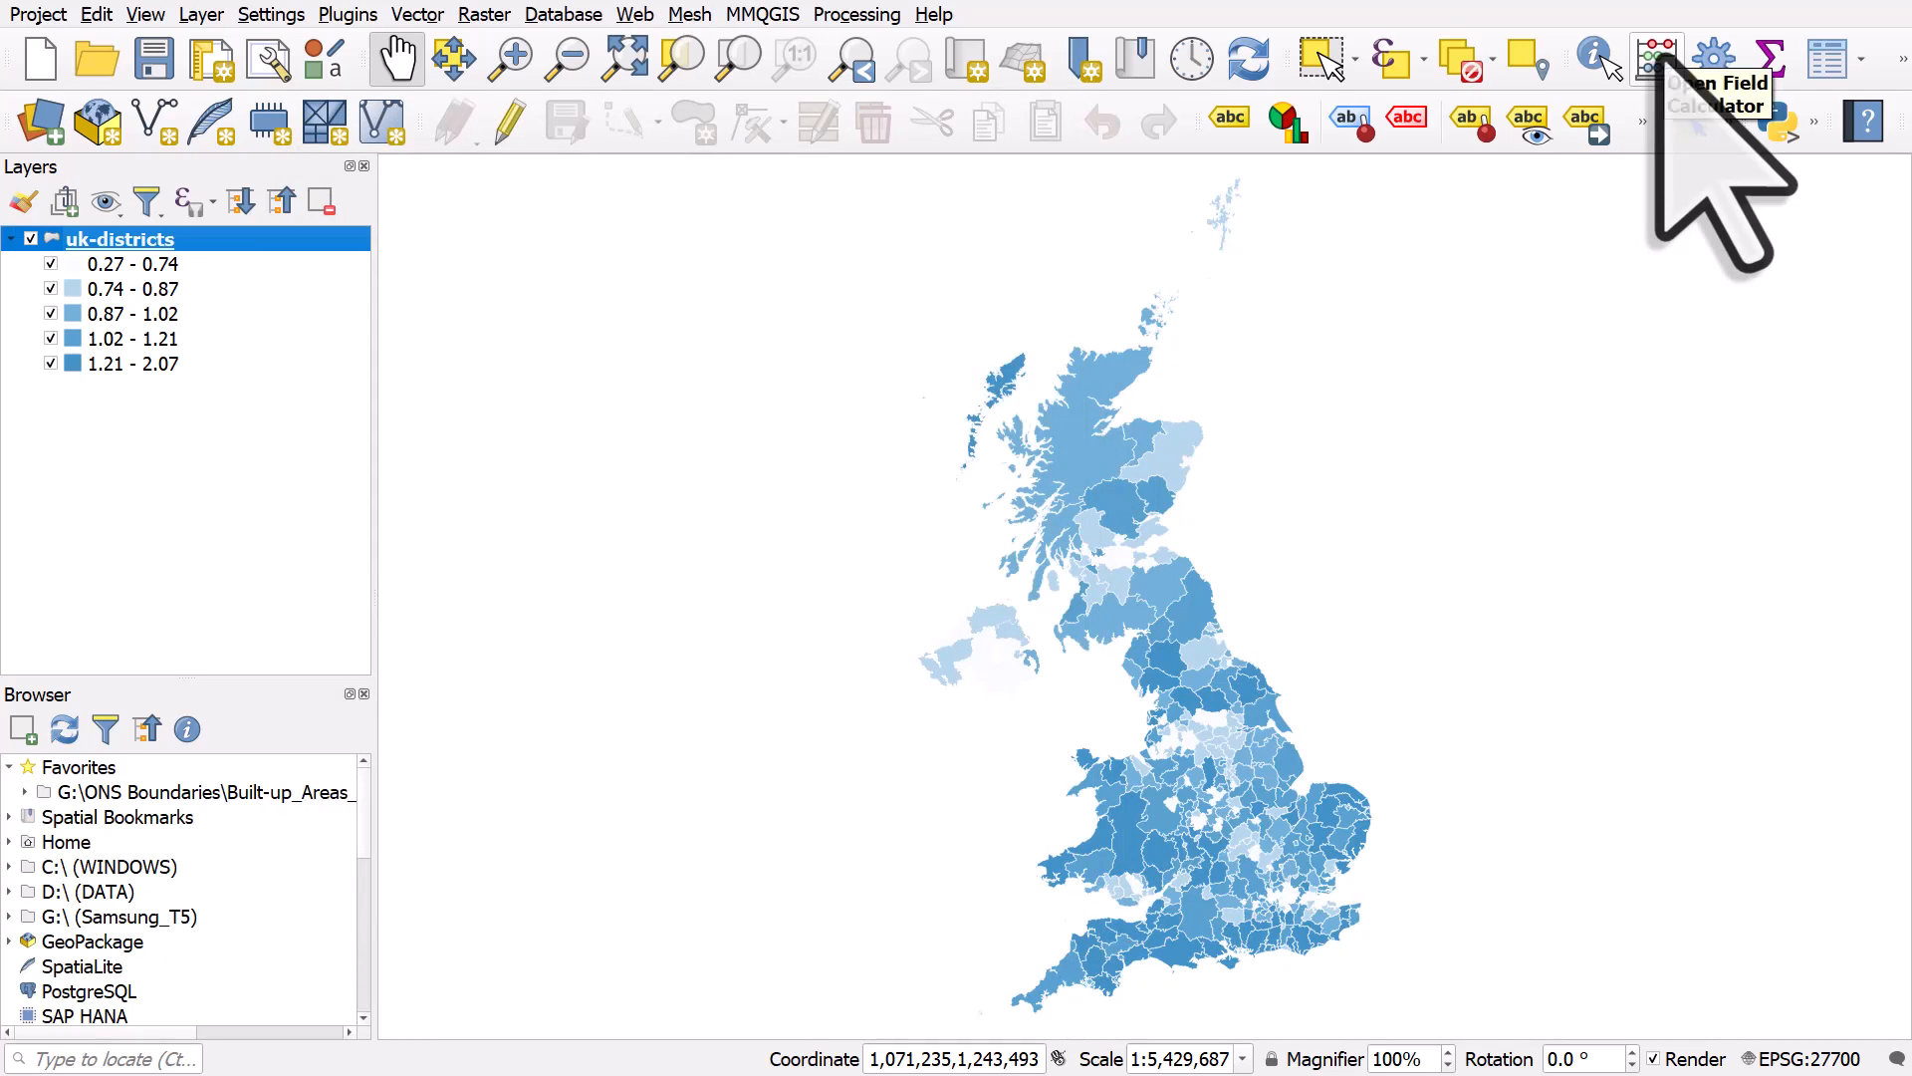
Step: Open Field Calculator for uk-districts with Update existing field selected
click(1655, 58)
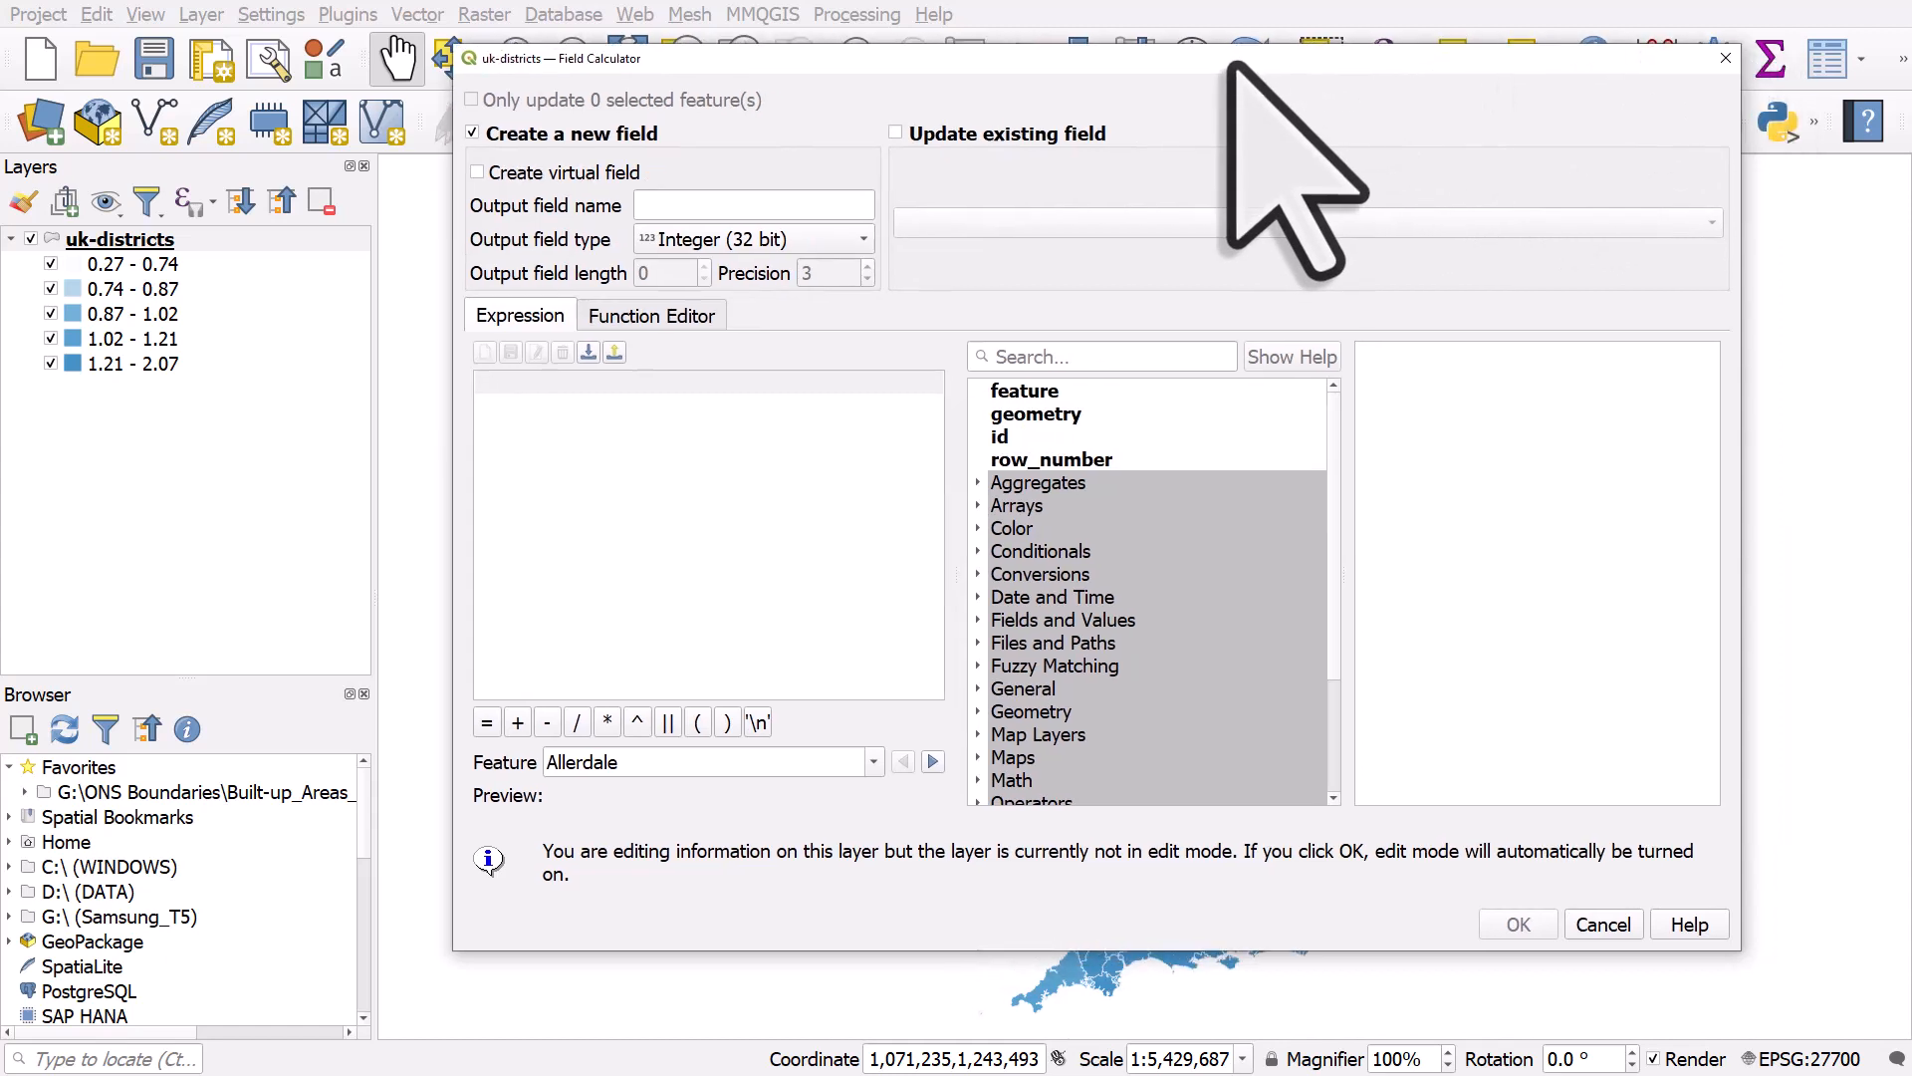
mouse_move(1201, 232)
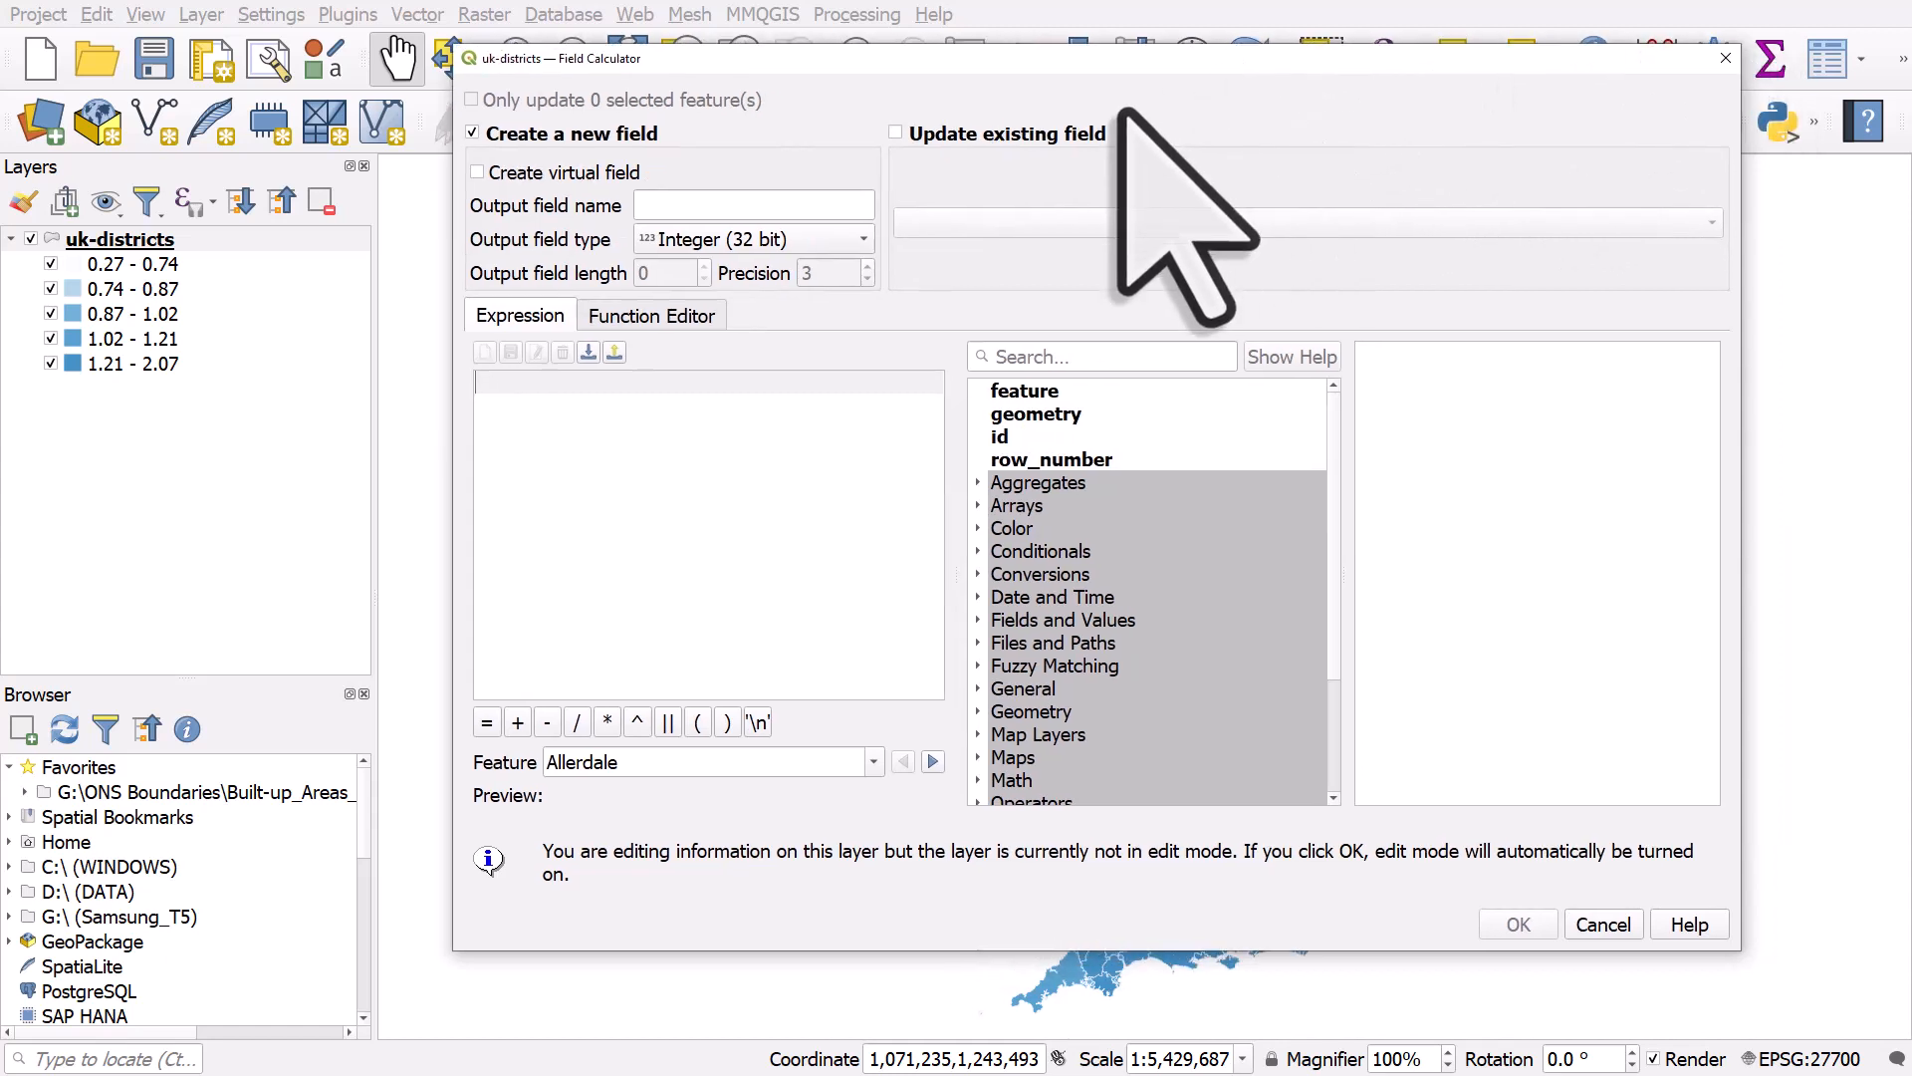
click(895, 132)
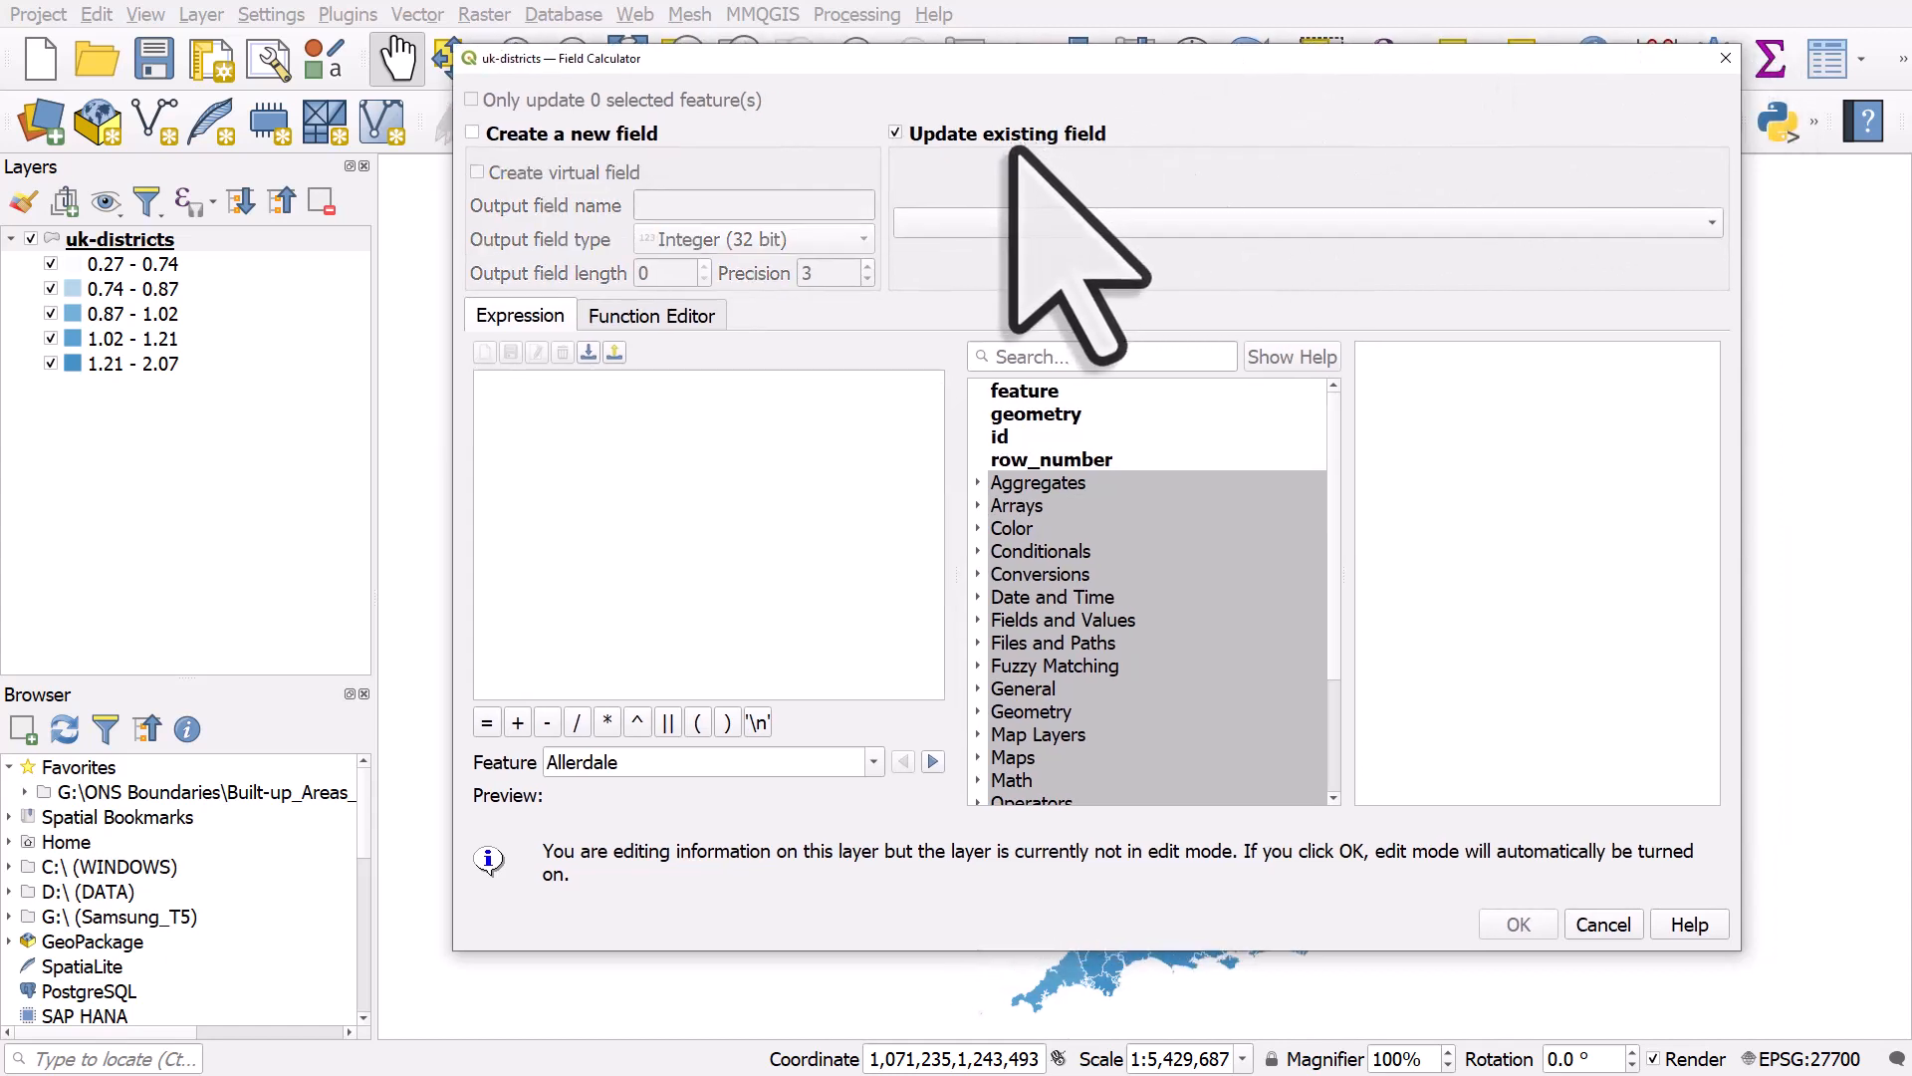